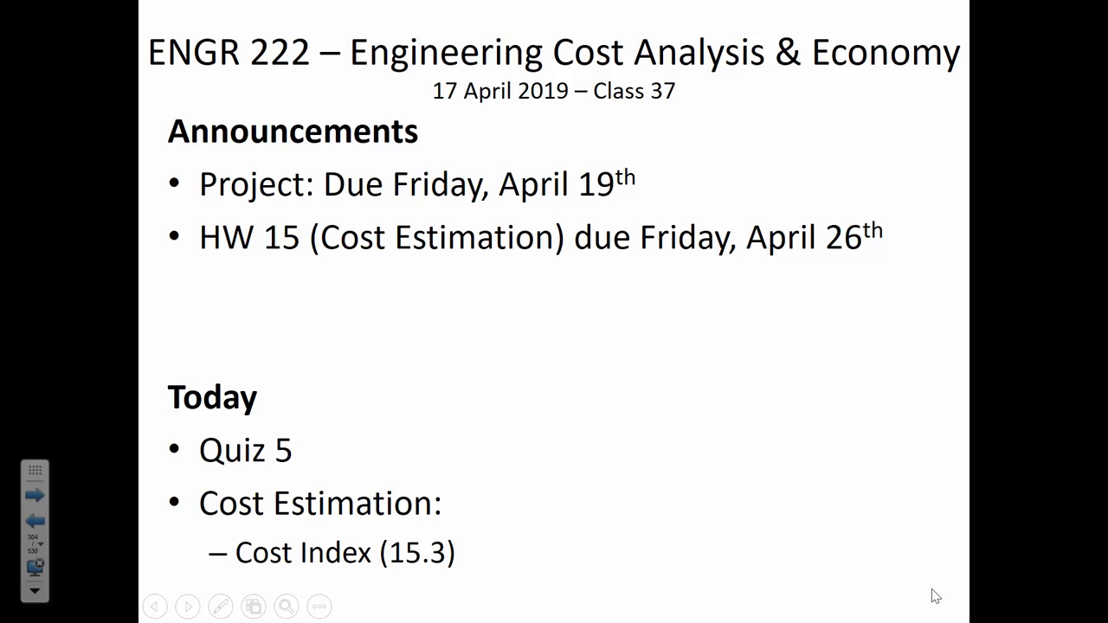
pyautogui.moveTo(101, 246)
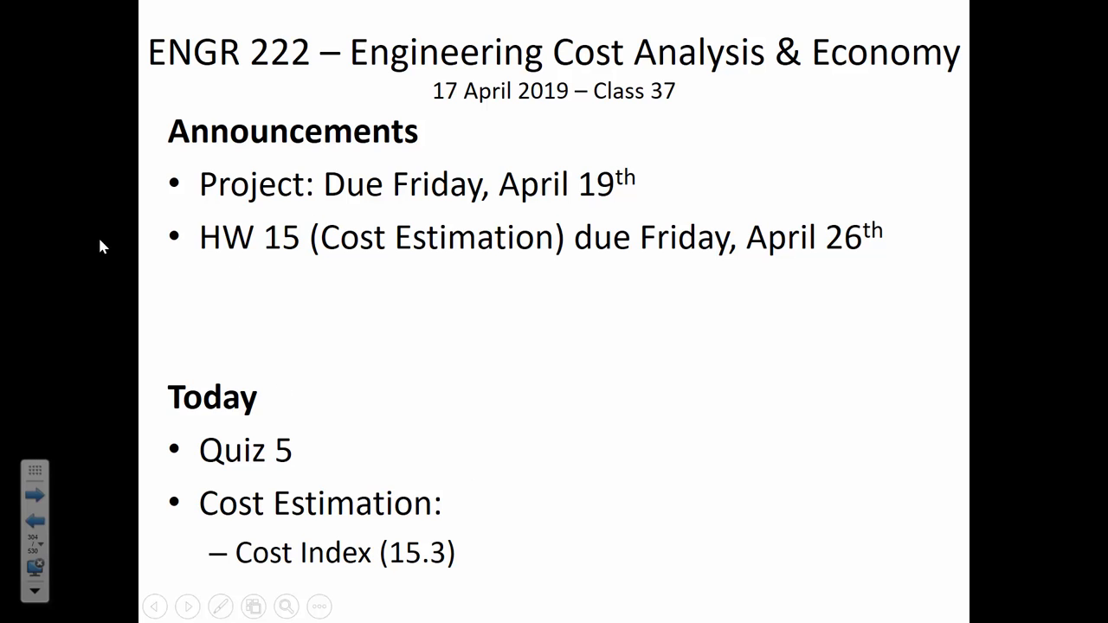
pyautogui.moveTo(344, 256)
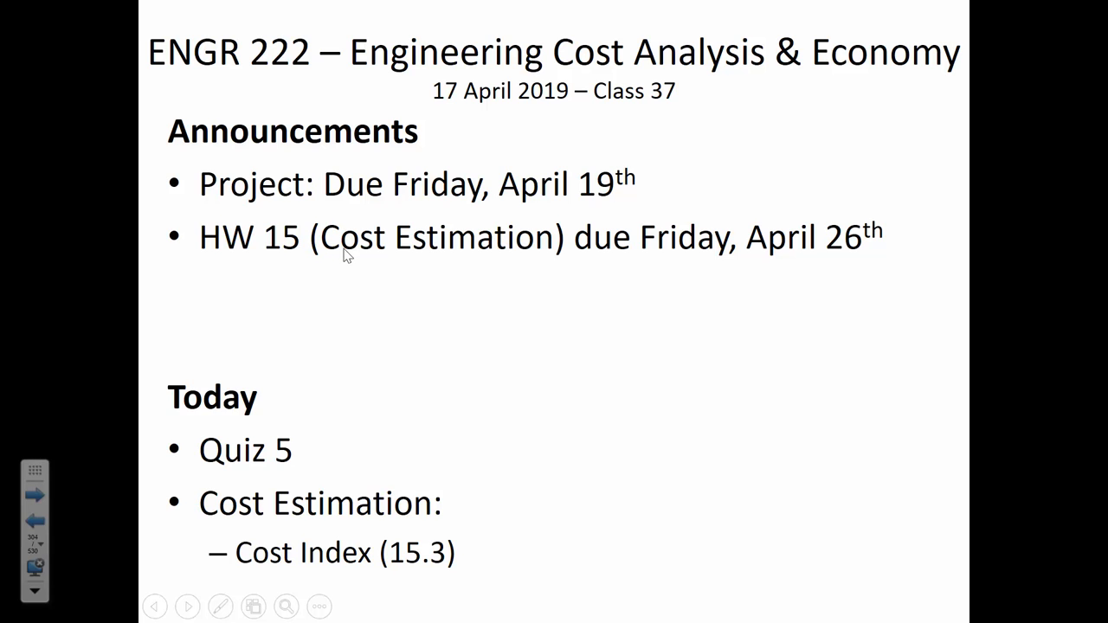
pyautogui.moveTo(276, 251)
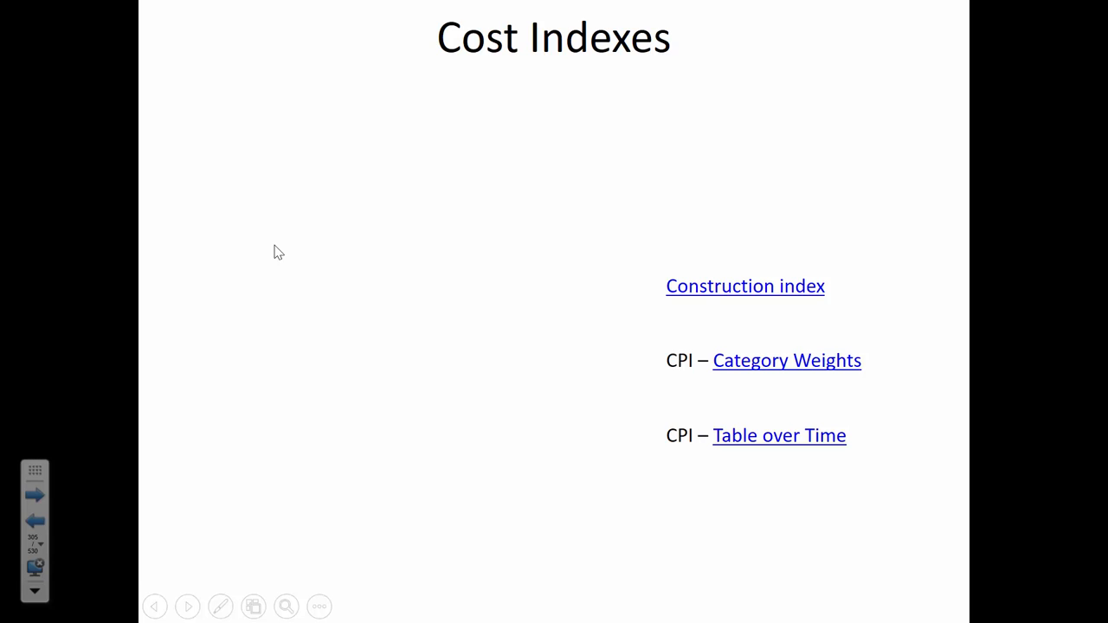
pyautogui.moveTo(796, 294)
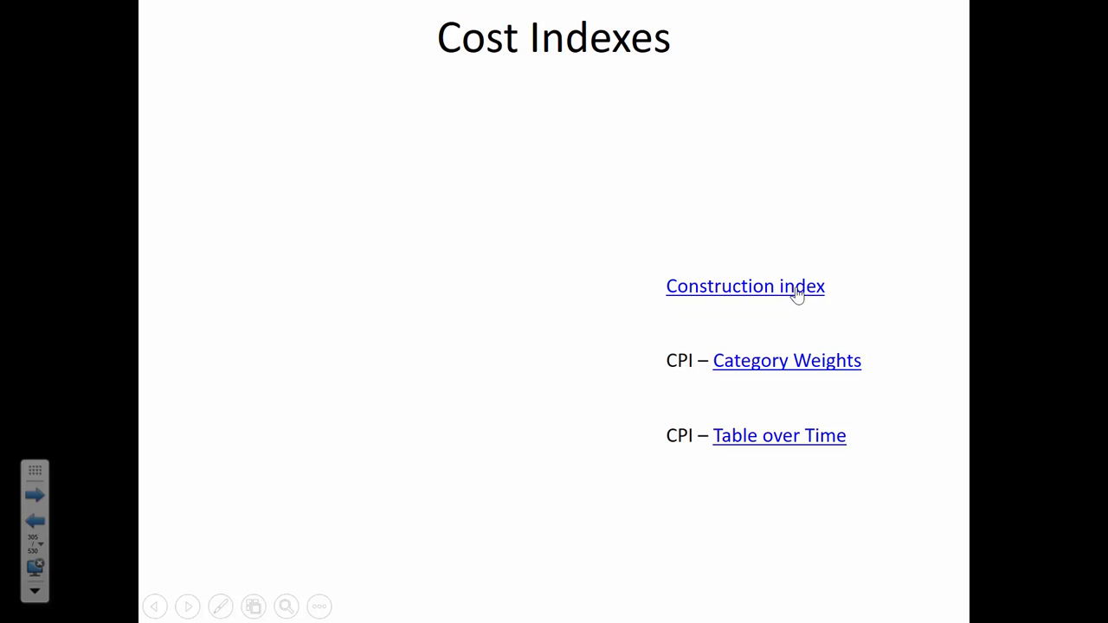
# Step: Follow the Construction index link and confirm the security prompt to load the census PDF
pyautogui.click(745, 286)
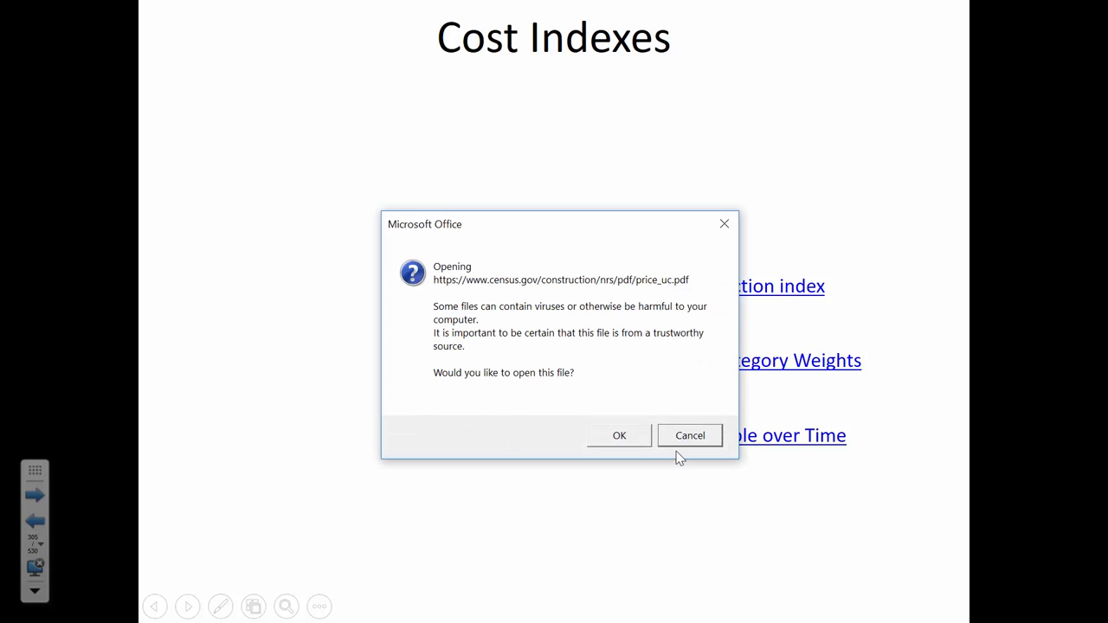
pyautogui.click(620, 437)
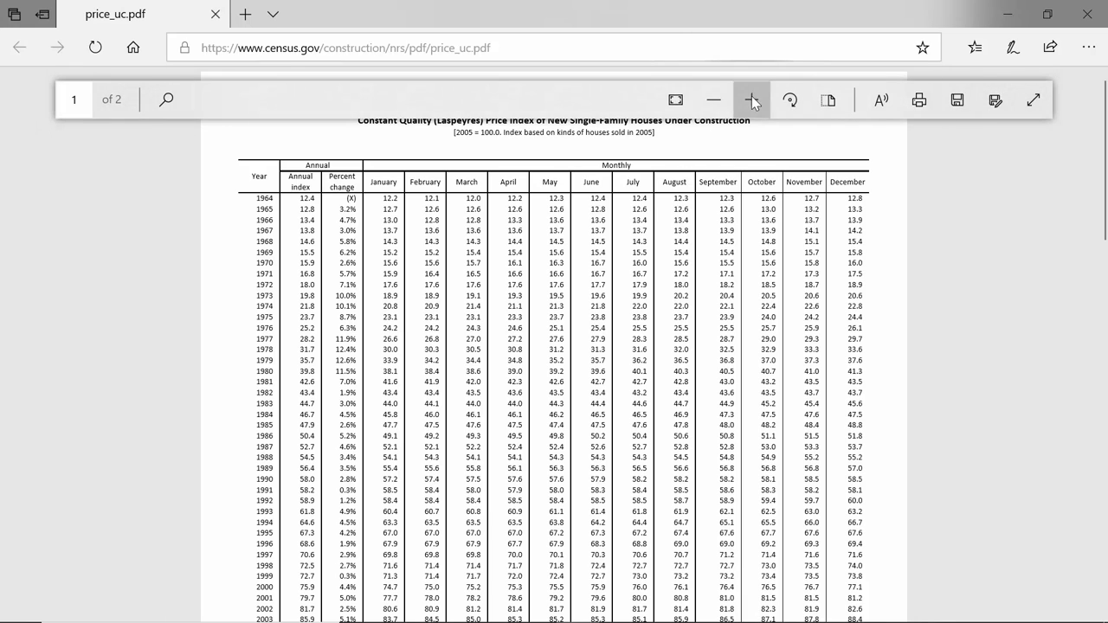
# Step: Zoom into the census house price index PDF so the 1964-onward annual values are readable
pyautogui.click(752, 98)
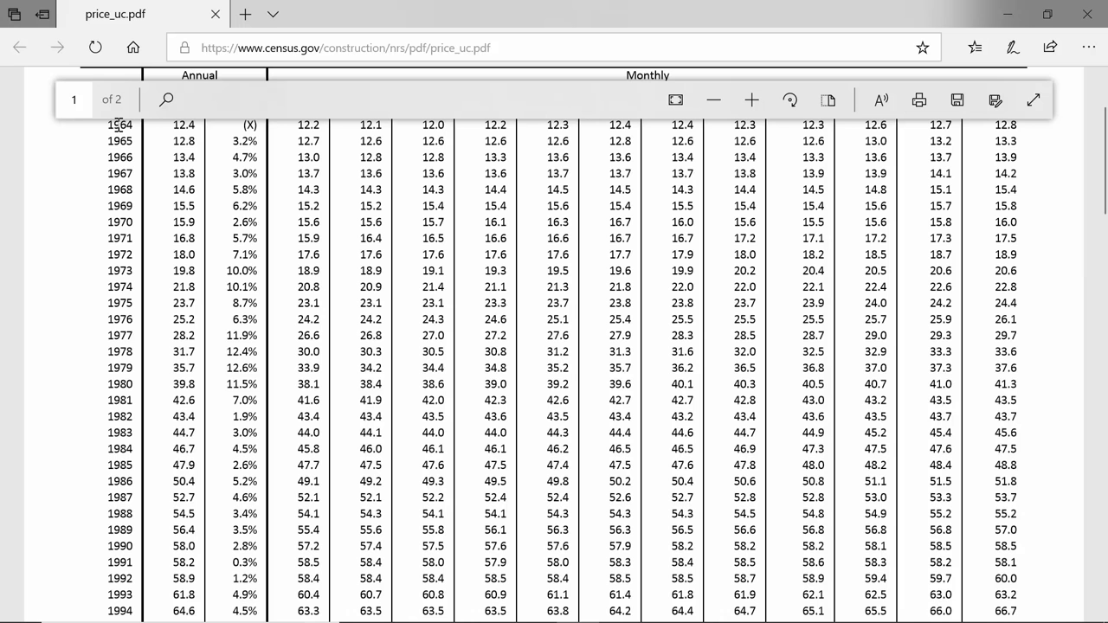
pyautogui.moveTo(130, 244)
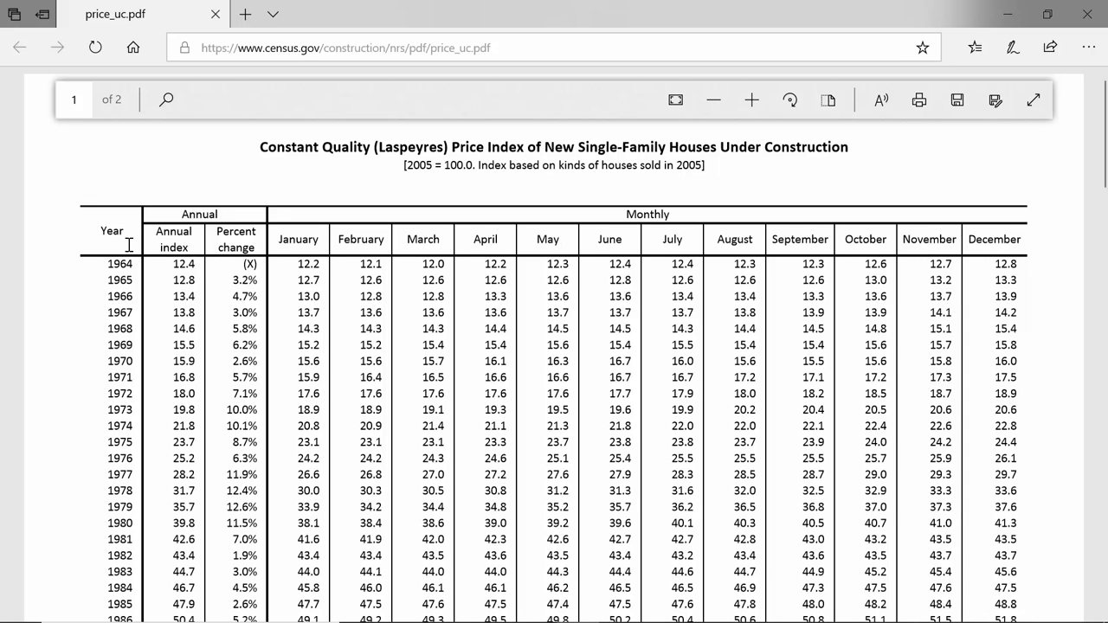
pyautogui.moveTo(171, 239)
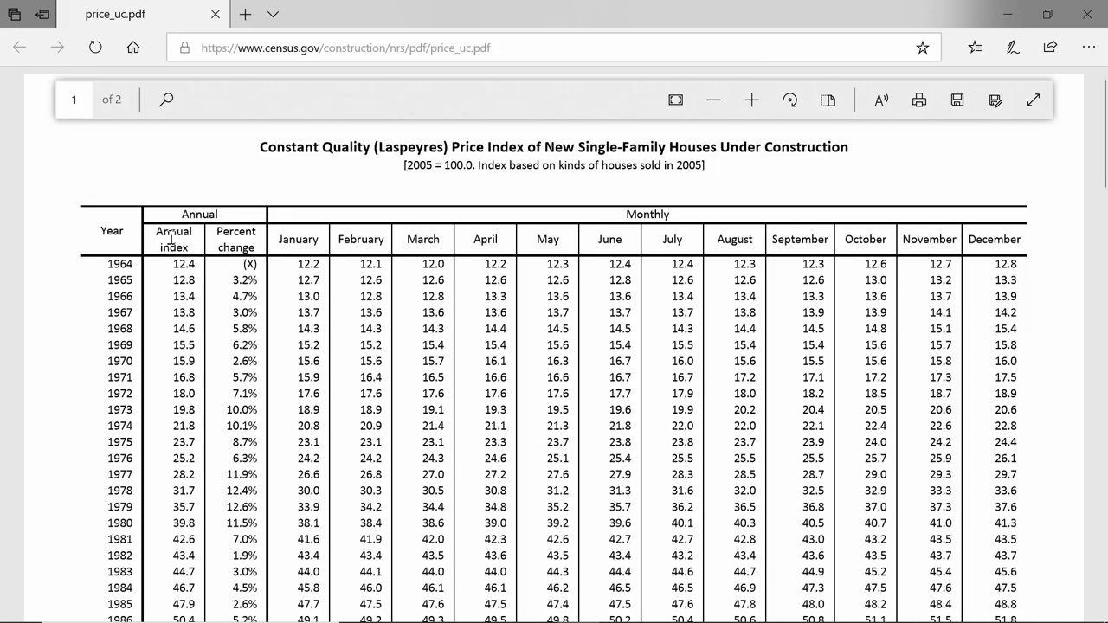
pyautogui.doubleClick(173, 239)
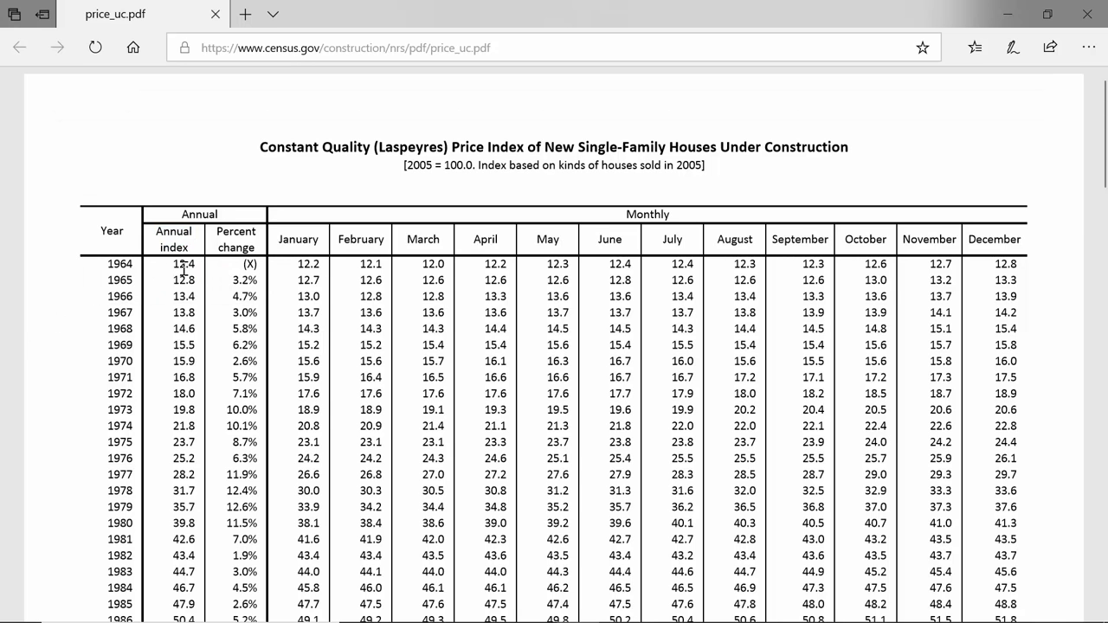
pyautogui.scroll(-3)
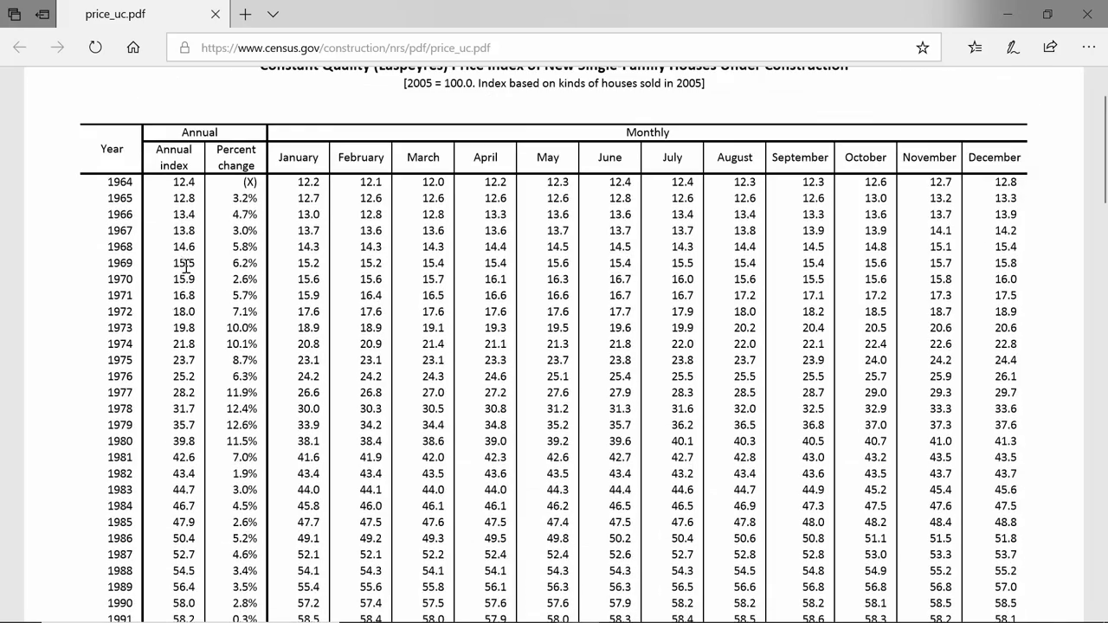
# Step: Scroll the price index table to the 1978–2011 rows, highlighting values including the 2005 base of 100.0
pyautogui.scroll(-3)
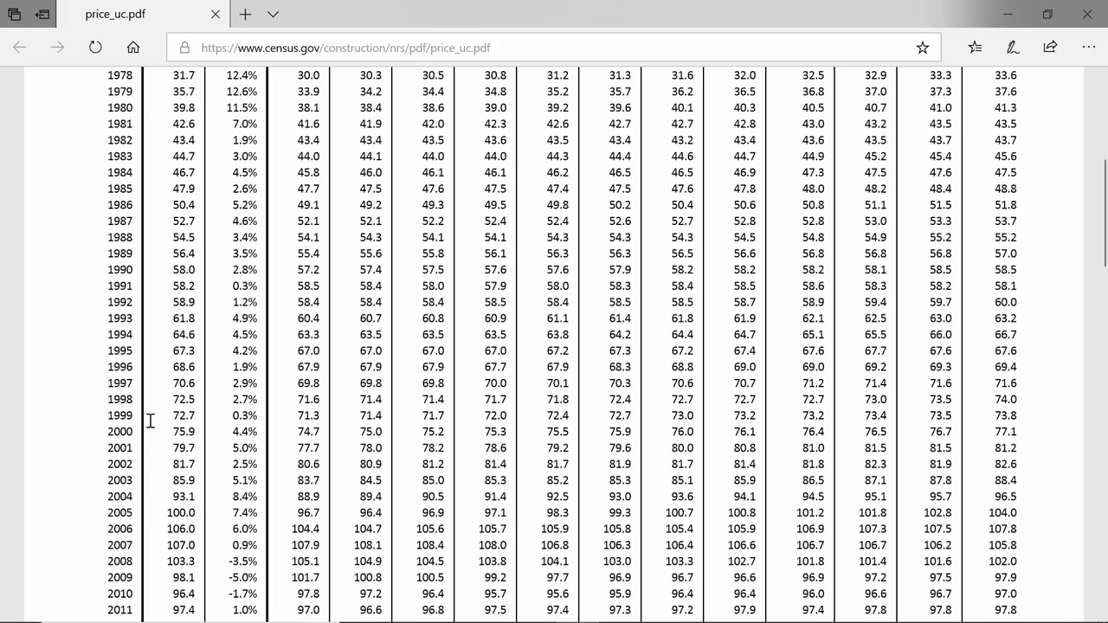
pyautogui.doubleClick(119, 513)
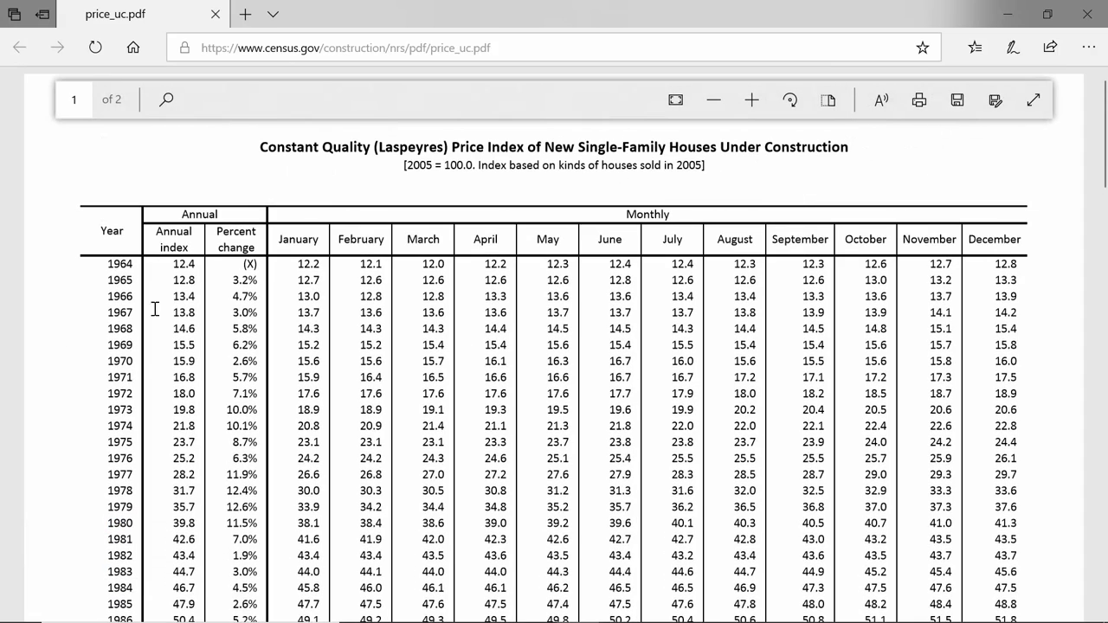
pyautogui.scroll(-3)
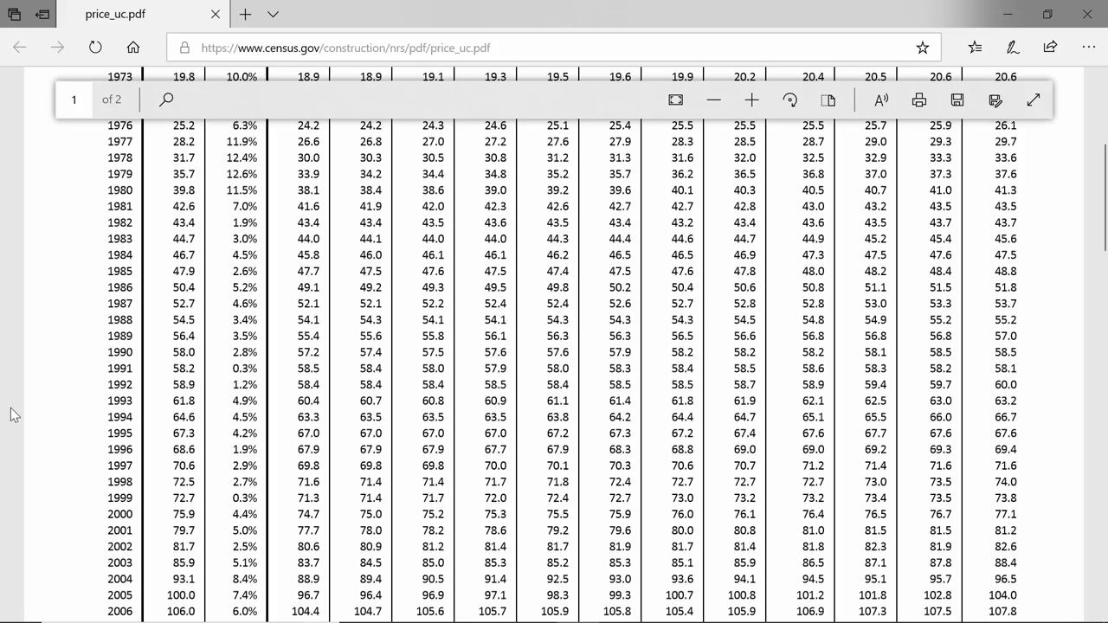
pyautogui.scroll(-3)
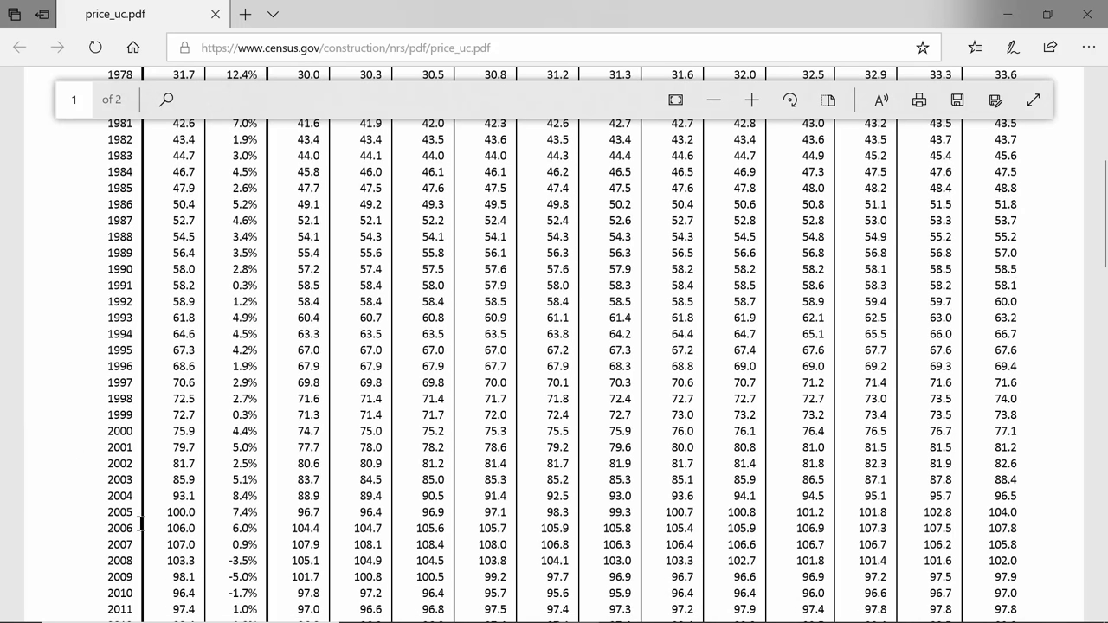
pyautogui.doubleClick(182, 513)
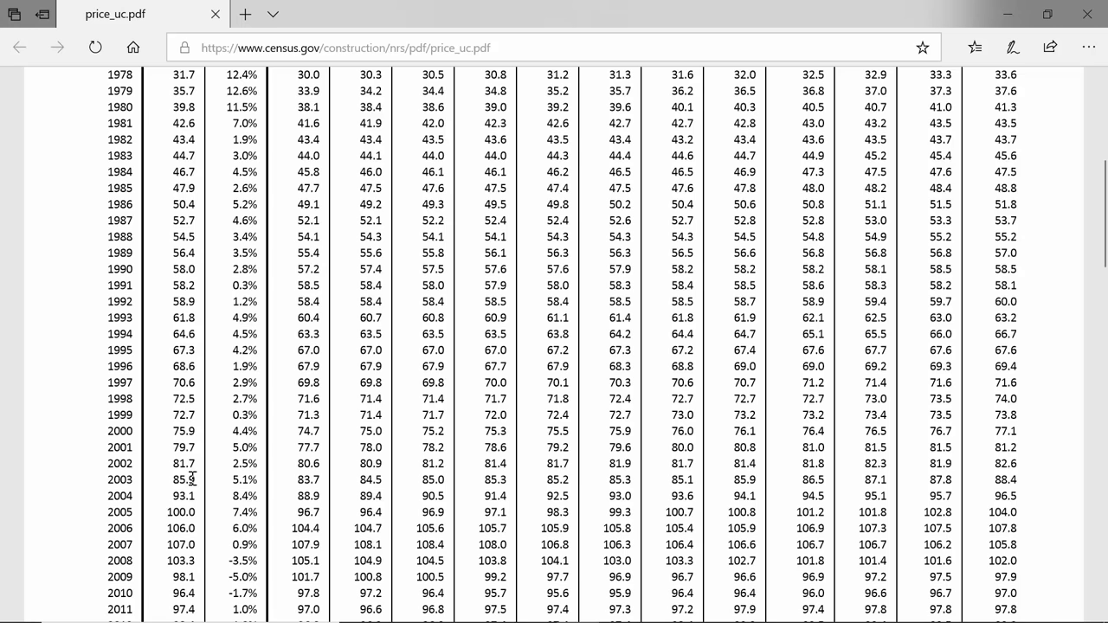
pyautogui.moveTo(194, 482)
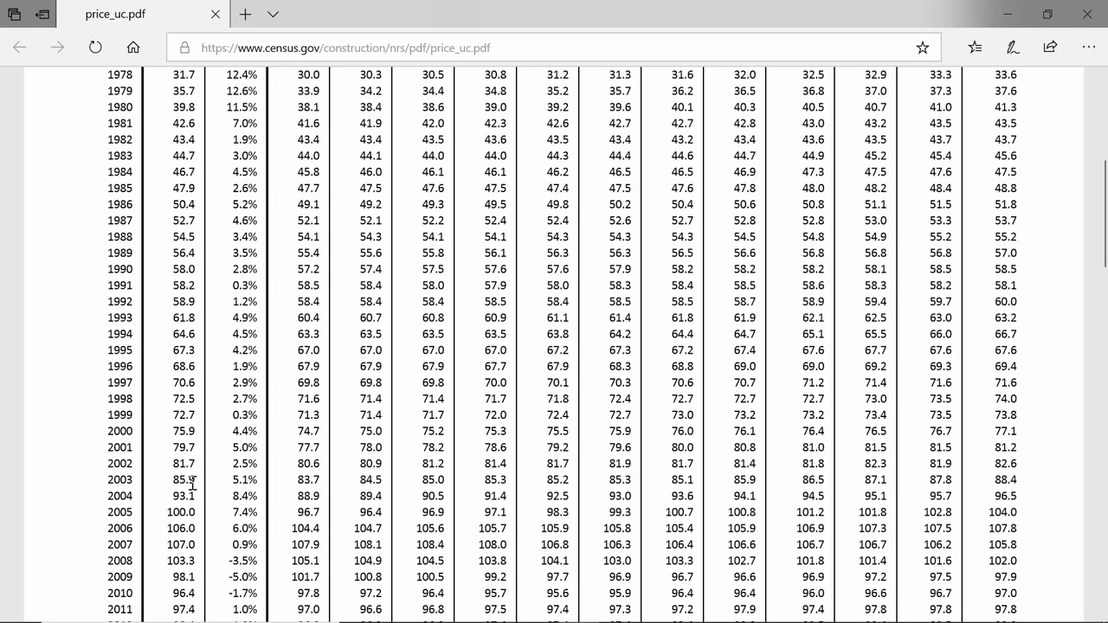
pyautogui.moveTo(174, 512)
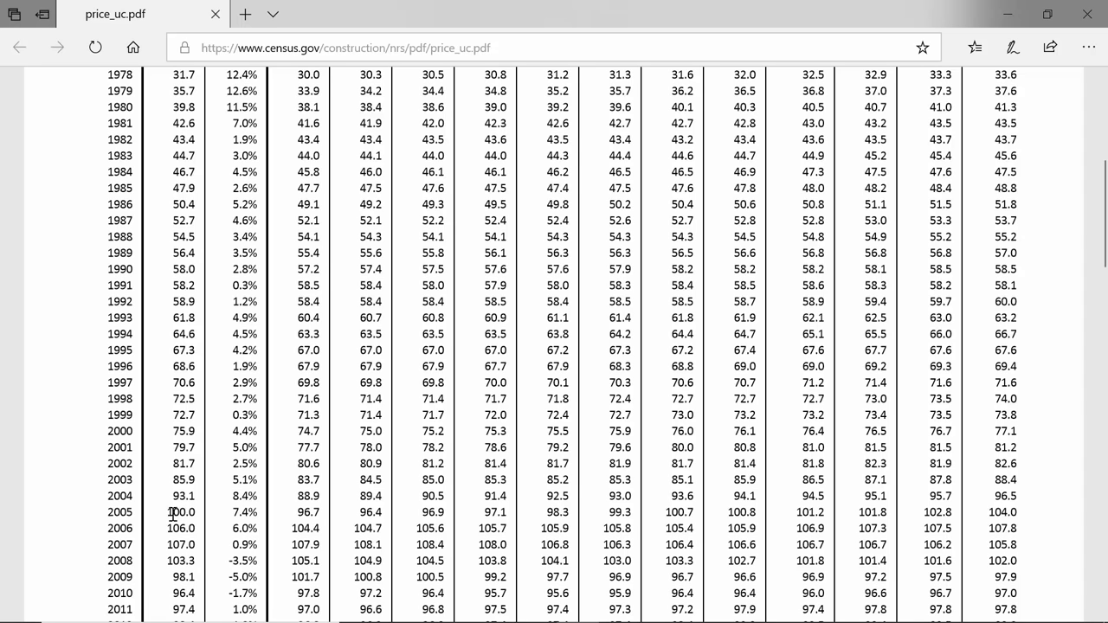
pyautogui.moveTo(153, 519)
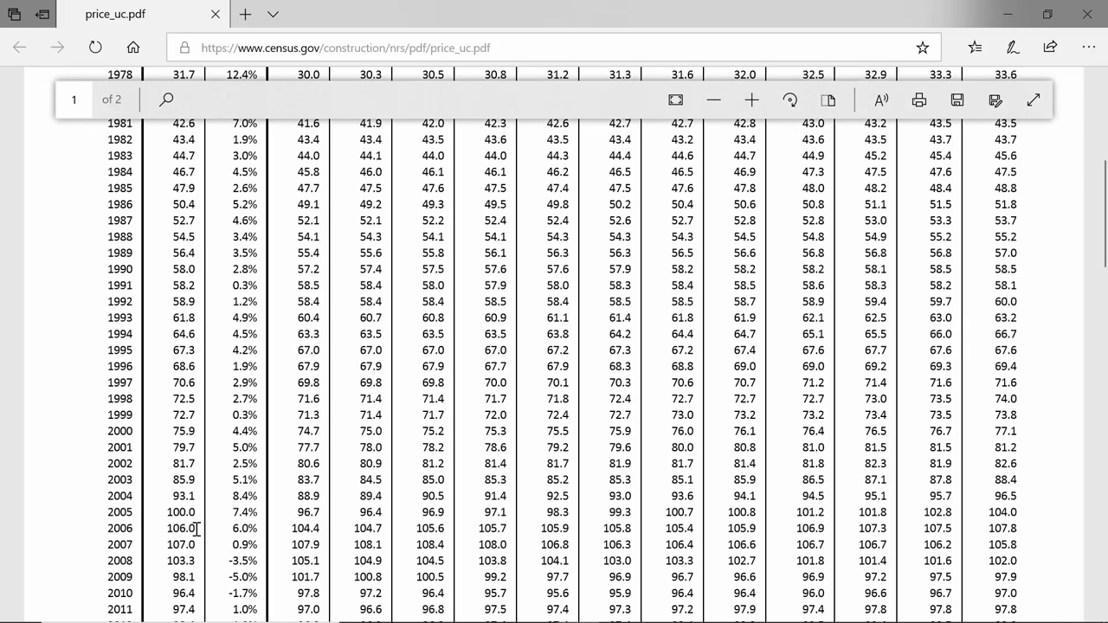
pyautogui.moveTo(173, 528)
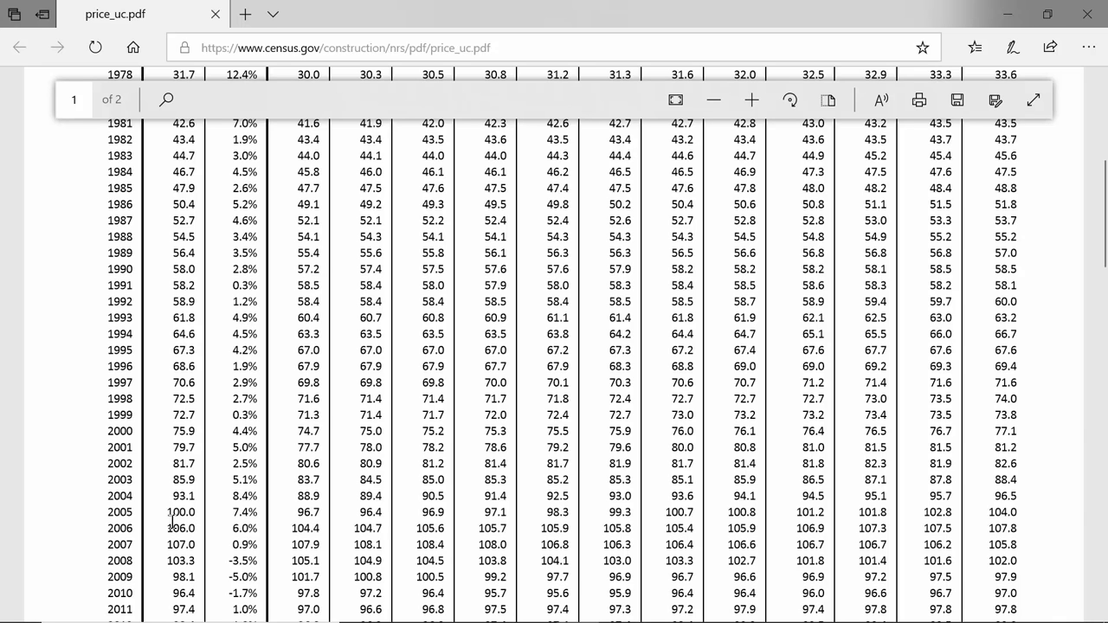
pyautogui.moveTo(137, 533)
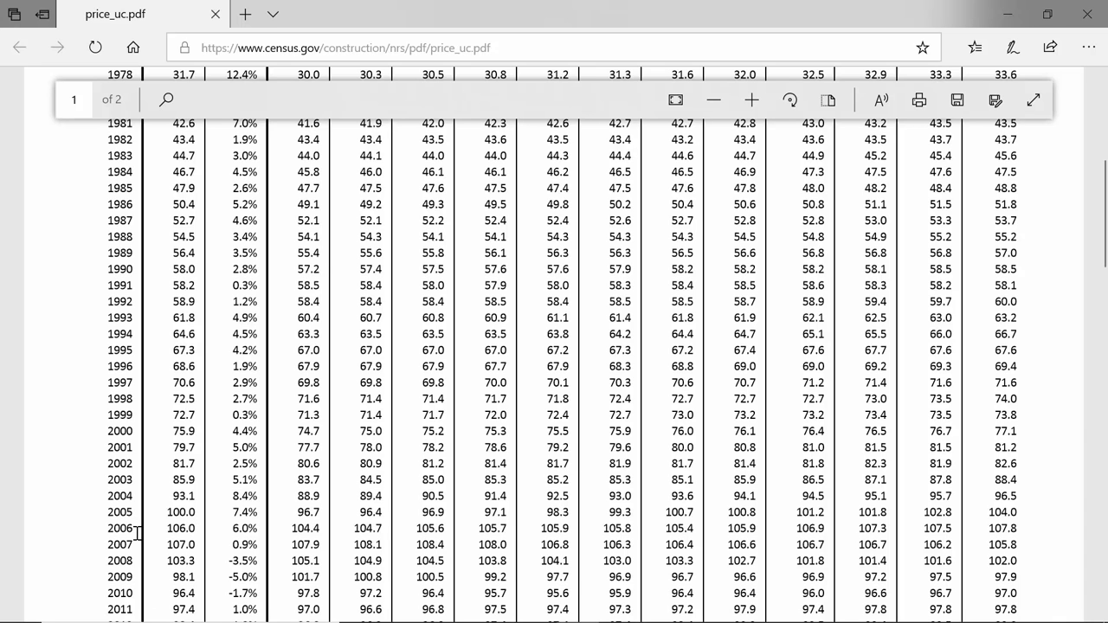
pyautogui.moveTo(132, 535)
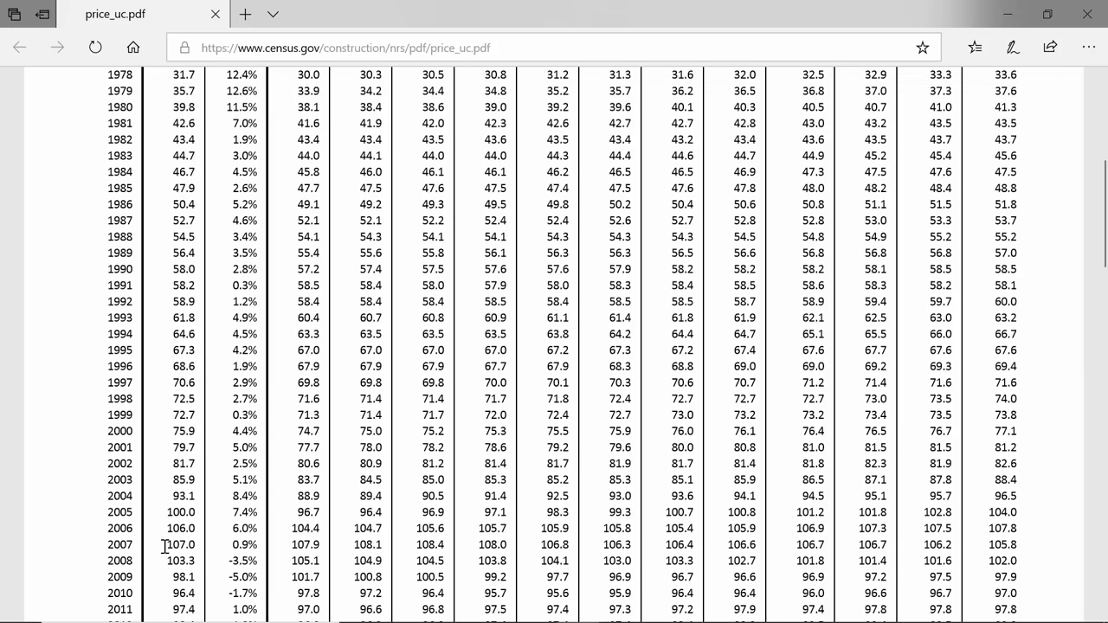
pyautogui.doubleClick(180, 544)
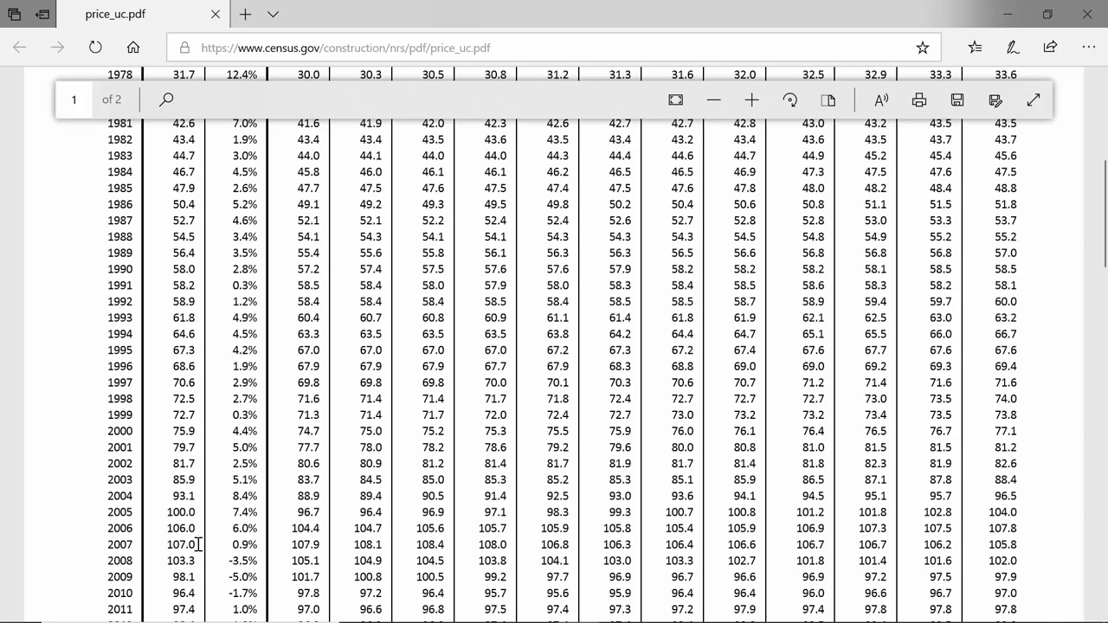
pyautogui.moveTo(191, 578)
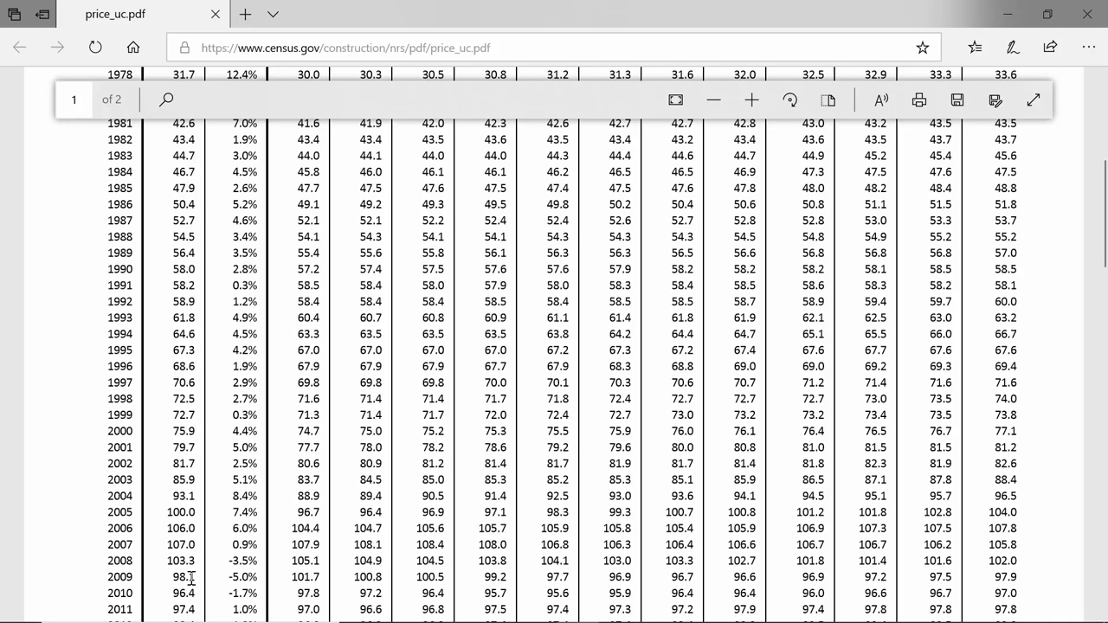
pyautogui.doubleClick(183, 576)
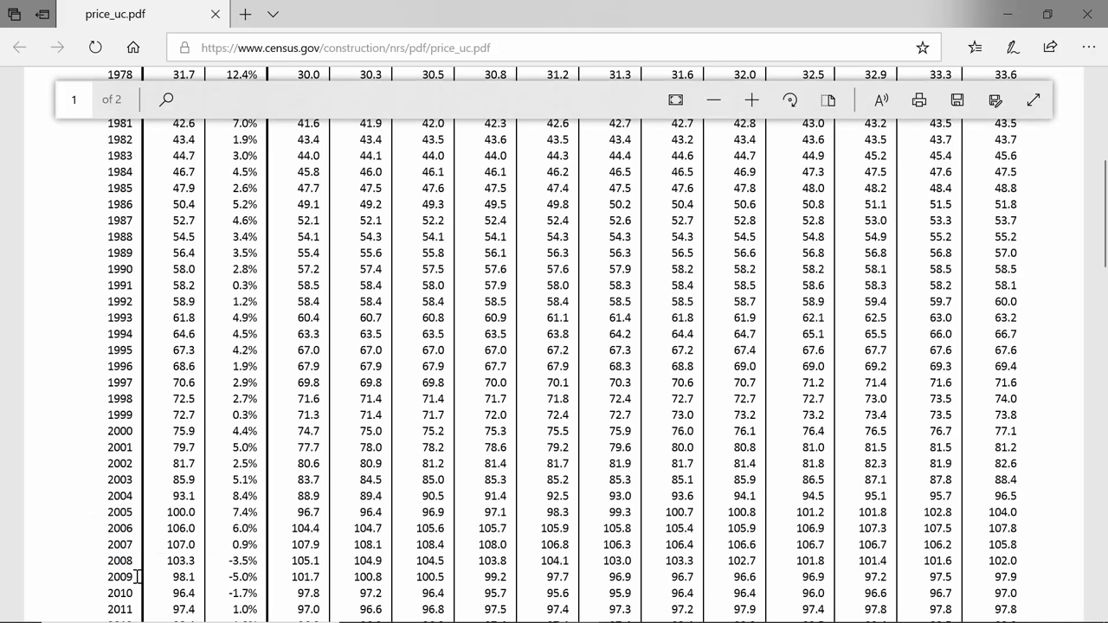
pyautogui.moveTo(141, 578)
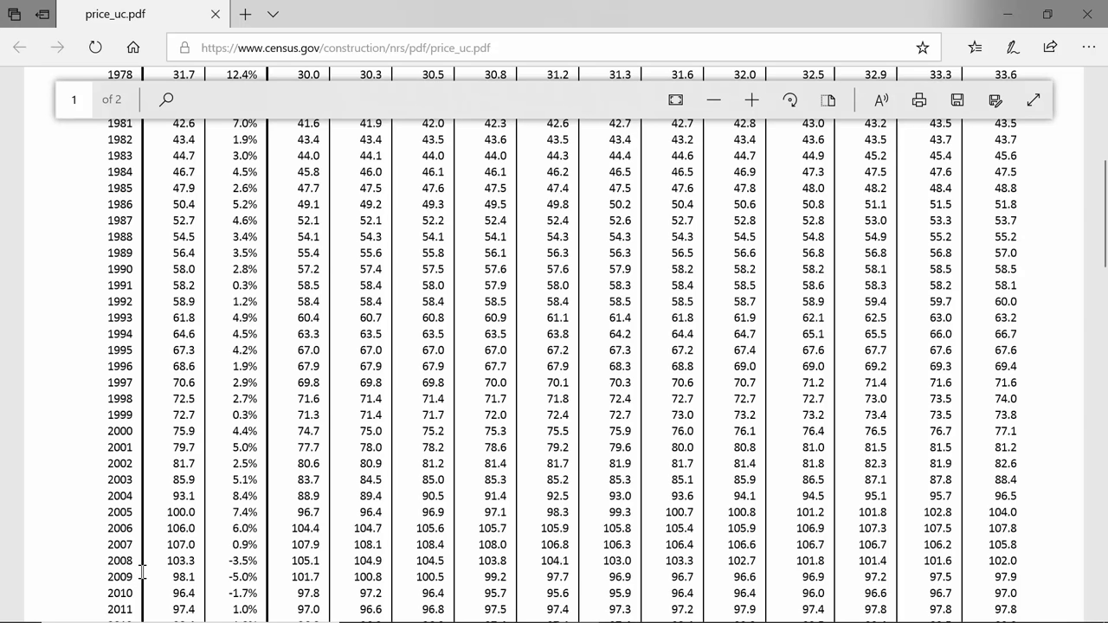
pyautogui.moveTo(156, 551)
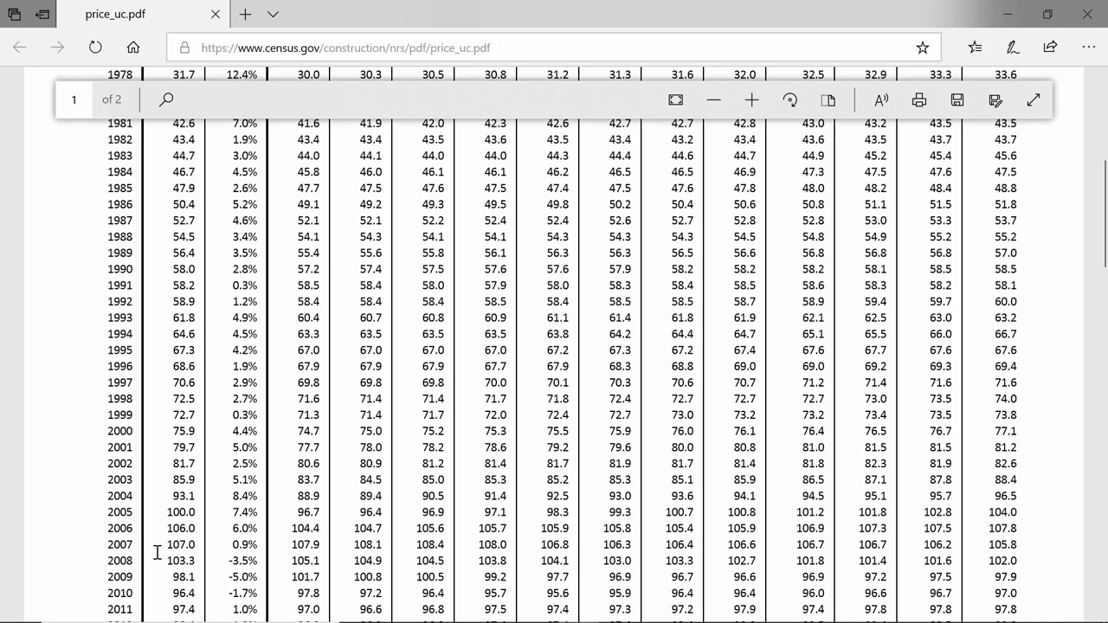
pyautogui.moveTo(198, 578)
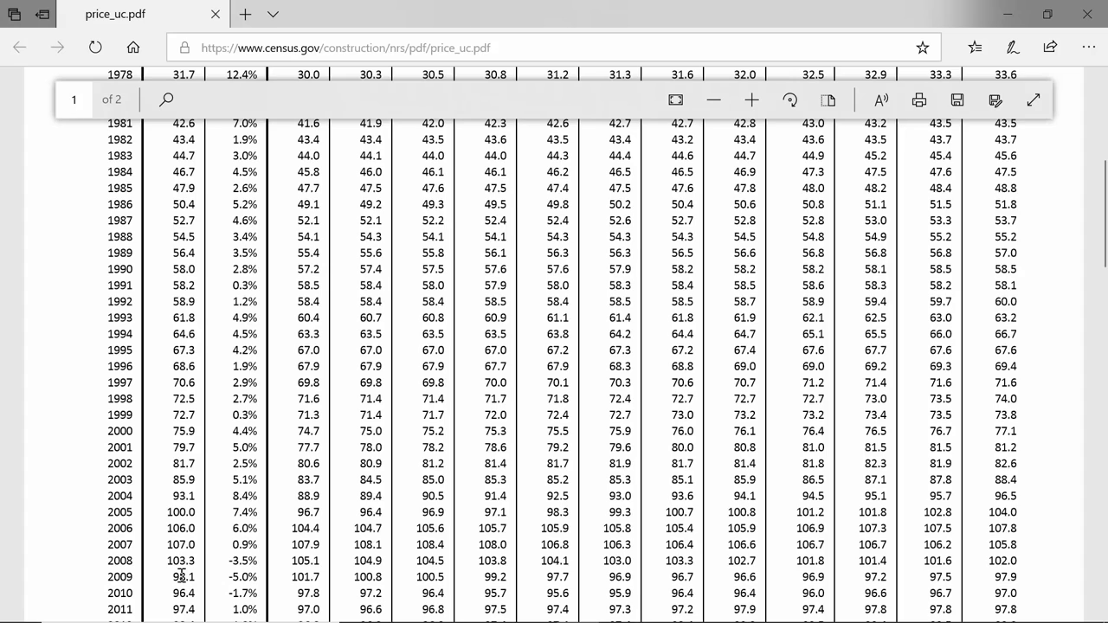
# Step: Reach the 2018–2019 rows, highlight the 2018 index 130.4, then follow the Category Weights link
pyautogui.scroll(-3)
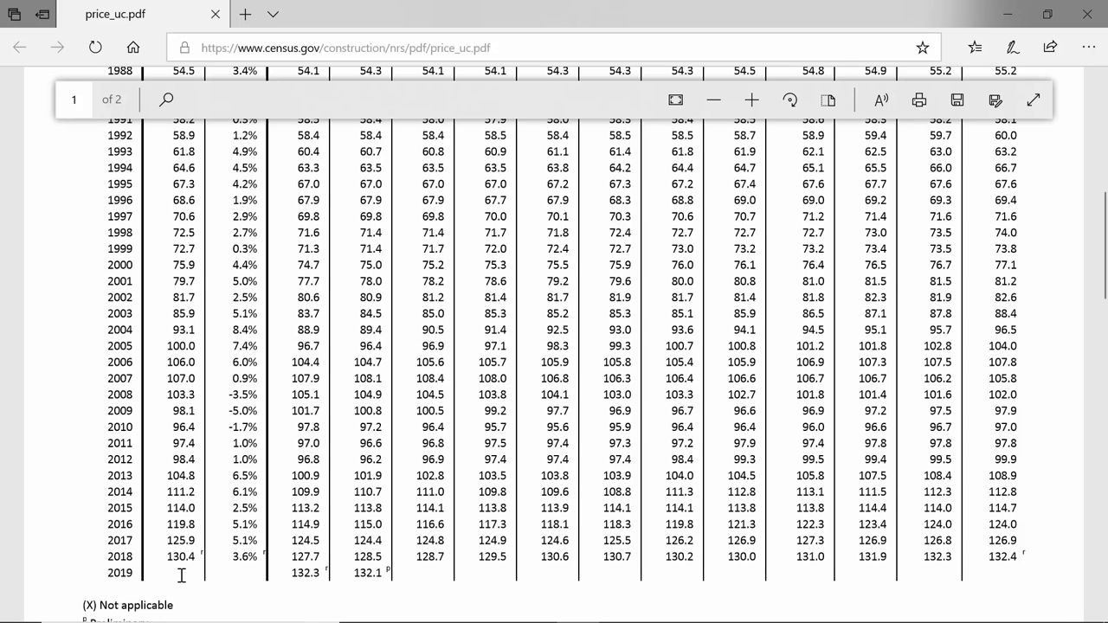
pyautogui.moveTo(173, 557)
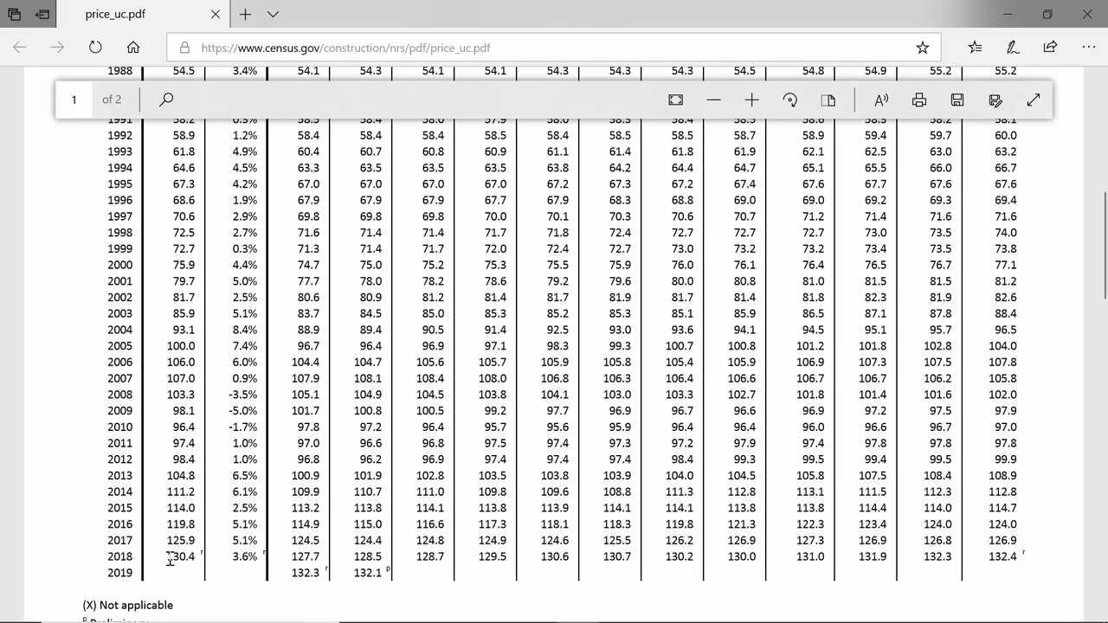
pyautogui.doubleClick(180, 558)
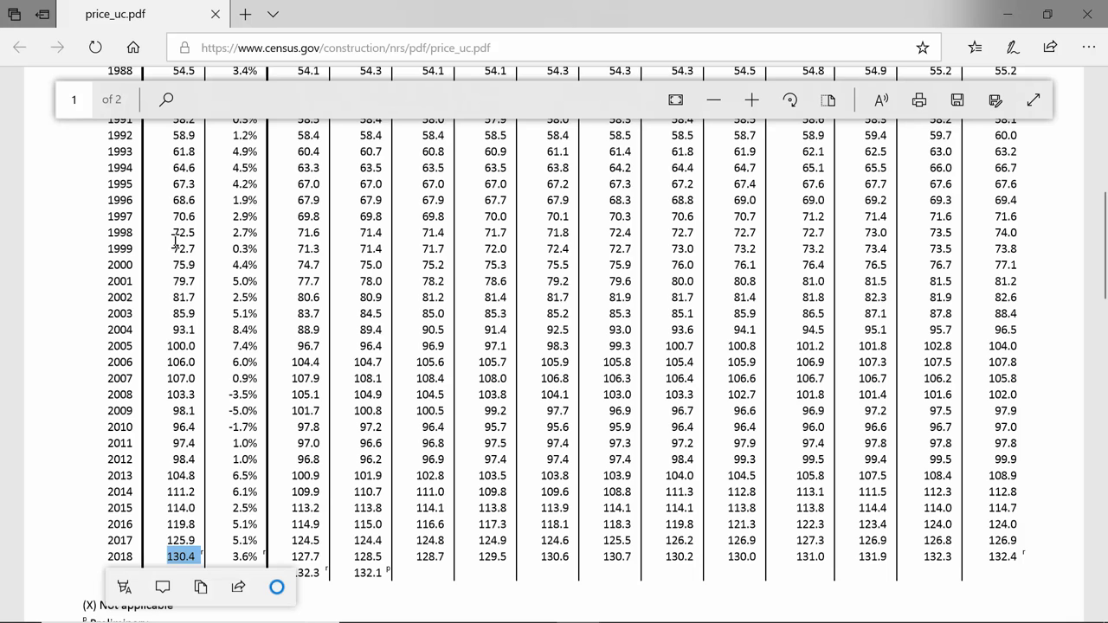
pyautogui.moveTo(180, 512)
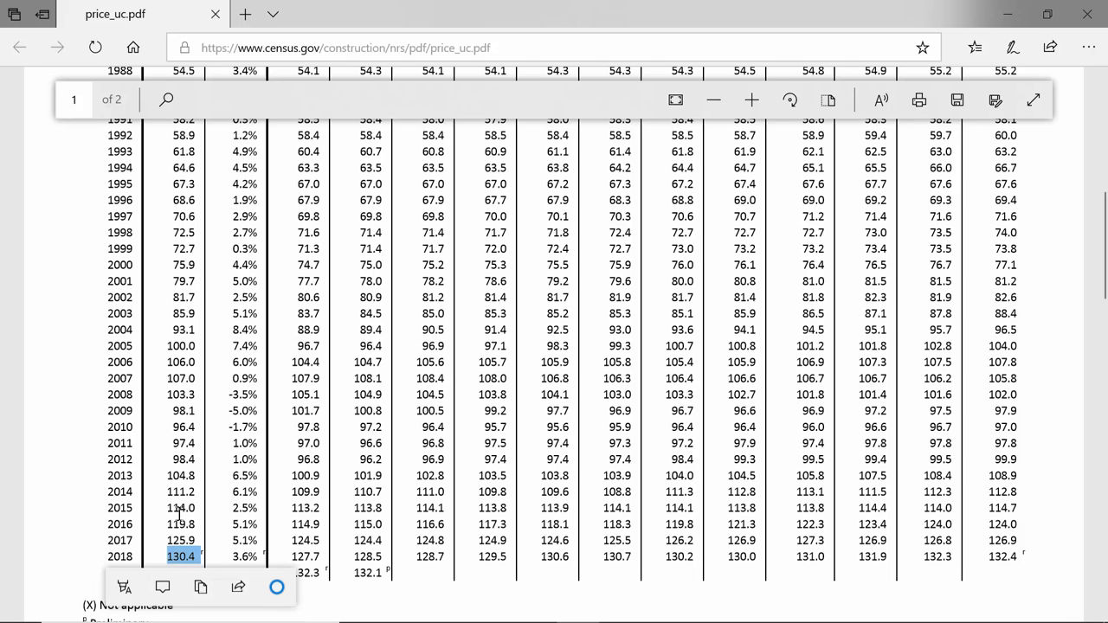
pyautogui.moveTo(180, 511)
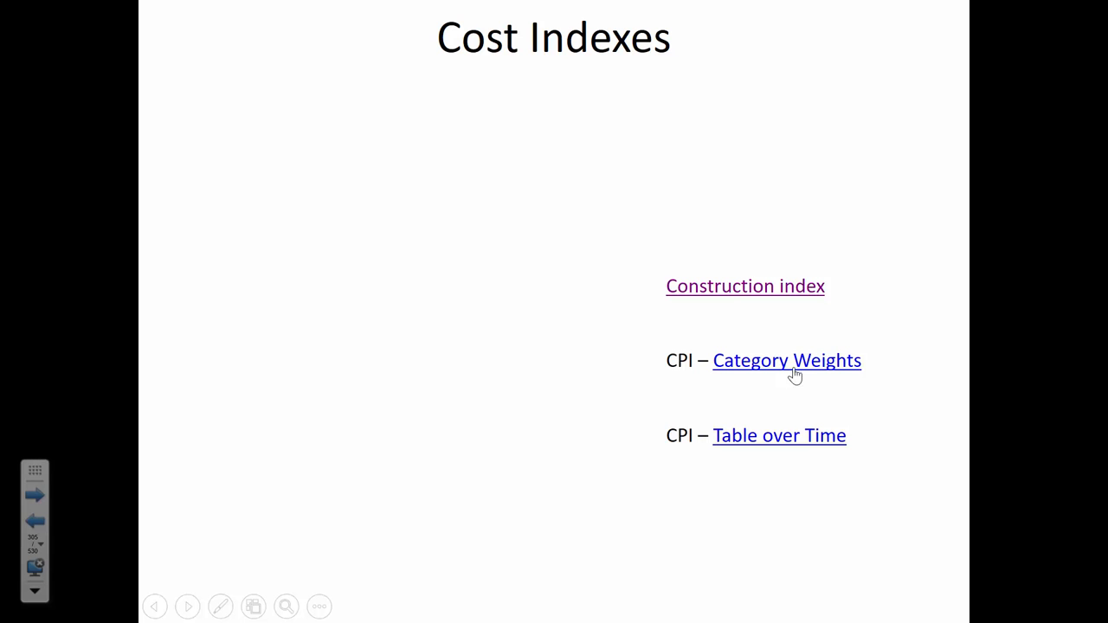
pyautogui.click(786, 360)
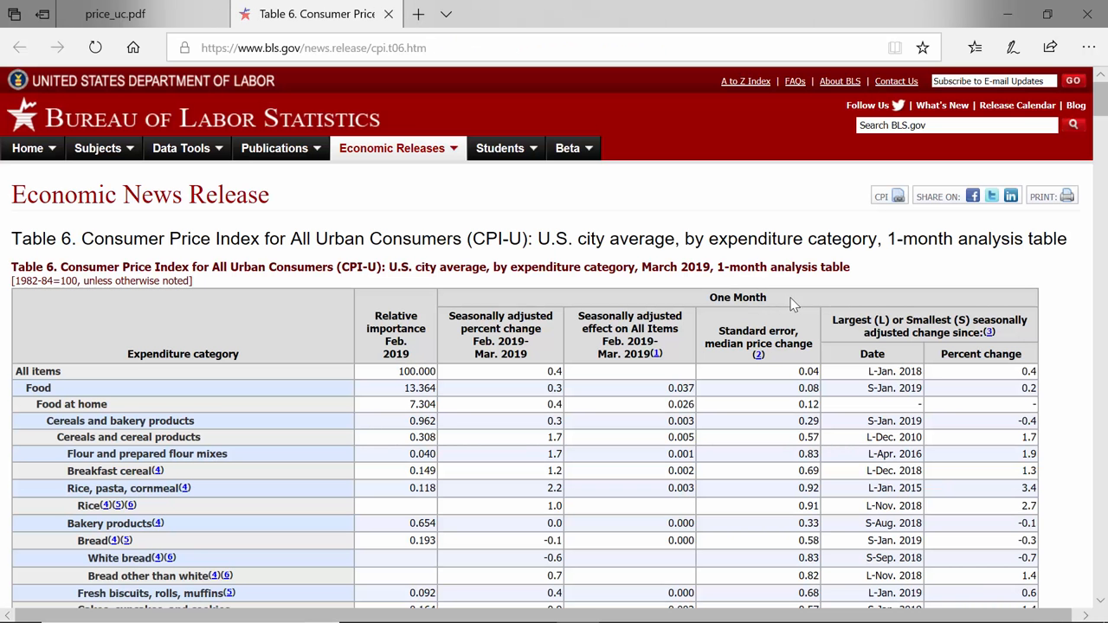
pyautogui.moveTo(1008, 332)
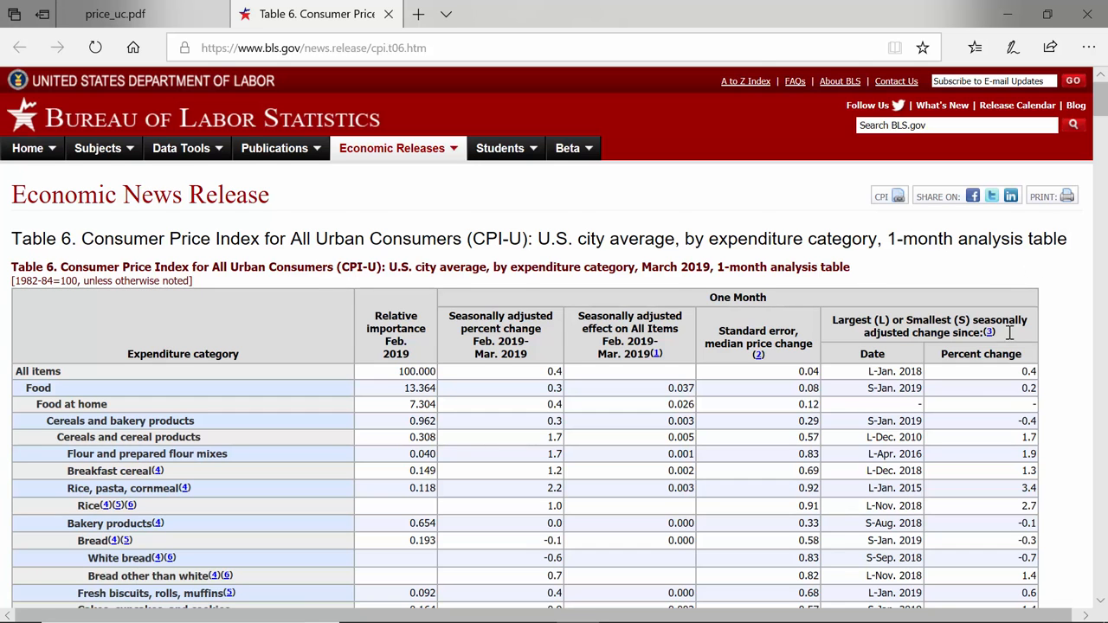
# Step: Zoom into BLS Table 6 and highlight the Relative importance column heading above Food's 13.364
pyautogui.scroll(-3)
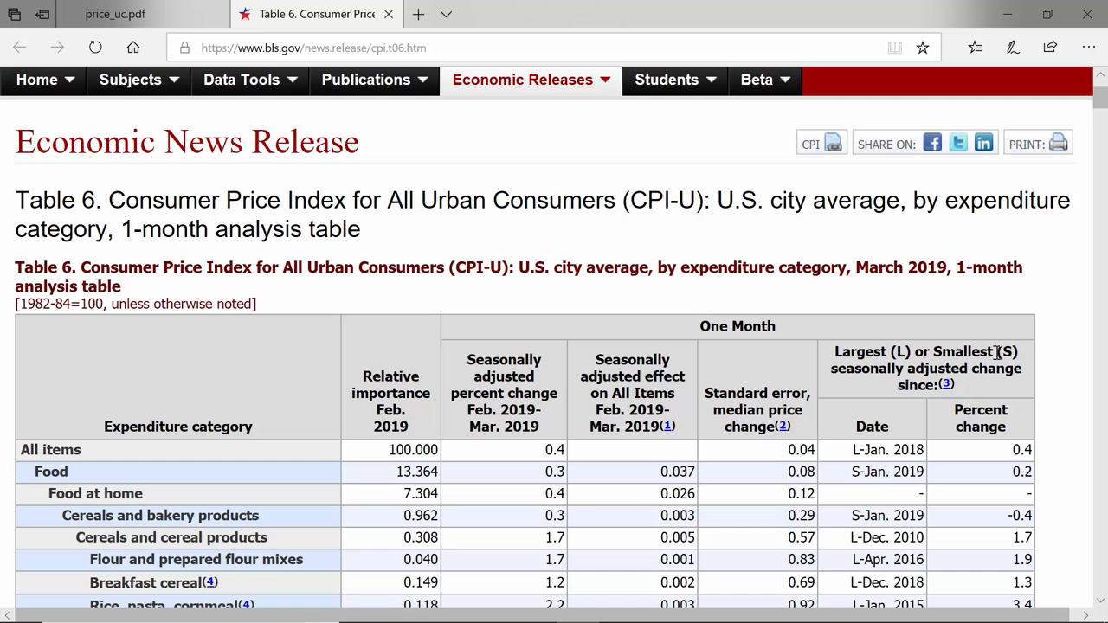
pyautogui.scroll(-3)
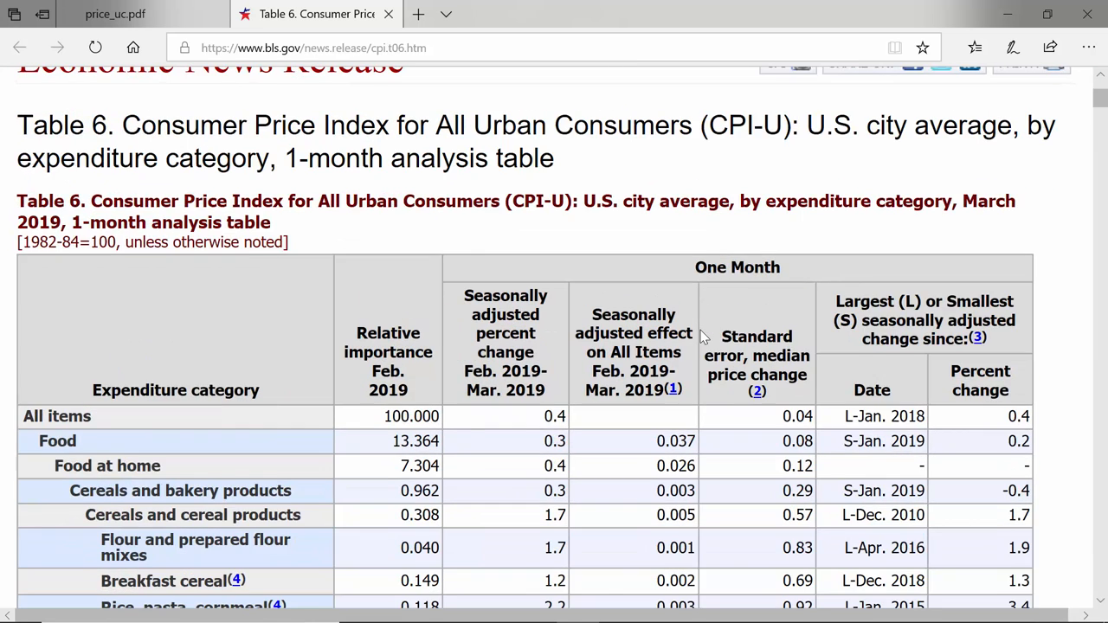
pyautogui.scroll(-3)
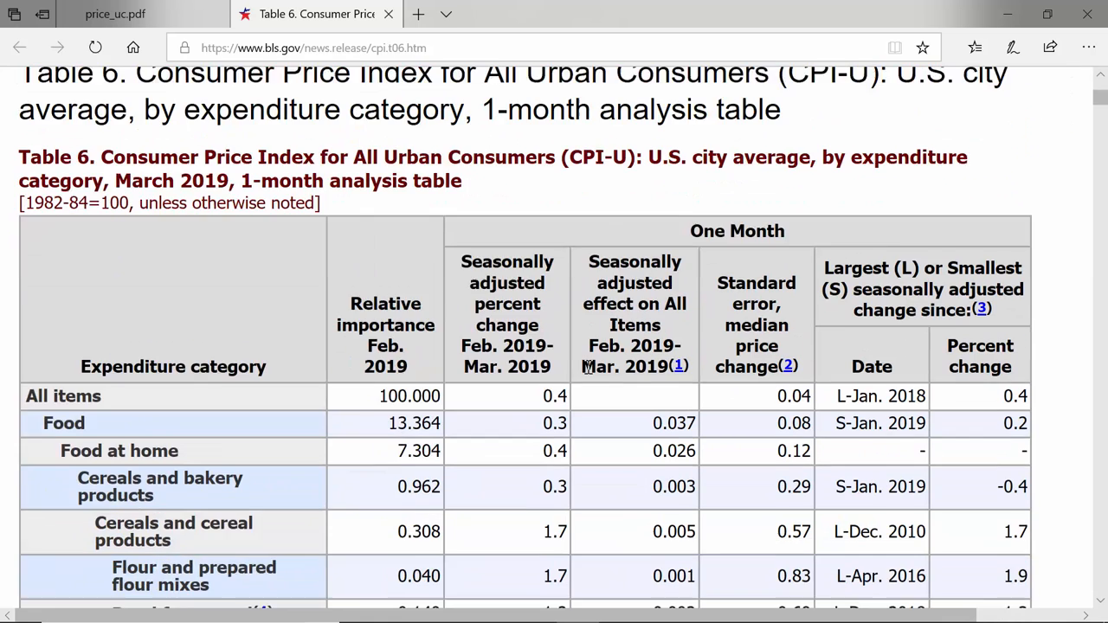
pyautogui.scroll(-3)
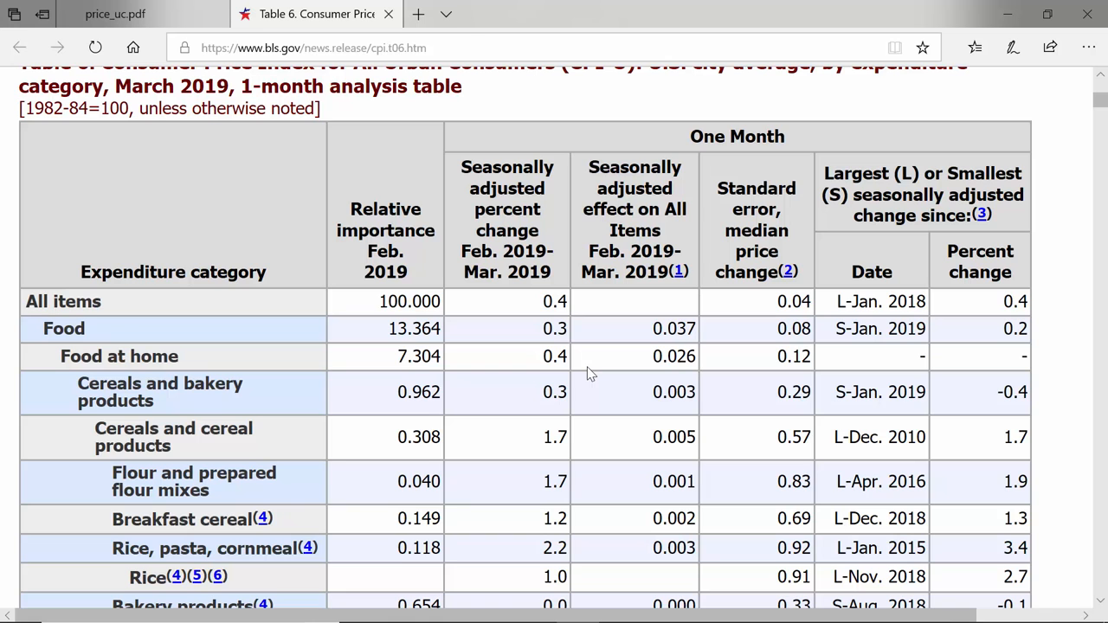
pyautogui.moveTo(520, 348)
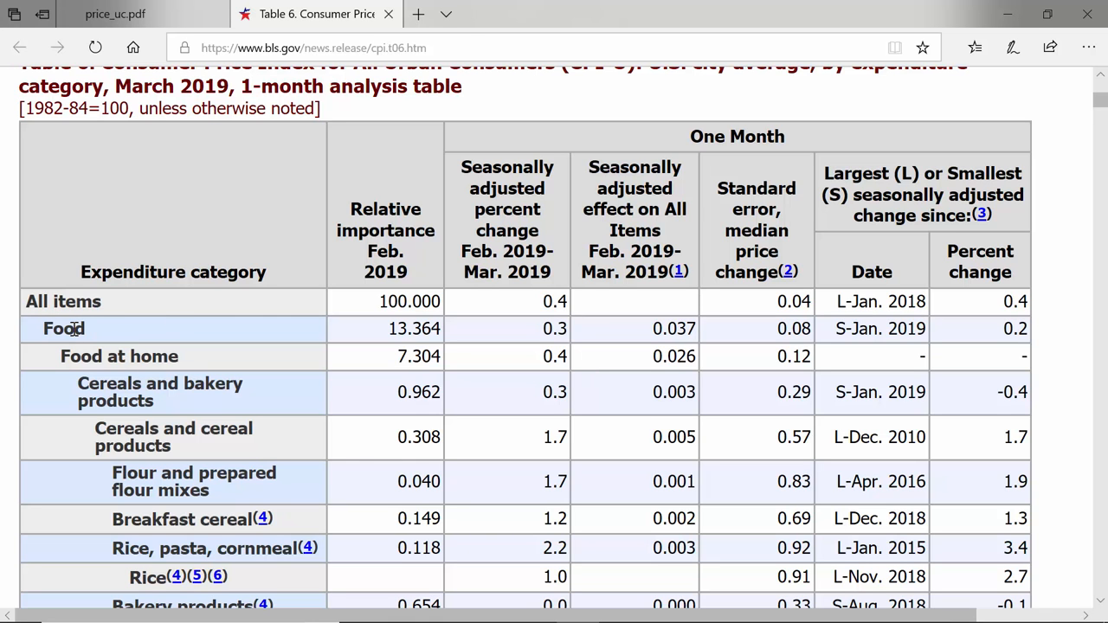
pyautogui.moveTo(464, 246)
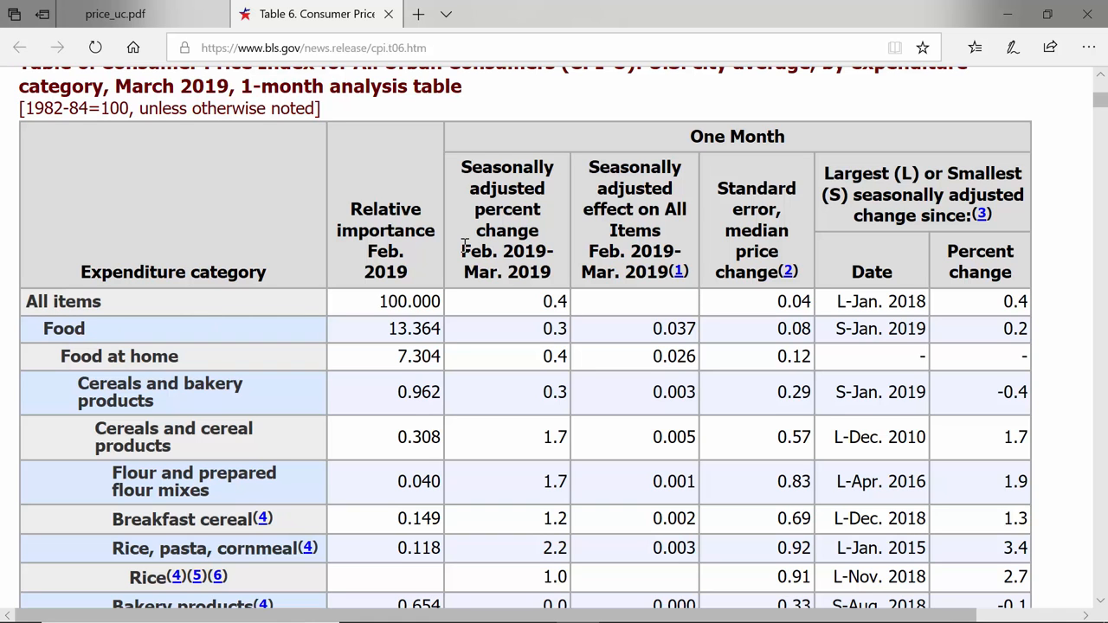
pyautogui.moveTo(350, 207); pyautogui.dragTo(433, 232)
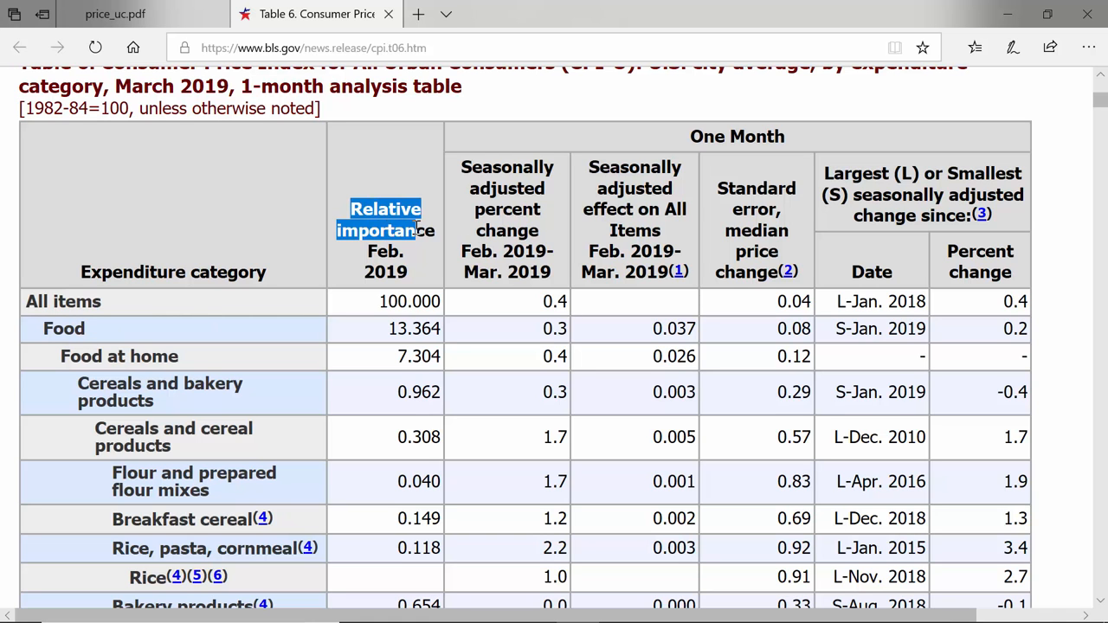
pyautogui.moveTo(416, 236)
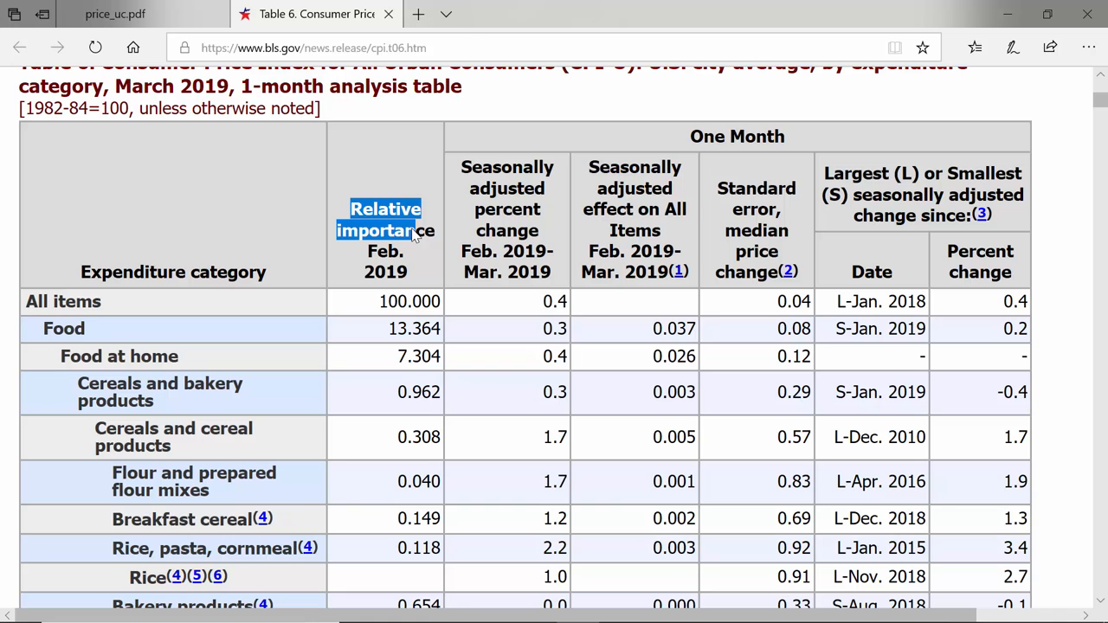
pyautogui.moveTo(533, 361)
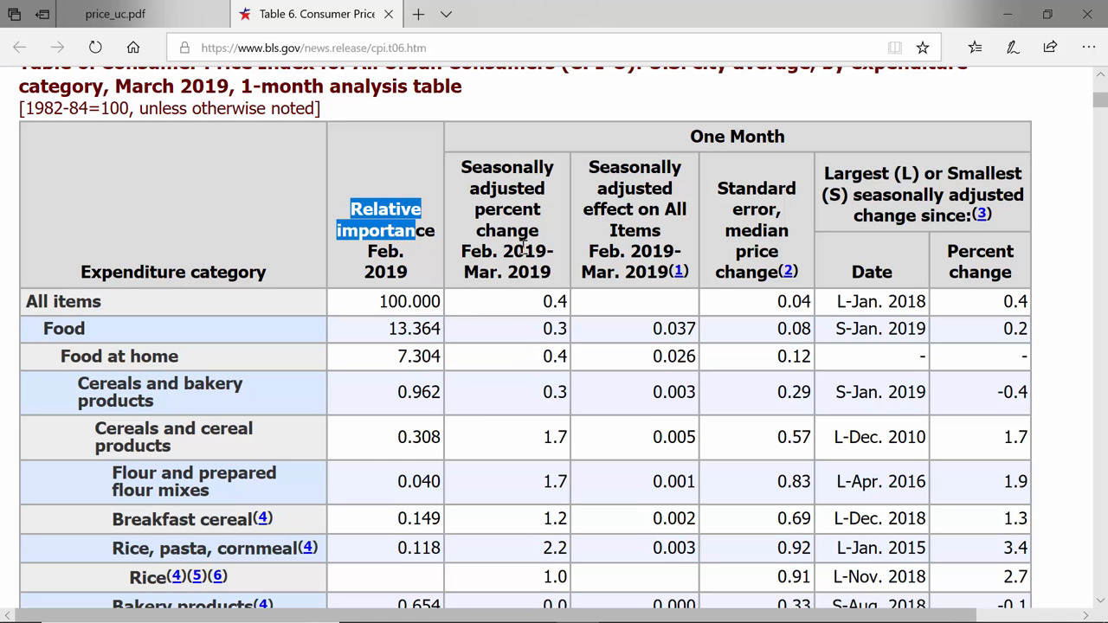
pyautogui.moveTo(128, 355)
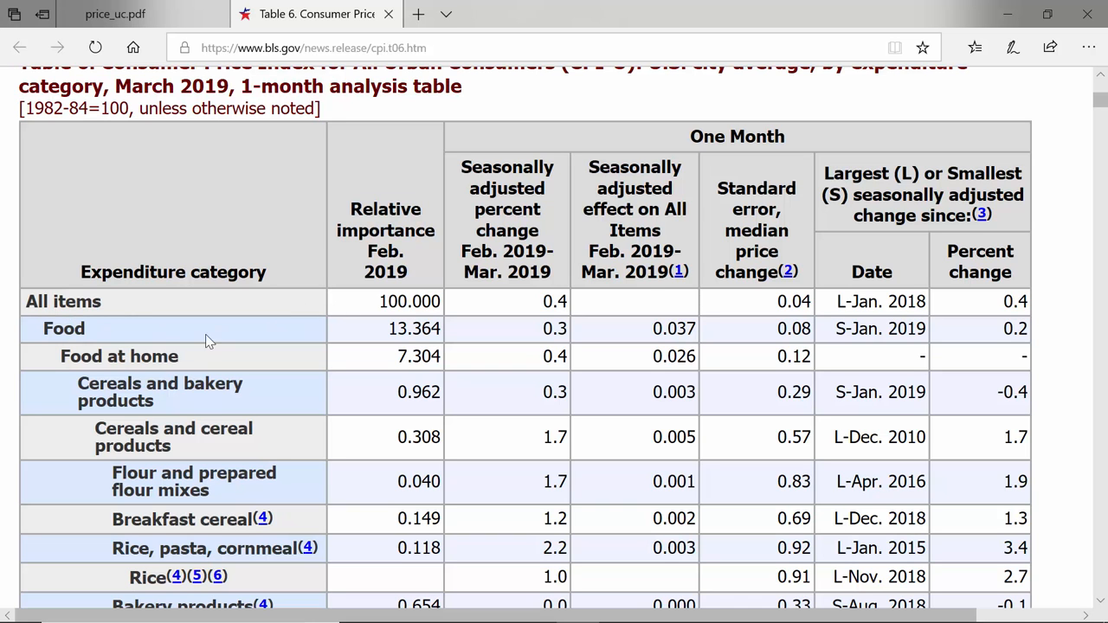
pyautogui.moveTo(392, 328)
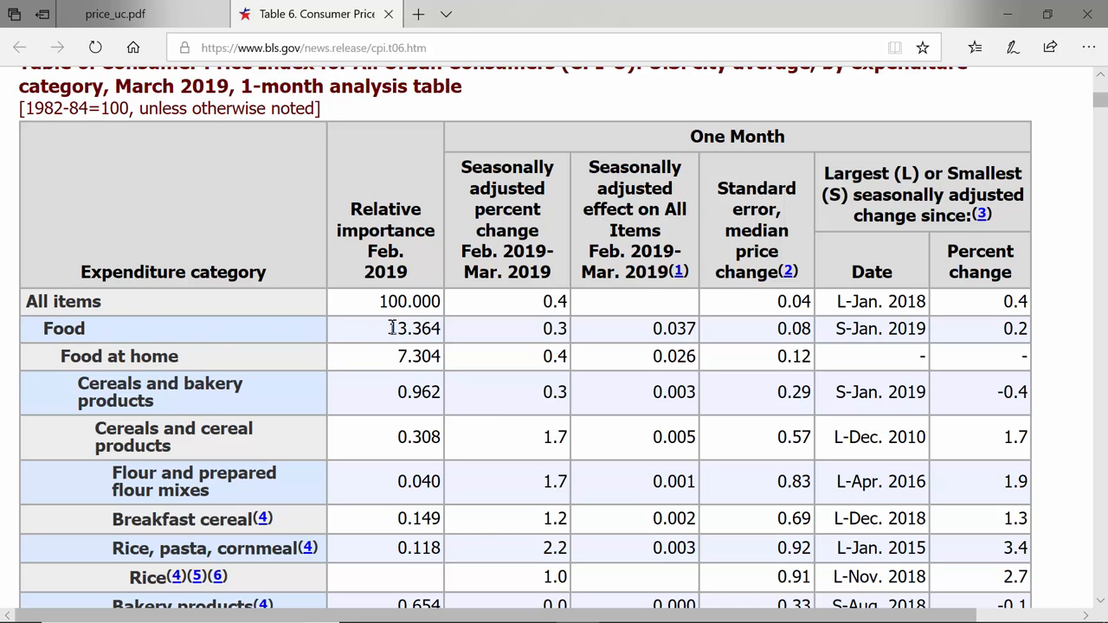
# Step: Highlight Food's relative importance of 13.364 and move down toward the bakery rows
pyautogui.doubleClick(395, 329)
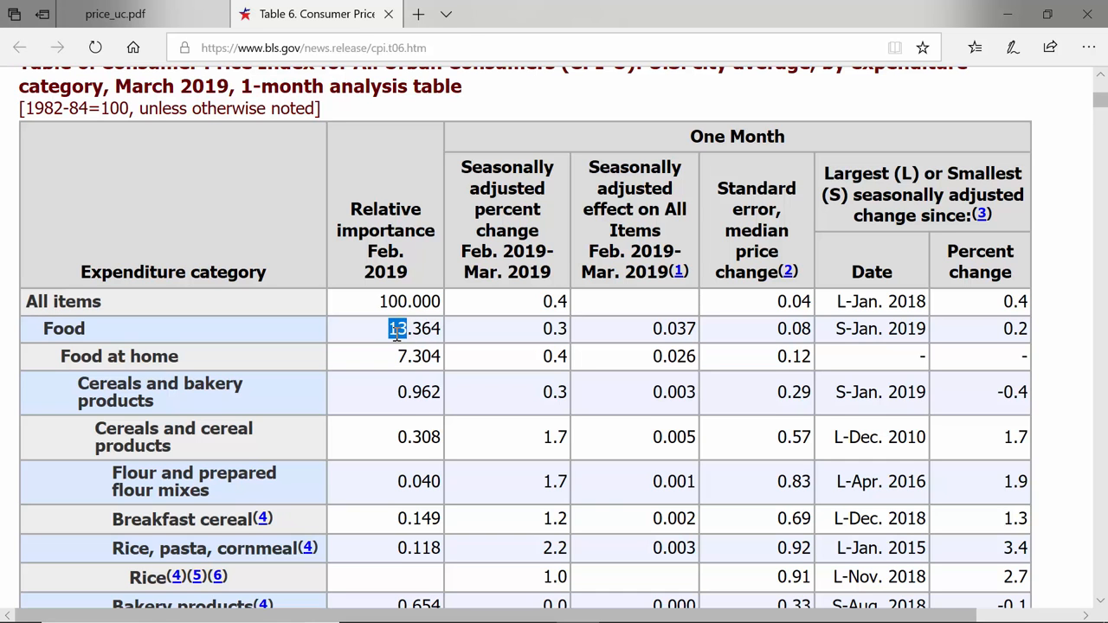
pyautogui.moveTo(498, 245)
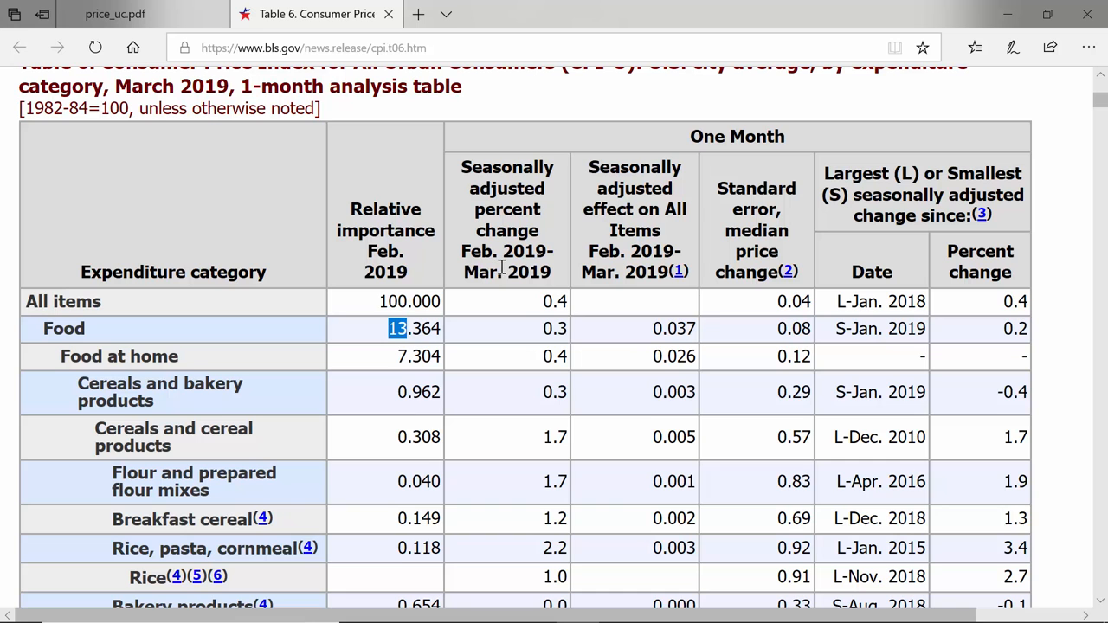
pyautogui.moveTo(548, 327)
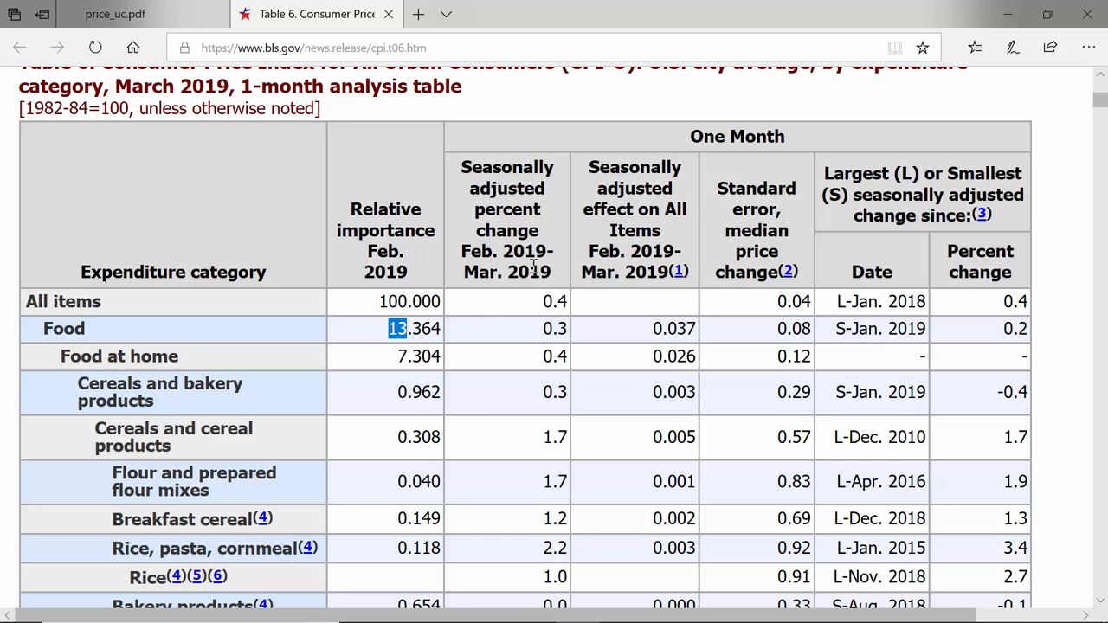
pyautogui.moveTo(211, 346)
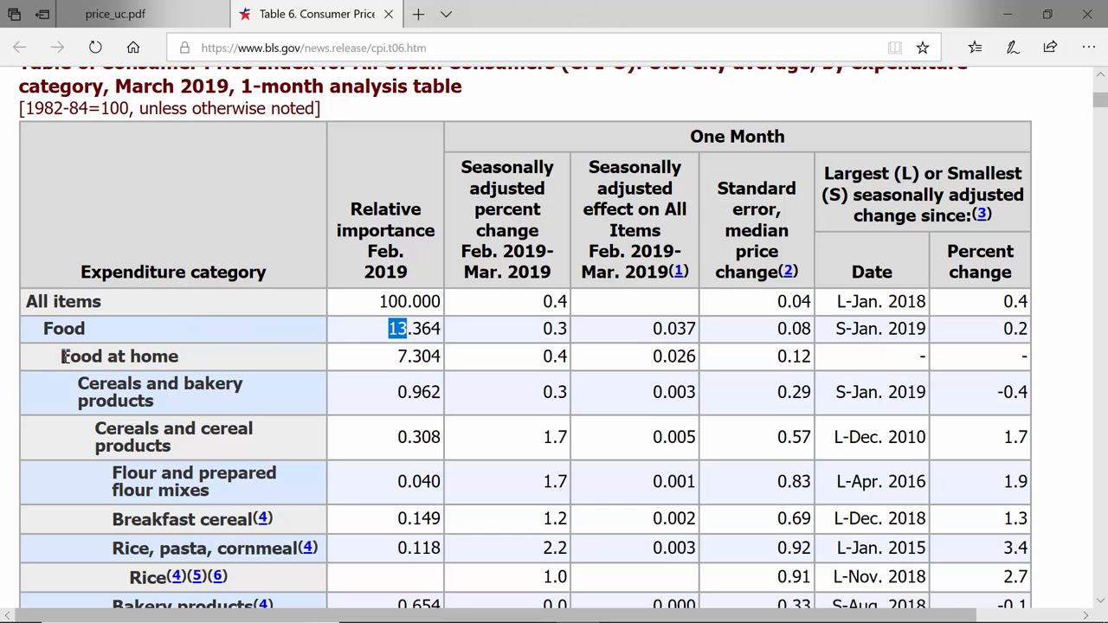
pyautogui.scroll(-3)
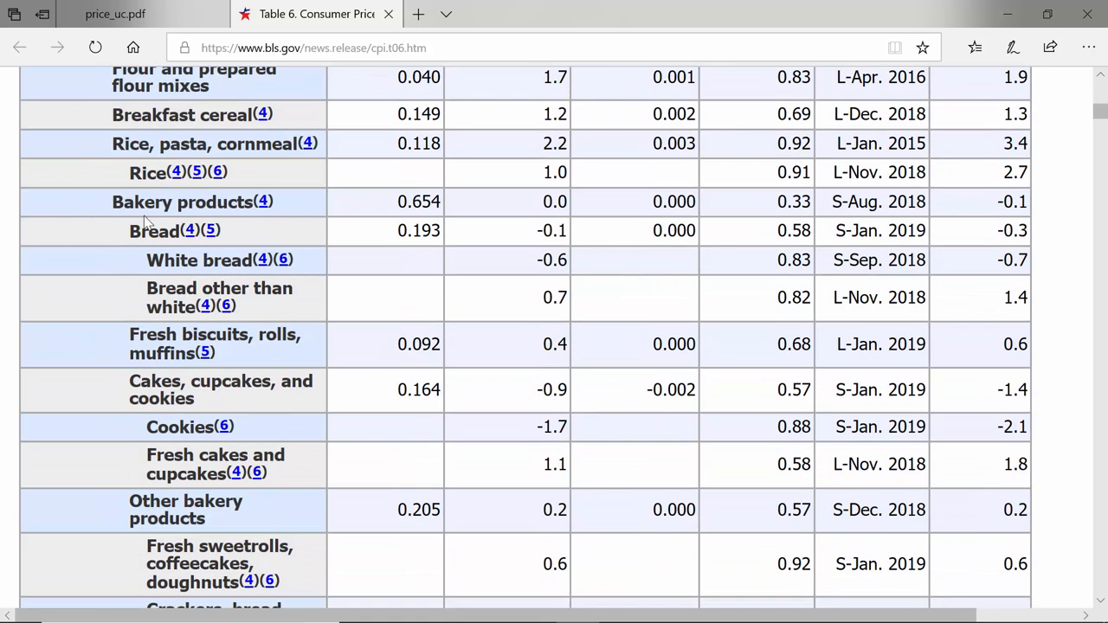
# Step: Highlight Beef and veal's weight 0.426 and the Food away from home category while moving down the table
pyautogui.scroll(-3)
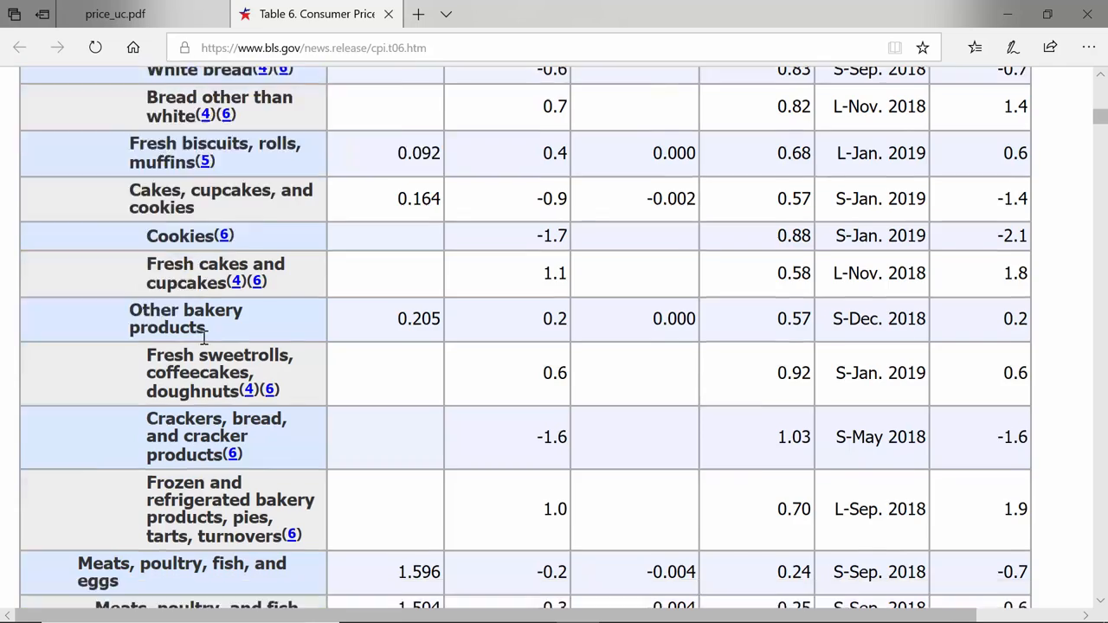
pyautogui.scroll(-3)
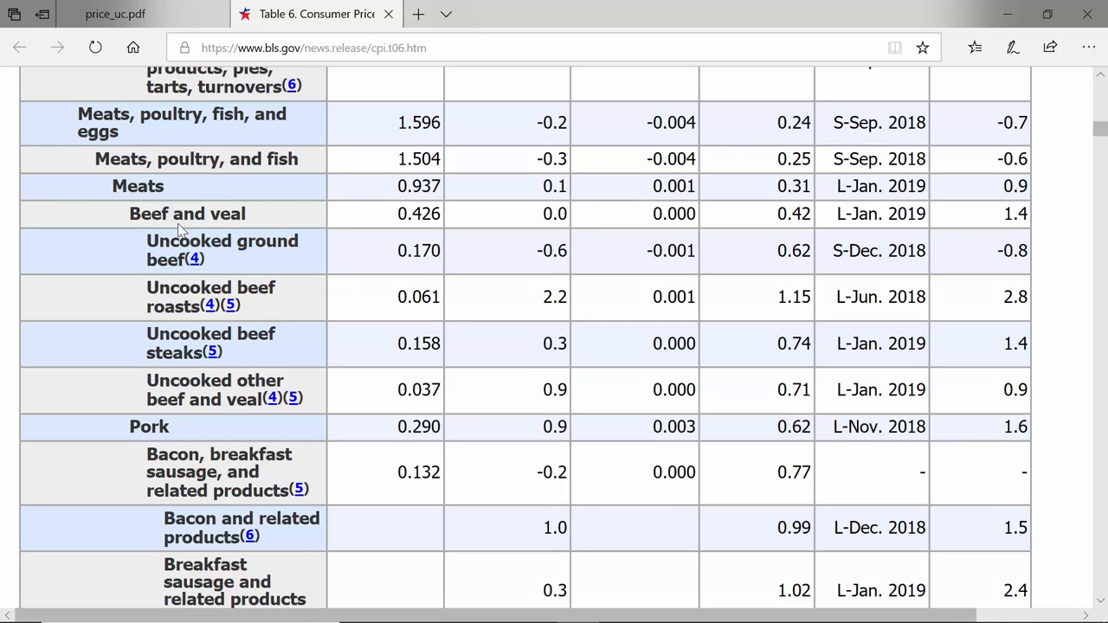
pyautogui.moveTo(399, 208)
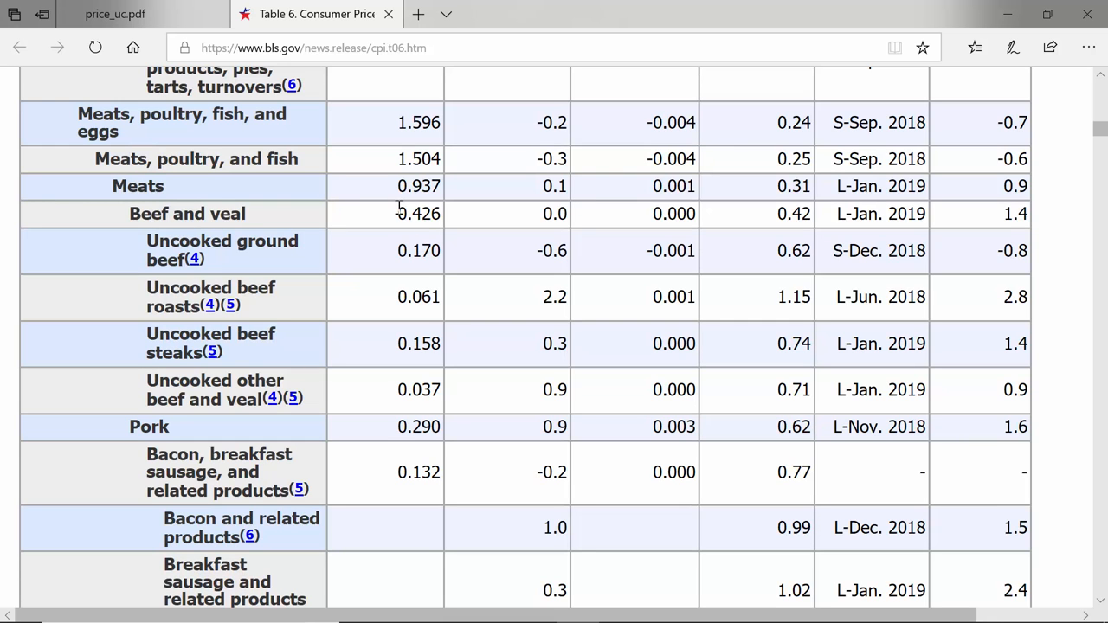
pyautogui.doubleClick(420, 215)
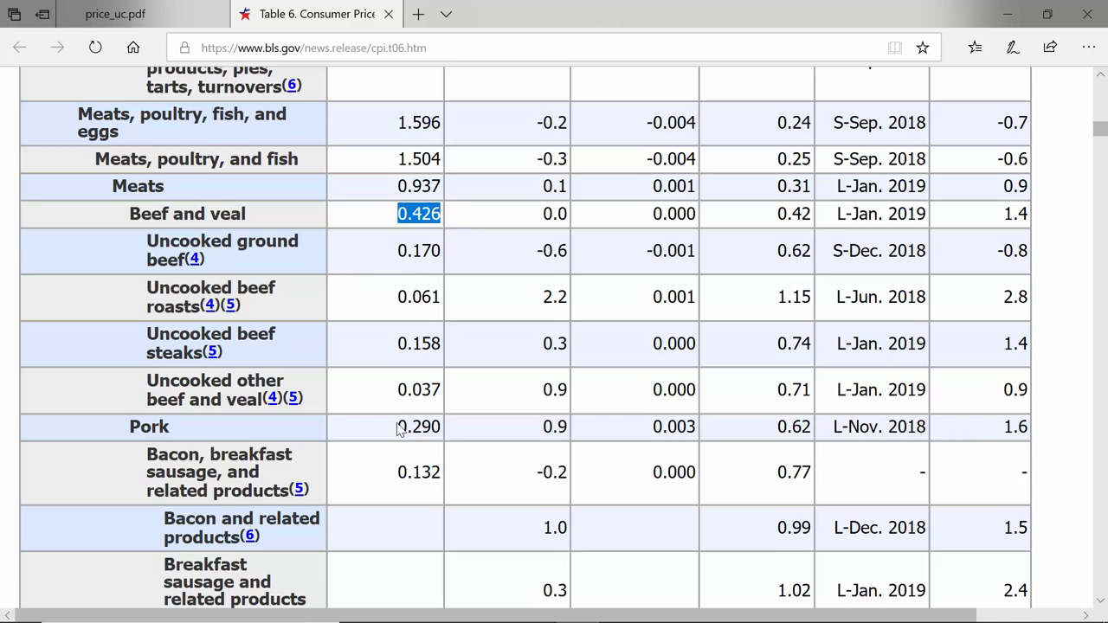
pyautogui.scroll(-3)
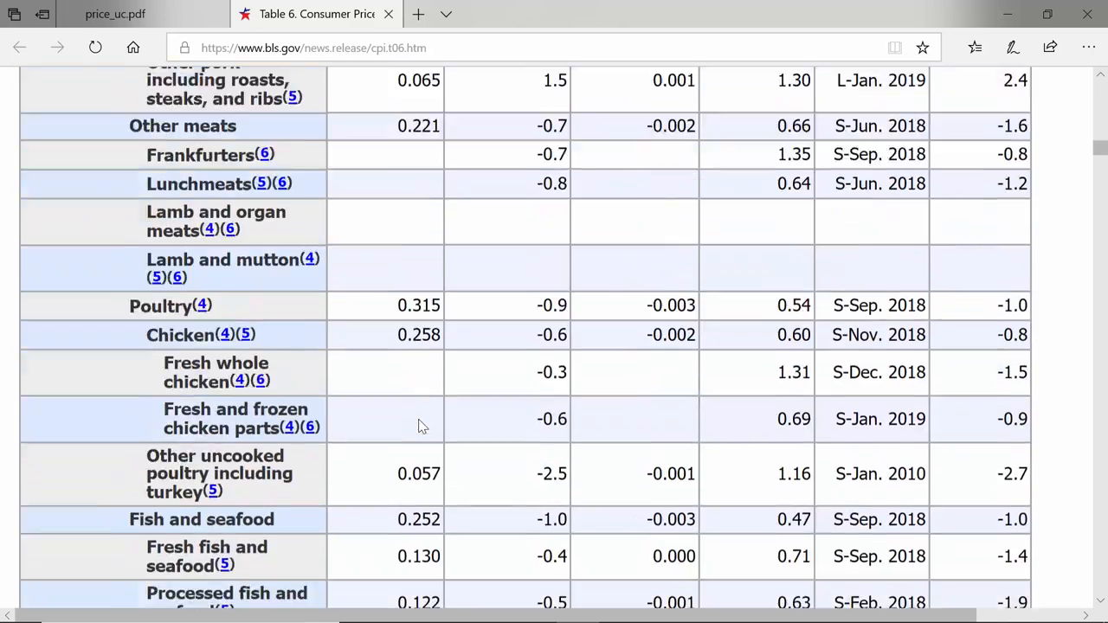
pyautogui.scroll(-3)
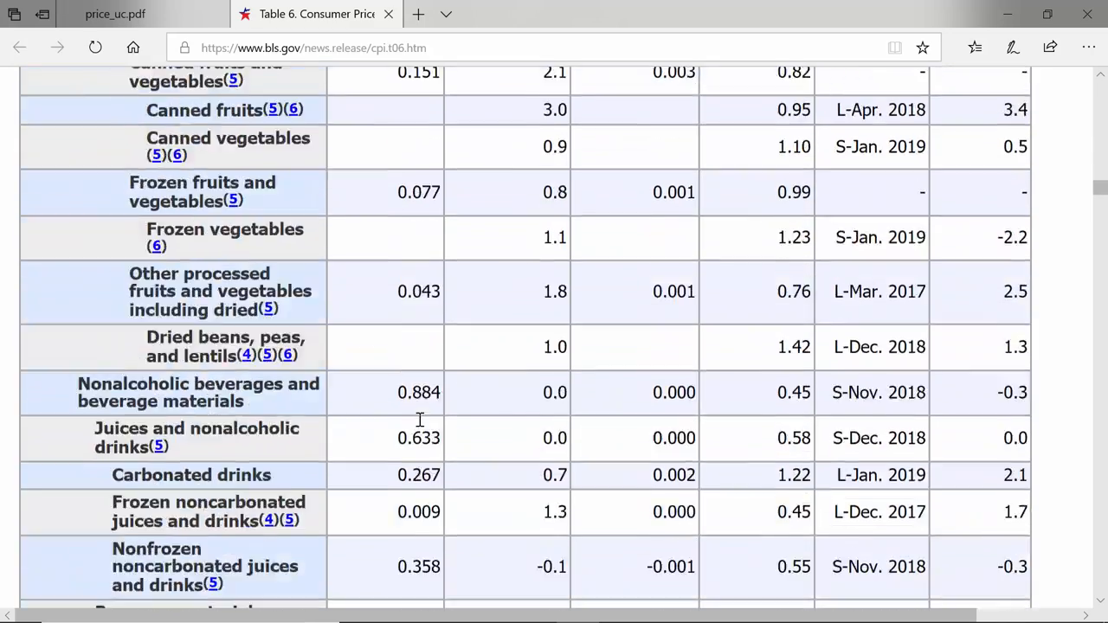
pyautogui.scroll(-3)
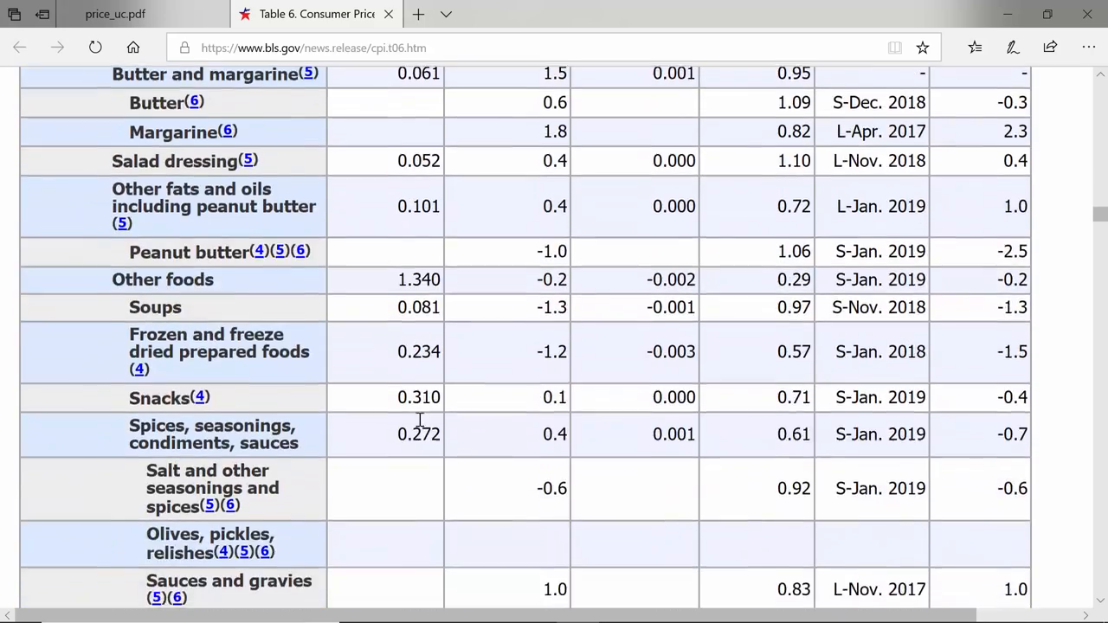
pyautogui.scroll(-3)
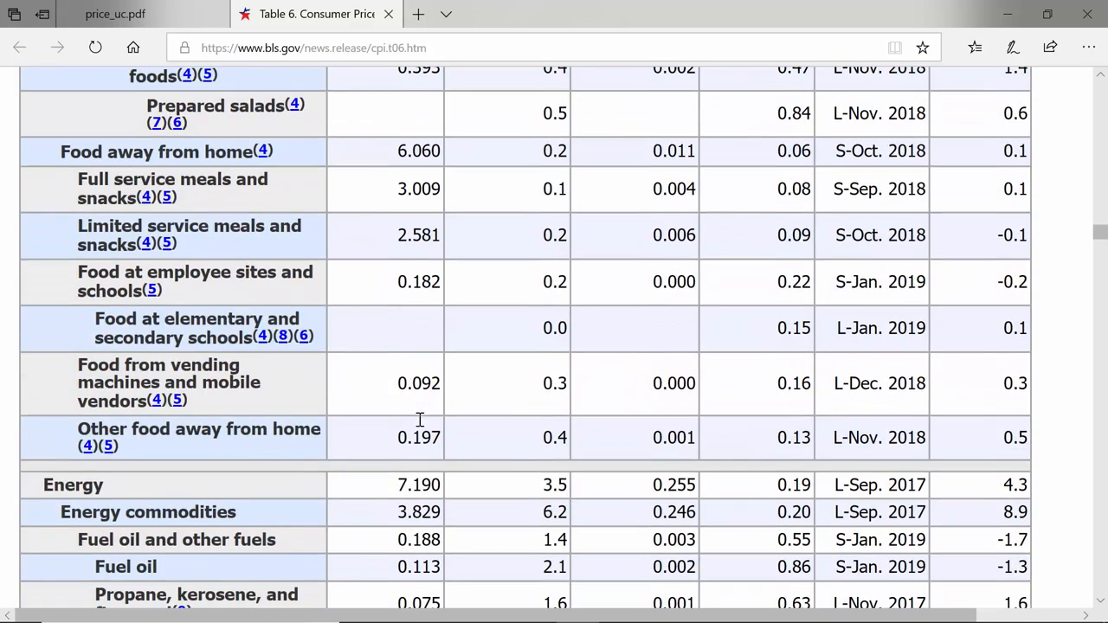
pyautogui.doubleClick(78, 151)
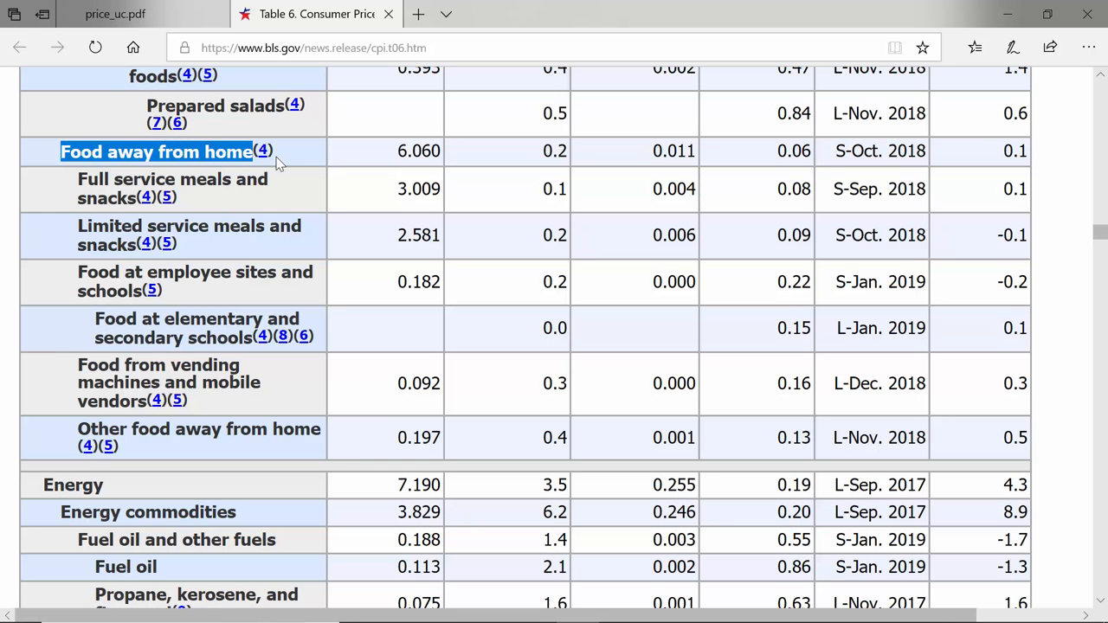
pyautogui.moveTo(281, 151)
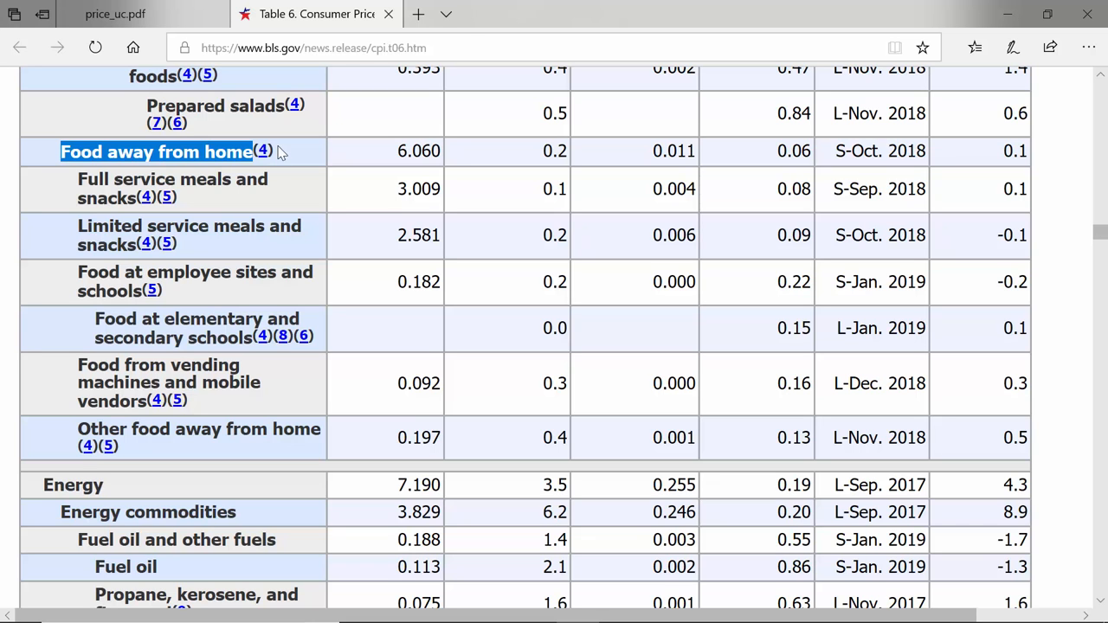
pyautogui.moveTo(388, 145)
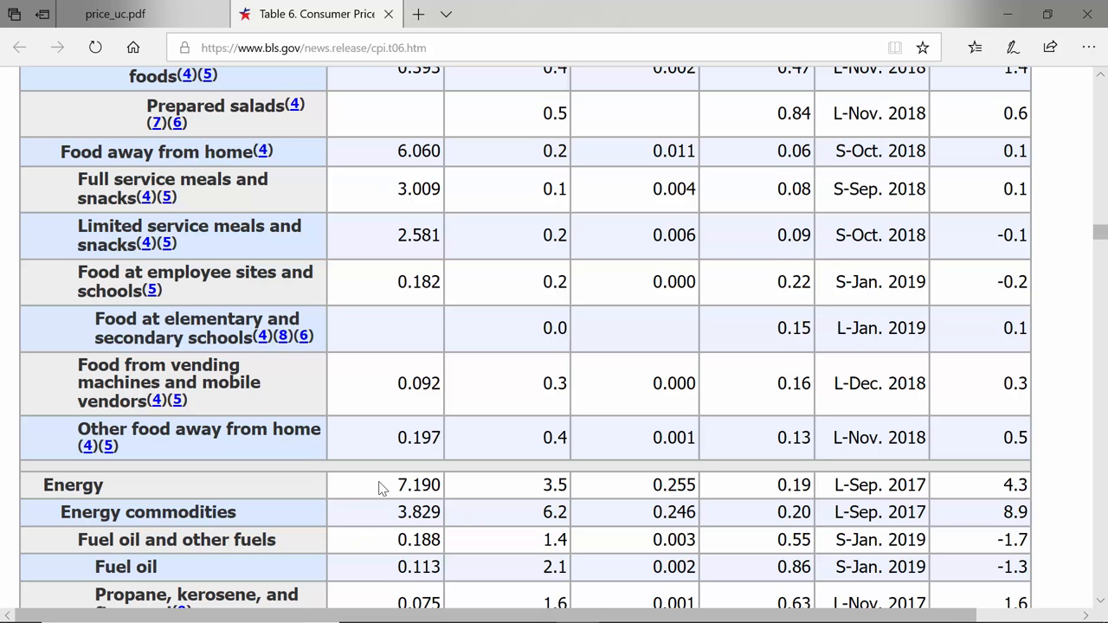
# Step: Highlight Energy's relative importance 7.190 and the Energy commodities one-month change 6.2
pyautogui.doubleClick(414, 485)
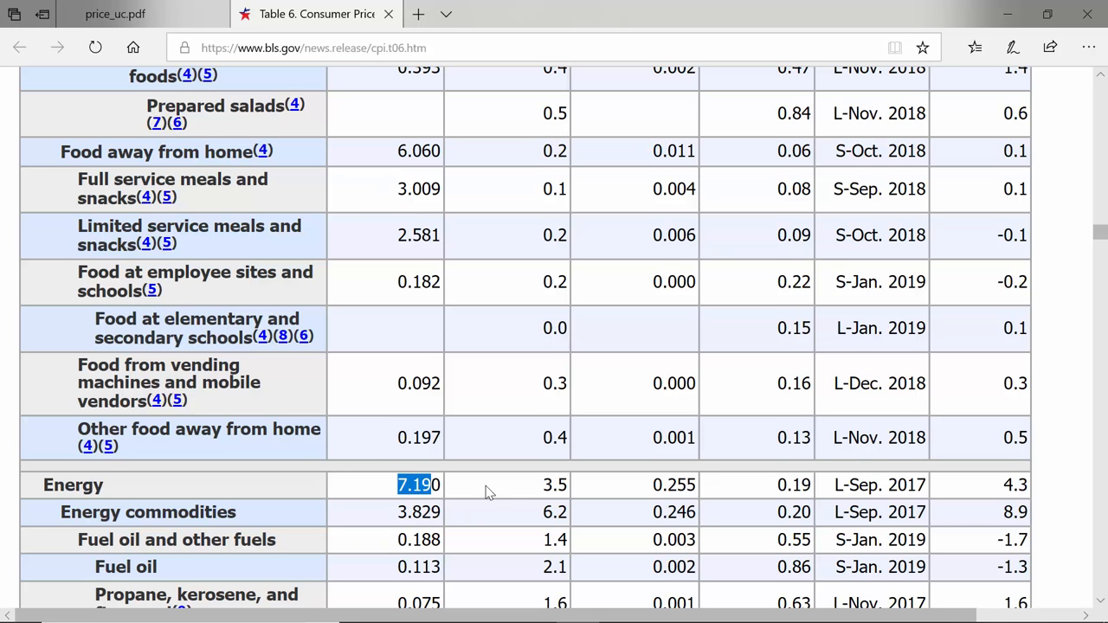
pyautogui.scroll(-3)
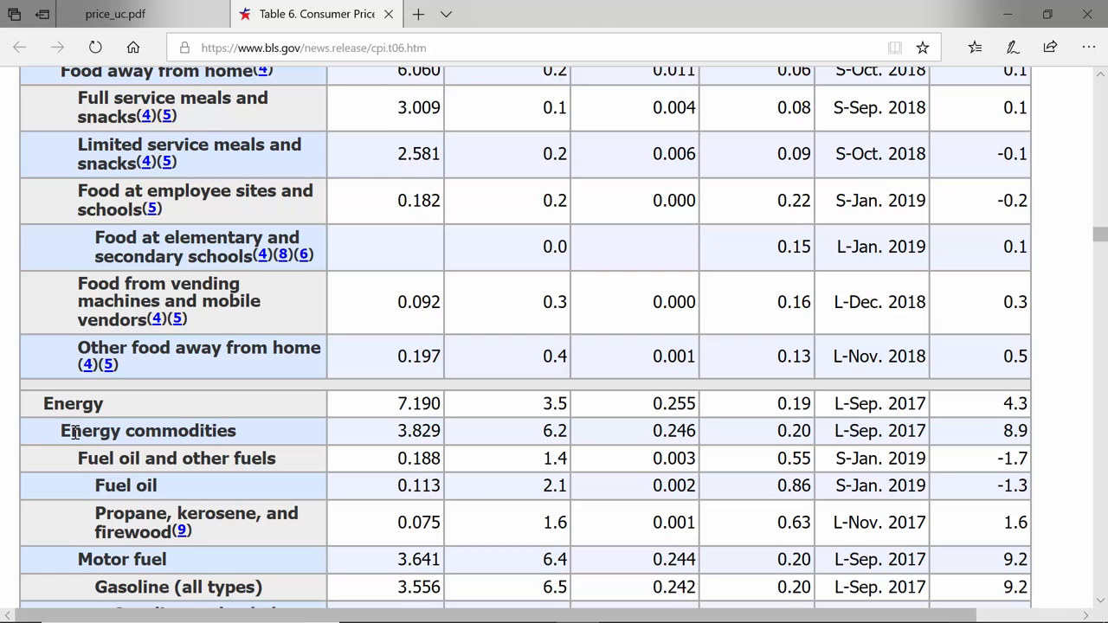
pyautogui.moveTo(563, 432)
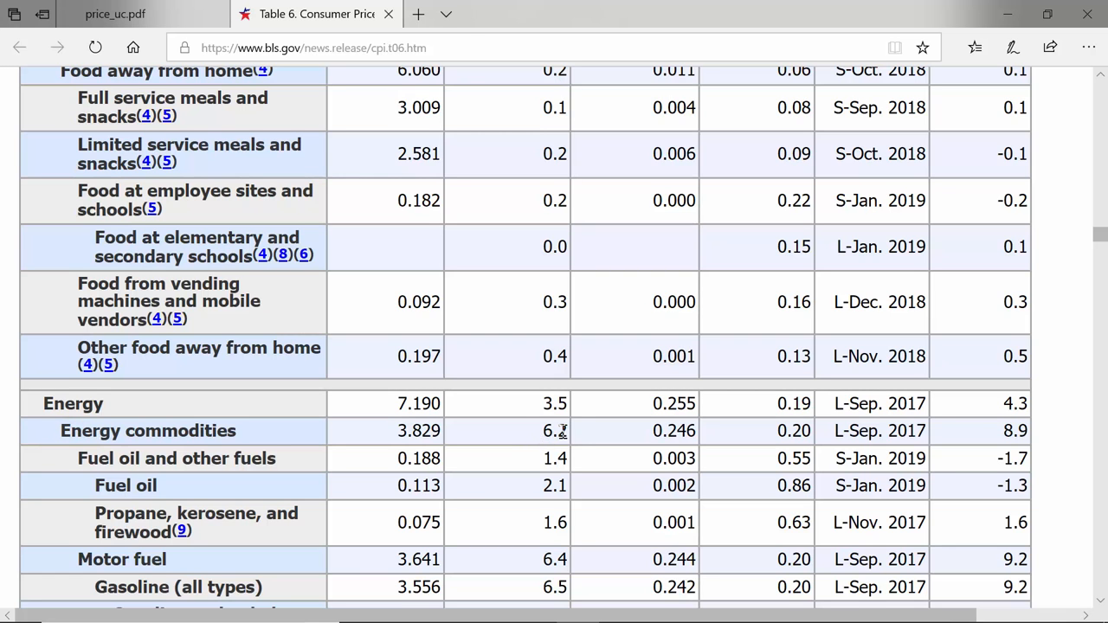
pyautogui.doubleClick(554, 429)
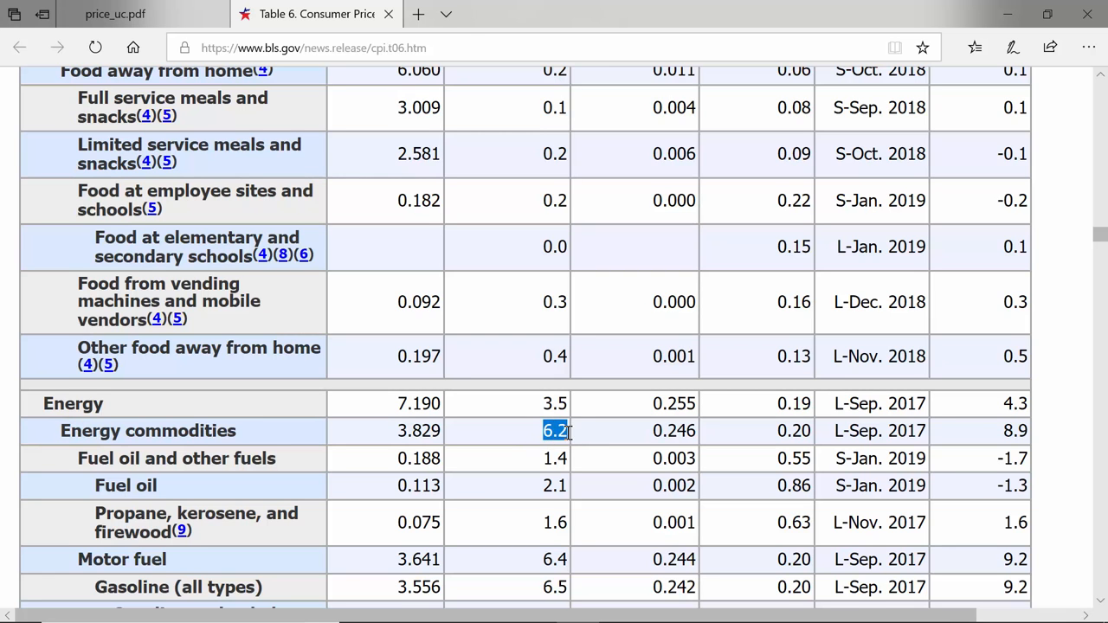
pyautogui.moveTo(214, 421)
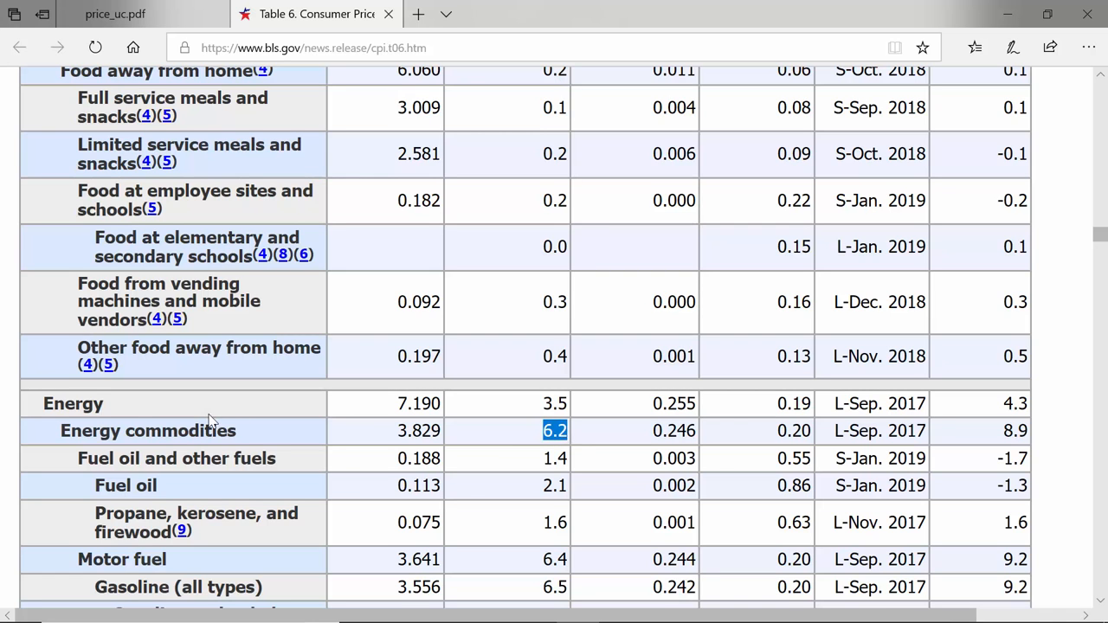
pyautogui.moveTo(142, 556)
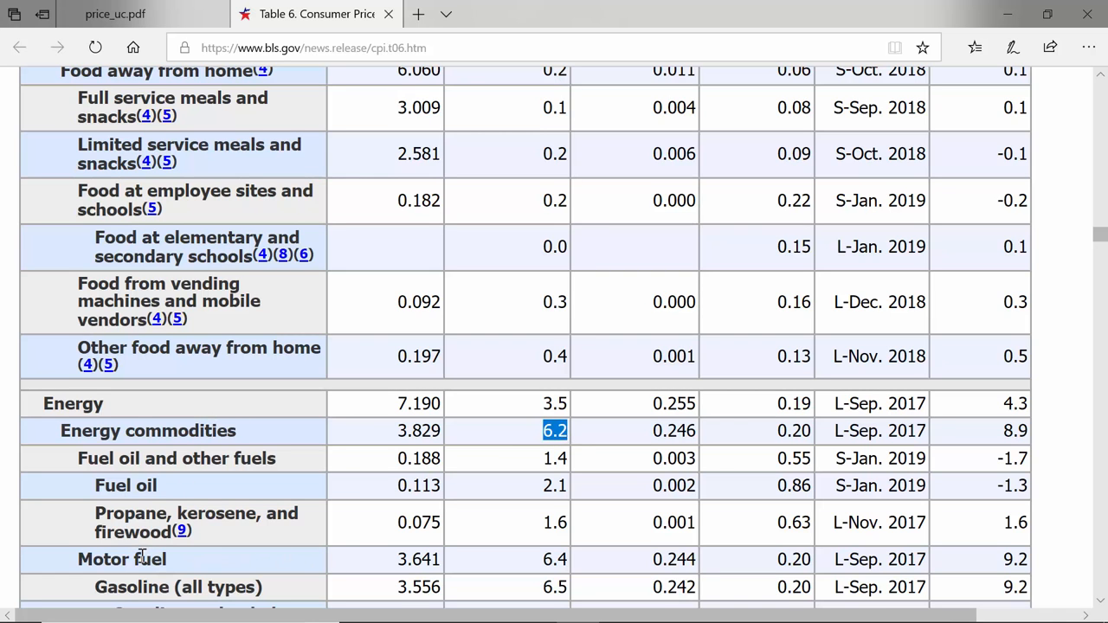
pyautogui.moveTo(194, 563)
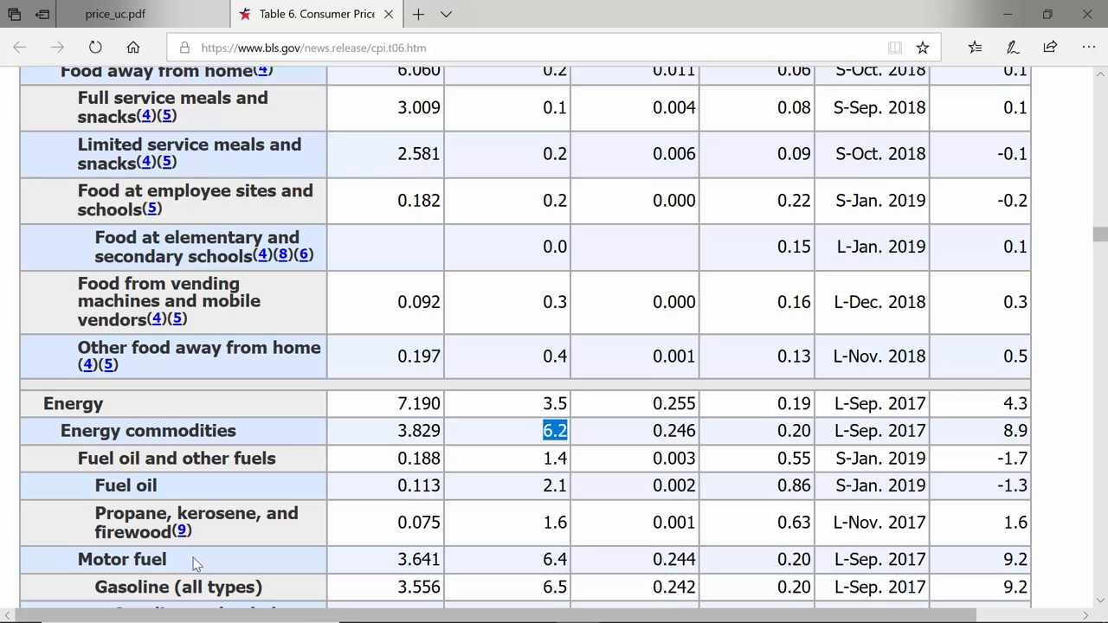
pyautogui.scroll(-3)
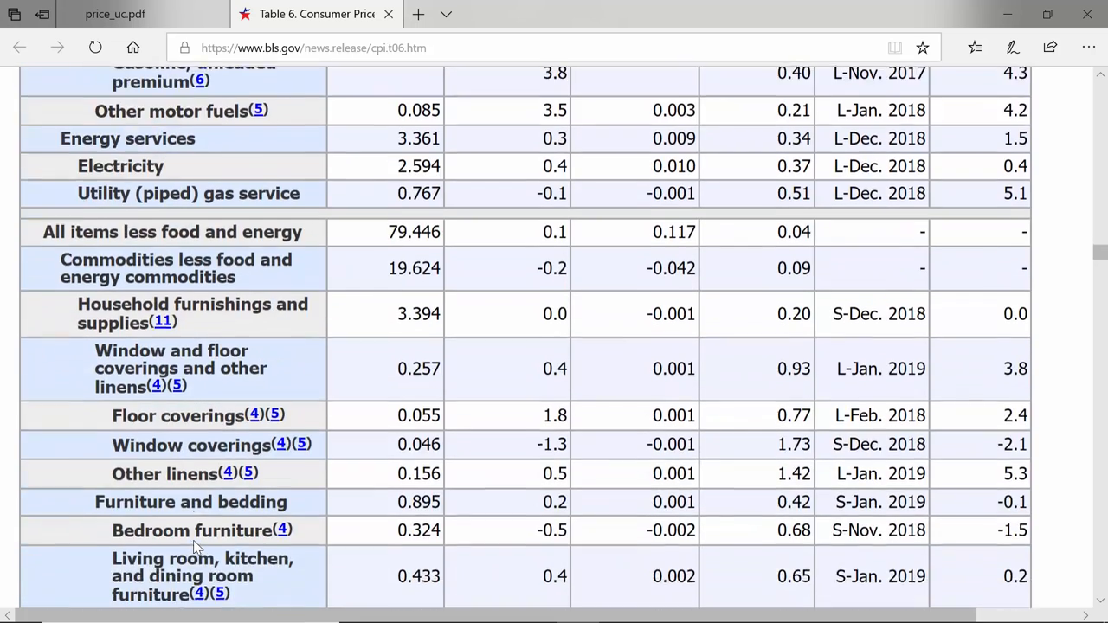
# Step: Scroll past household furnishings and appliances to the Apparel rows at 3.065
pyautogui.scroll(-3)
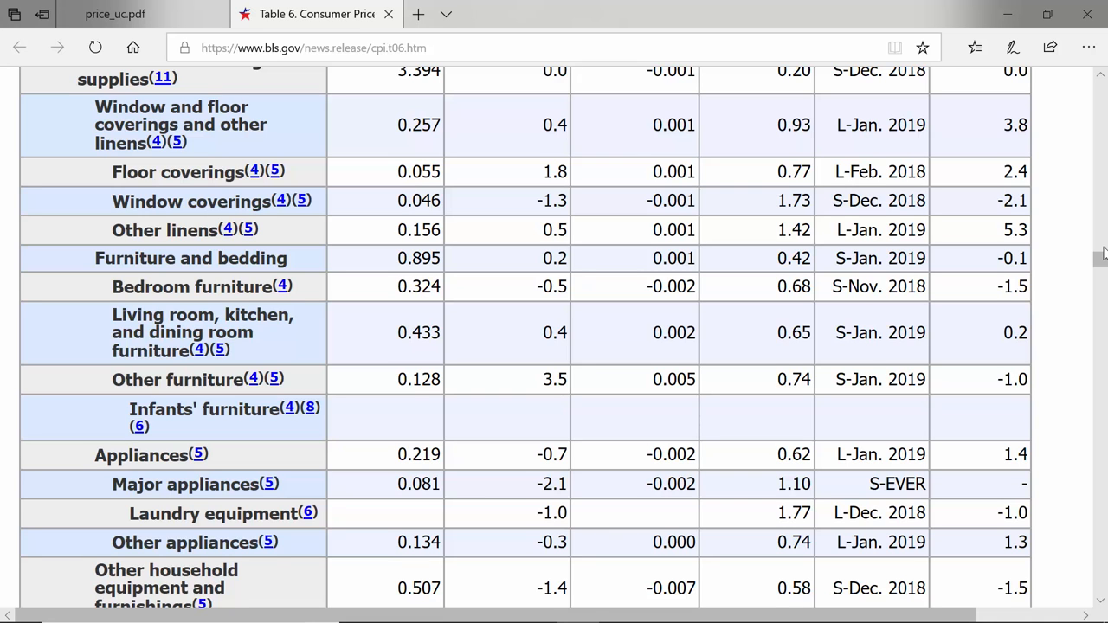
pyautogui.moveTo(1081, 241)
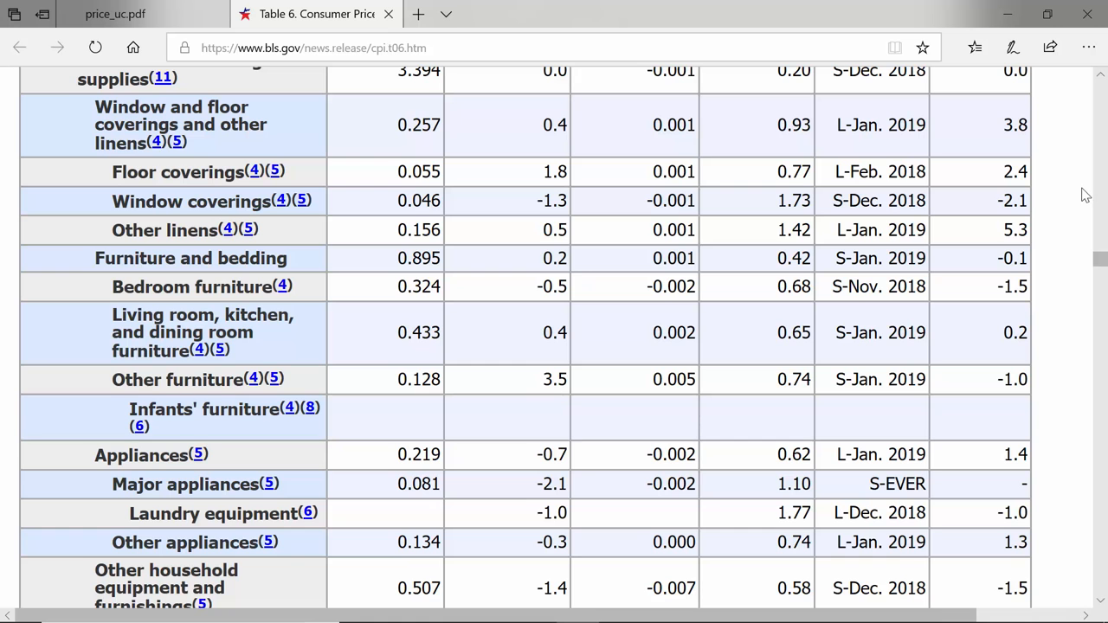
pyautogui.moveTo(1105, 258)
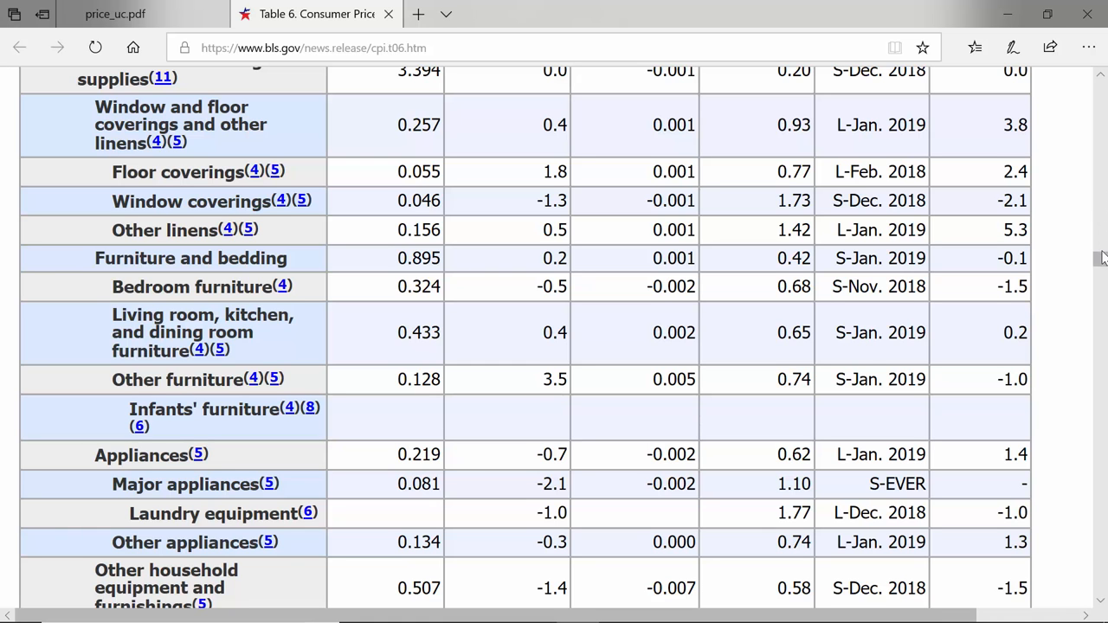
pyautogui.scroll(-3)
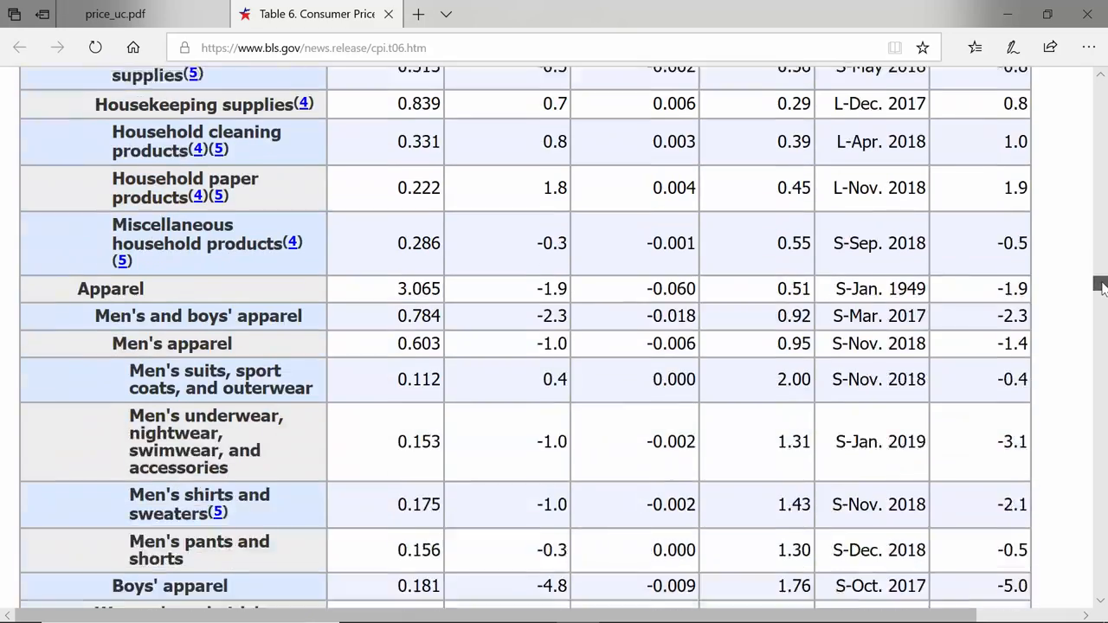
# Step: Scroll through apparel, transportation and services to the special aggregate indexes, all items less food at 86.636
pyautogui.scroll(-3)
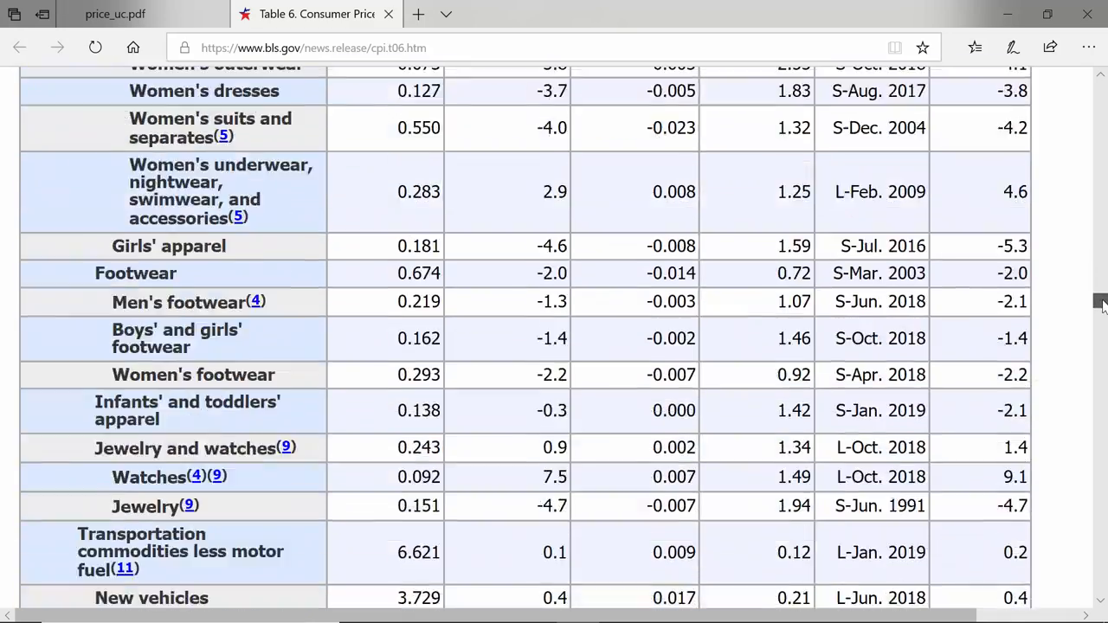
pyautogui.scroll(-3)
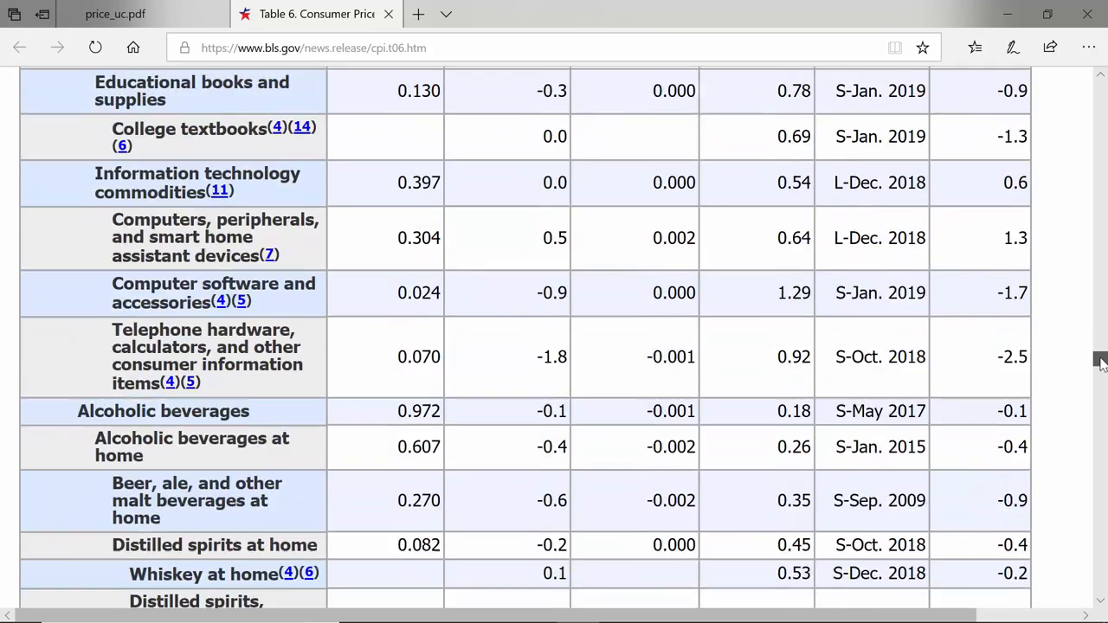
pyautogui.scroll(-3)
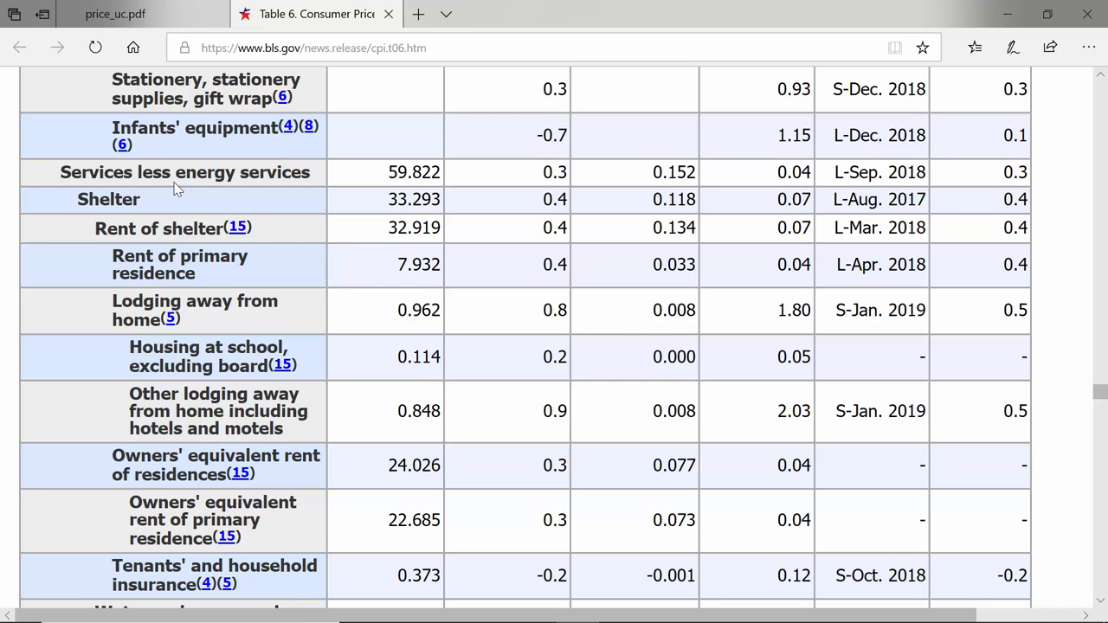
pyautogui.moveTo(645, 214)
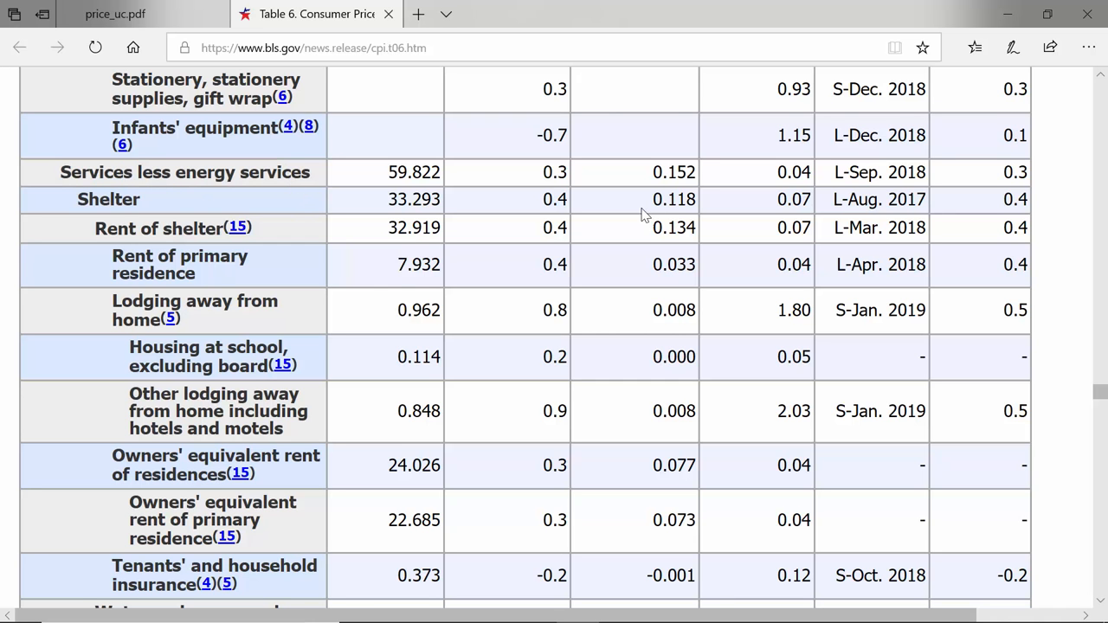
pyautogui.scroll(-3)
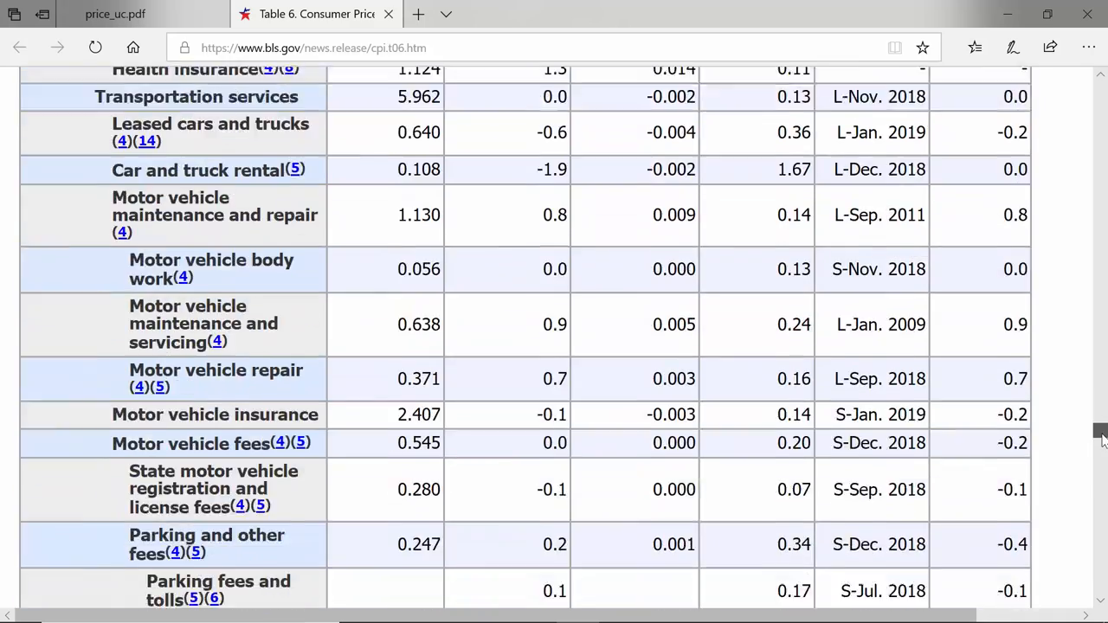
pyautogui.scroll(-3)
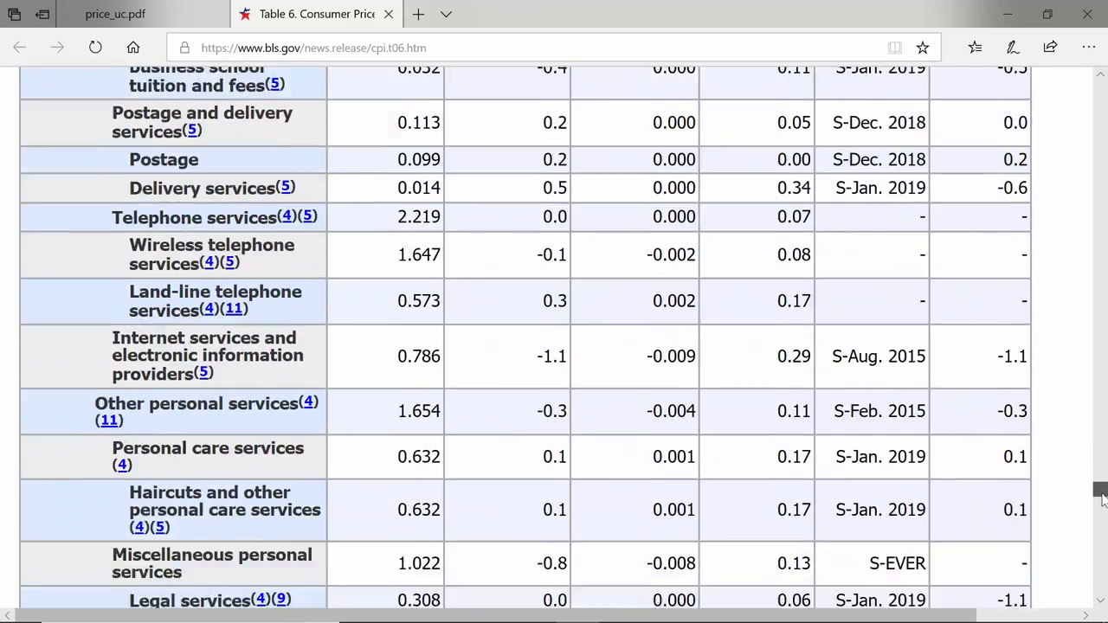
pyautogui.scroll(-3)
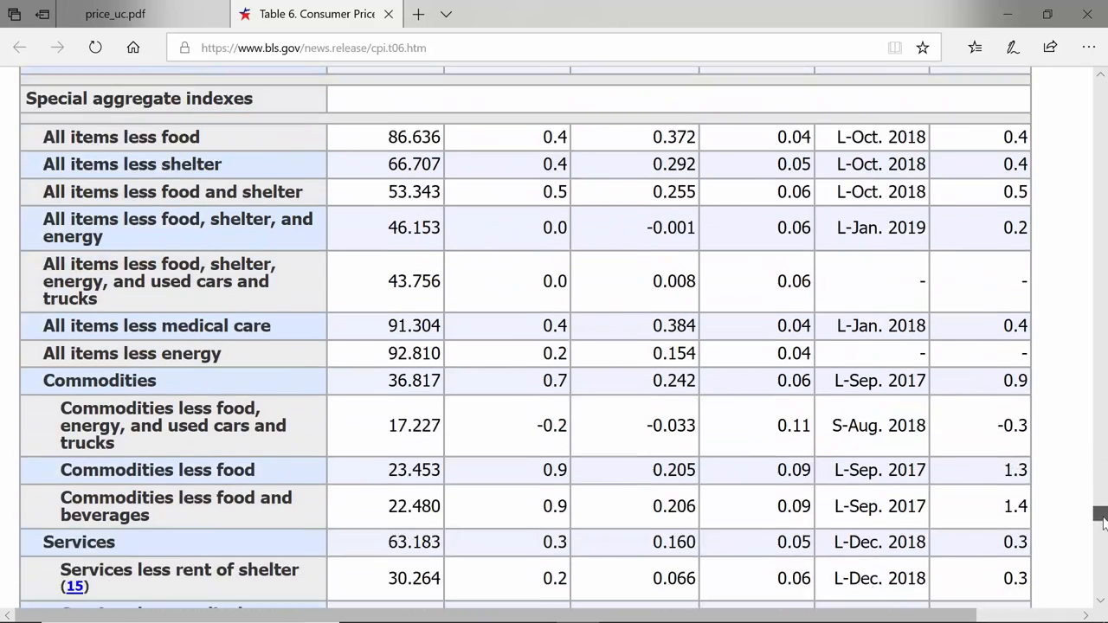
pyautogui.moveTo(1070, 457)
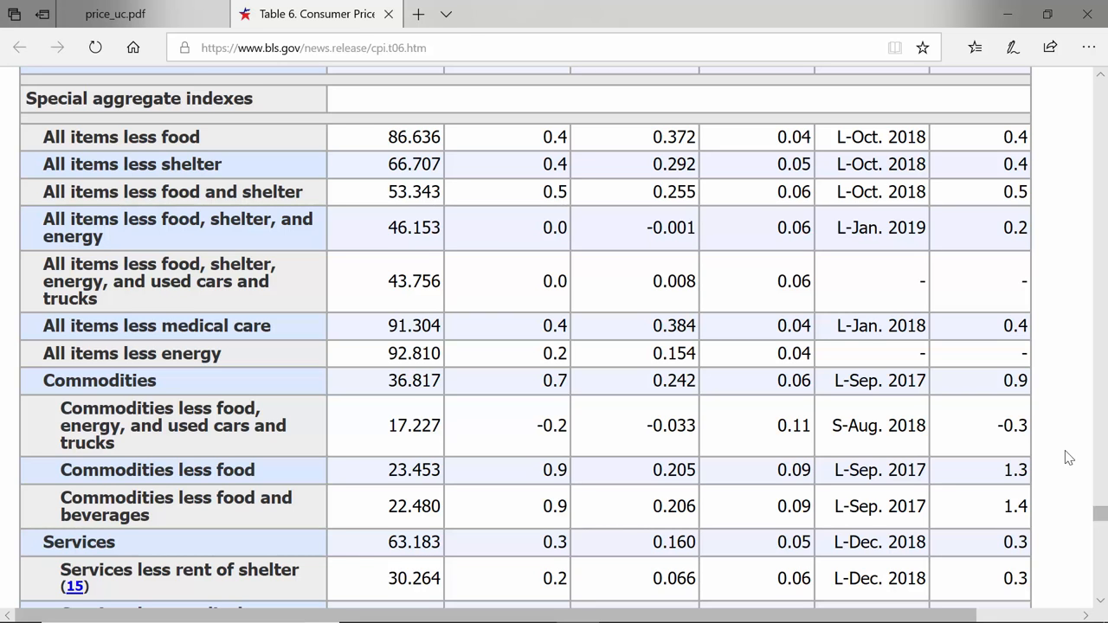
pyautogui.moveTo(99, 142)
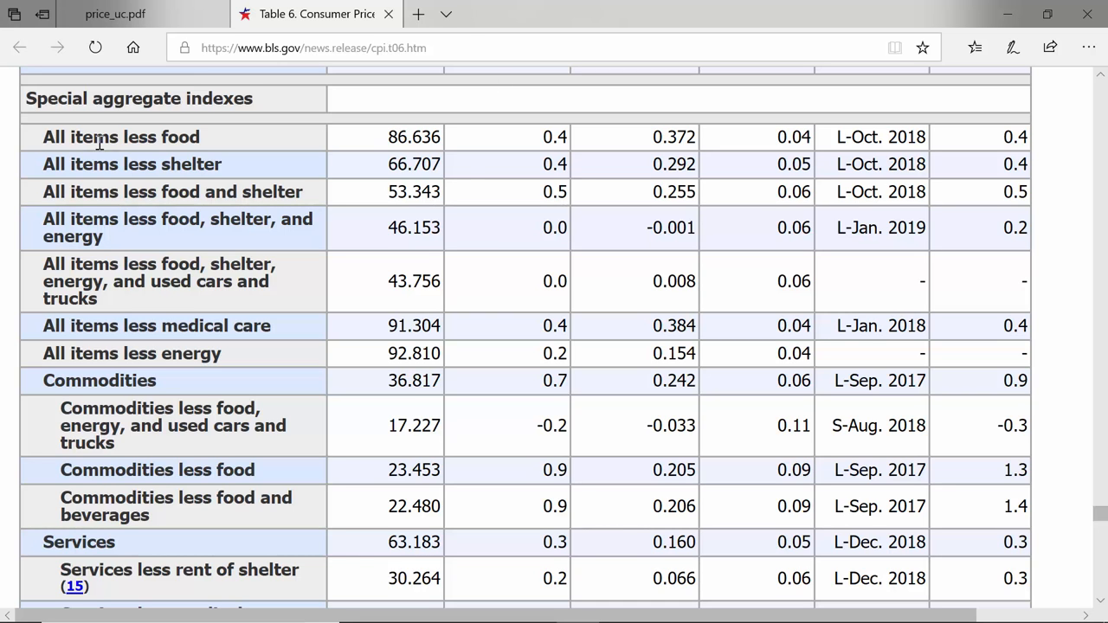
pyautogui.moveTo(395, 146)
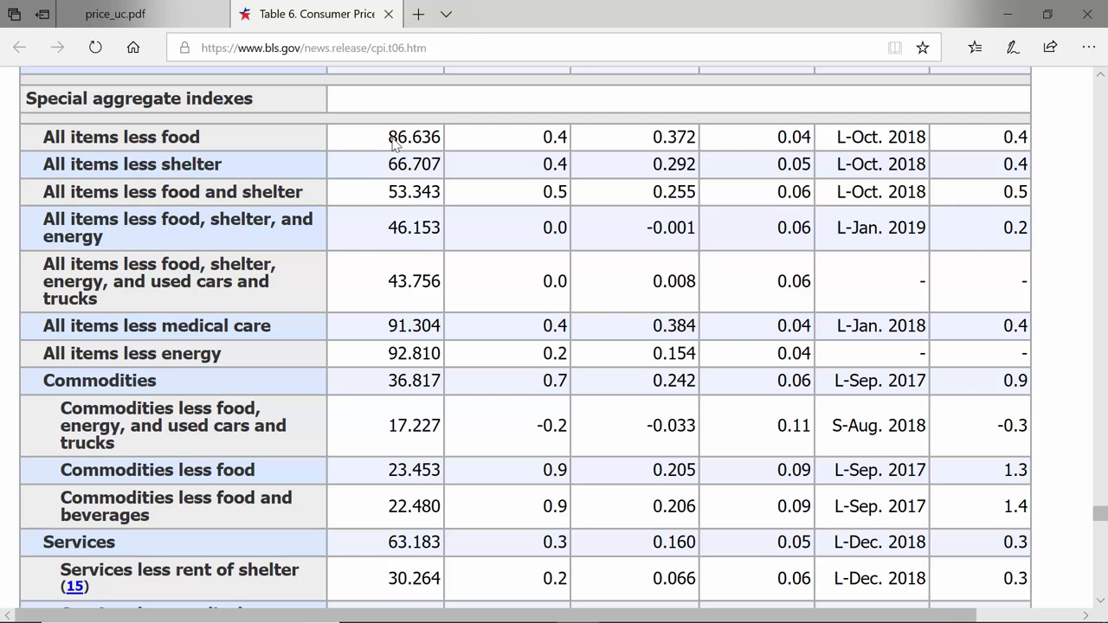
pyautogui.moveTo(218, 172)
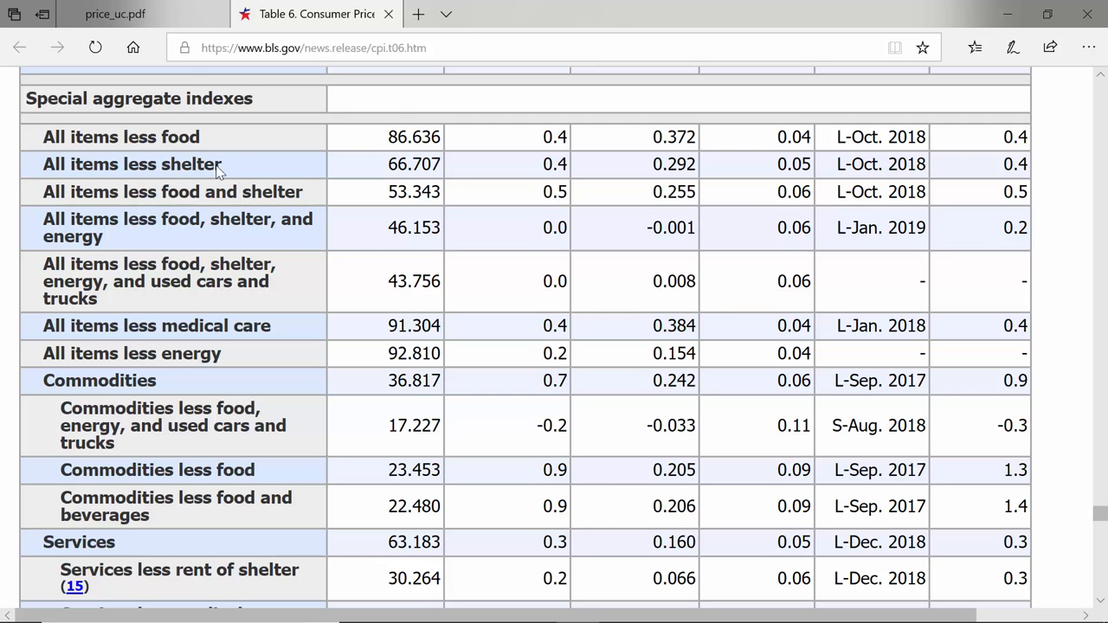
pyautogui.moveTo(309, 165)
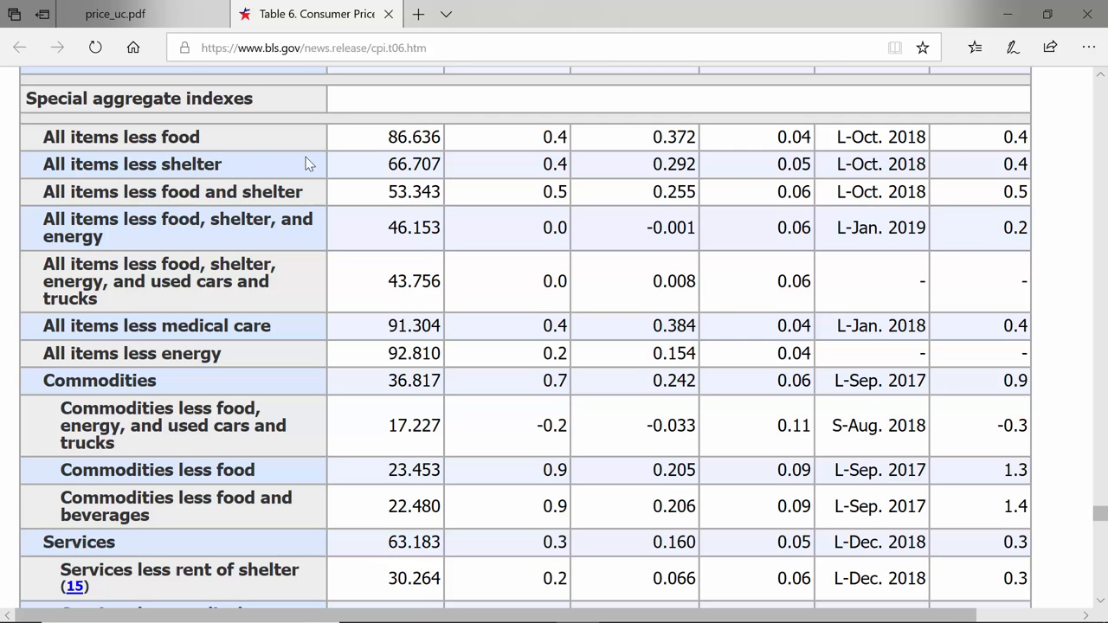
pyautogui.moveTo(399, 166)
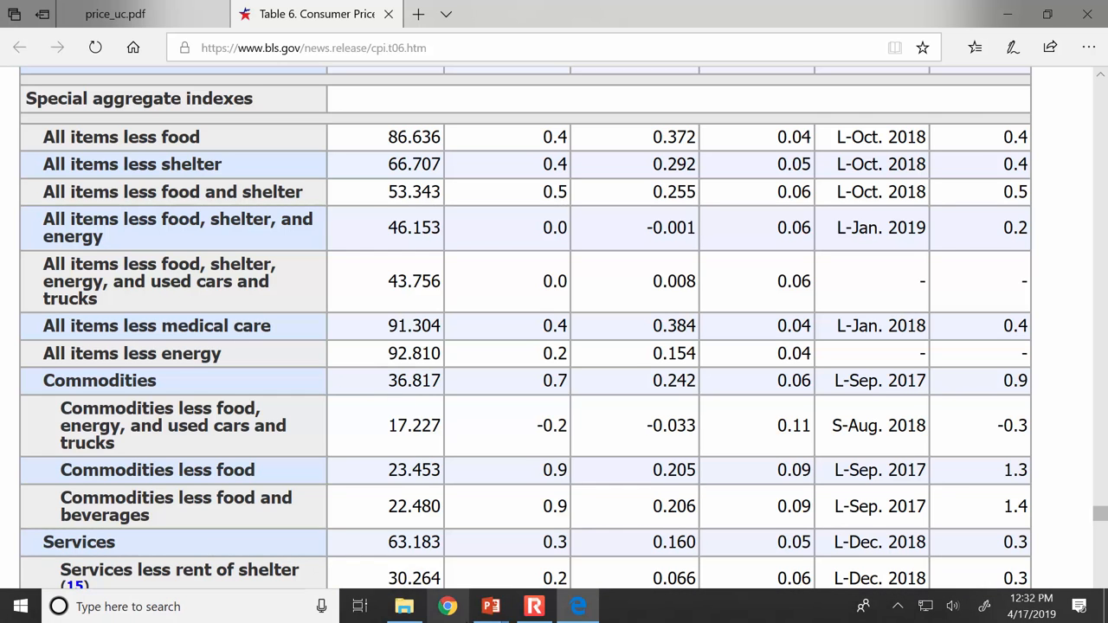
pyautogui.moveTo(491, 606)
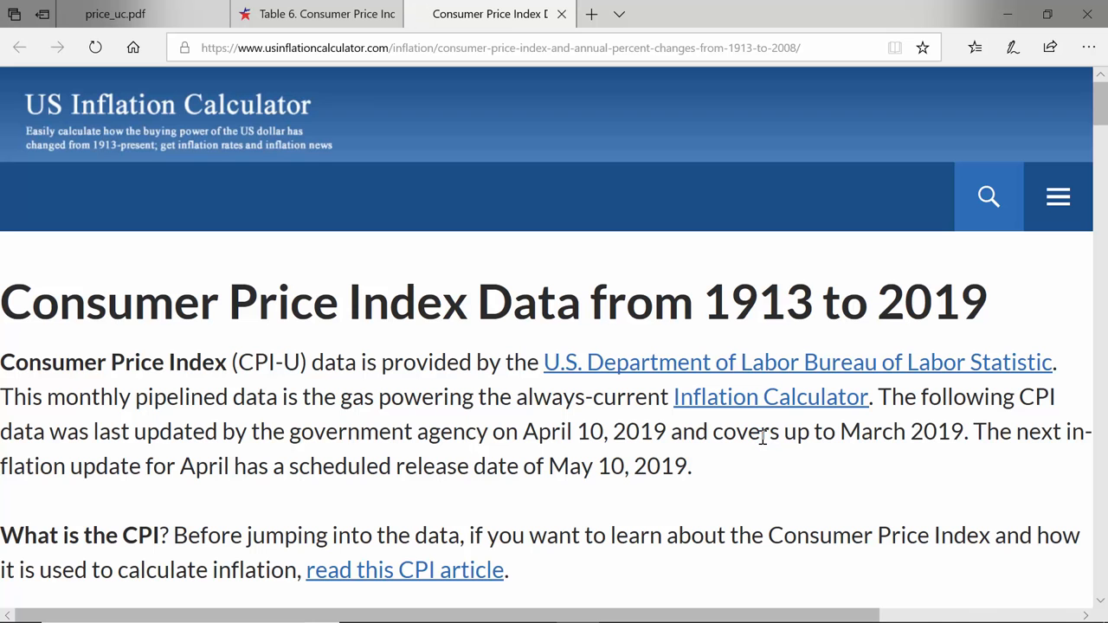
pyautogui.moveTo(1098, 135)
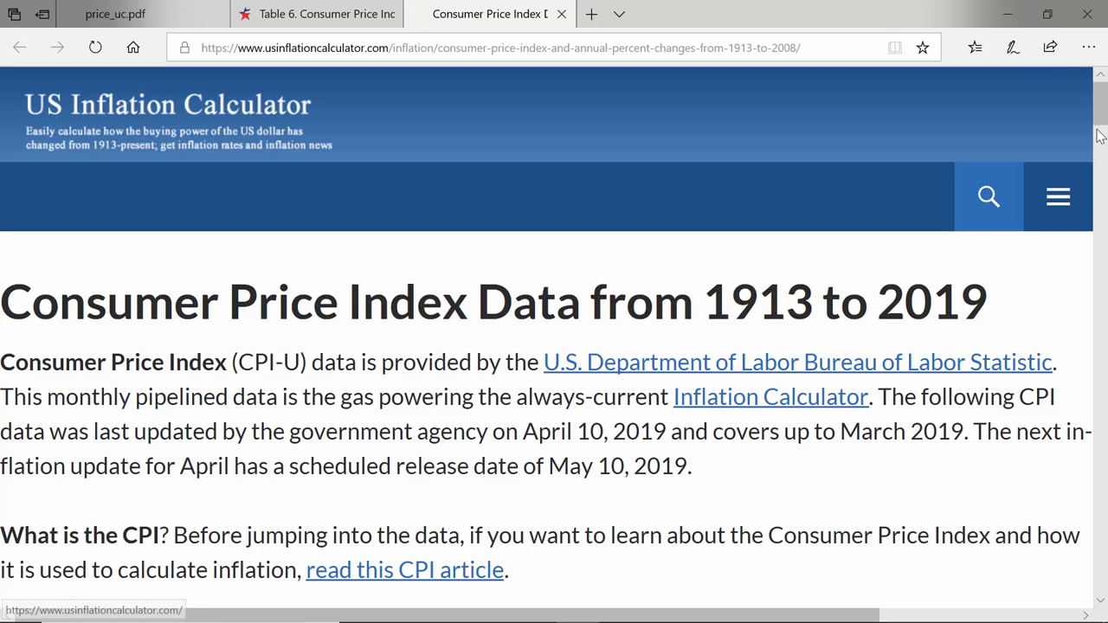
# Step: Scroll the usinflationcalculator.com CPI-U table down to the 2008–2019 rows ending at 254.202
pyautogui.scroll(-3)
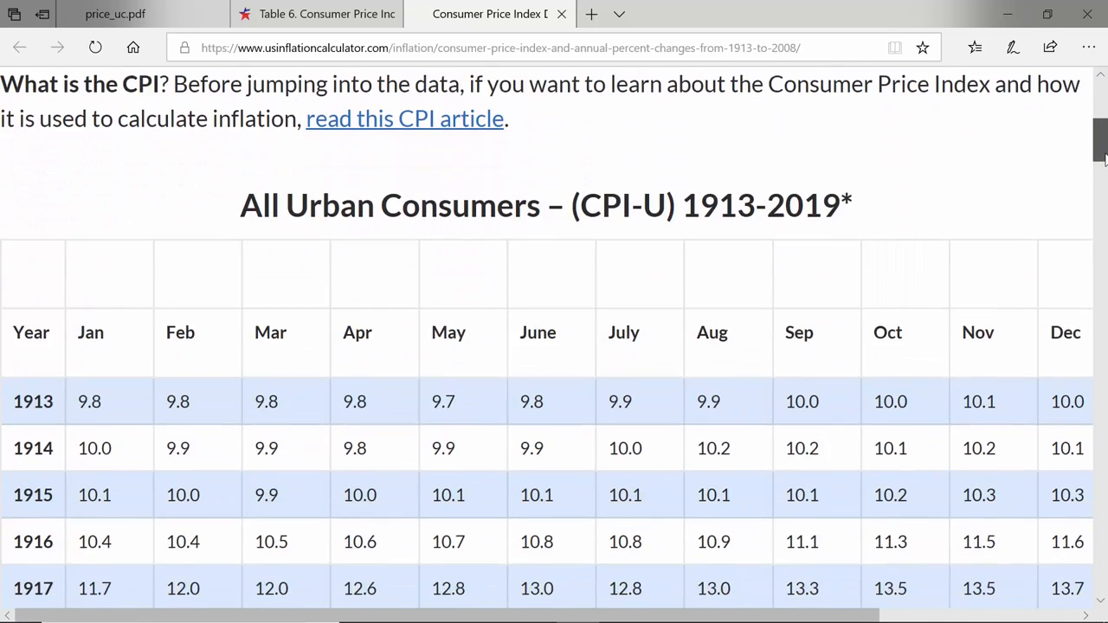
pyautogui.scroll(-3)
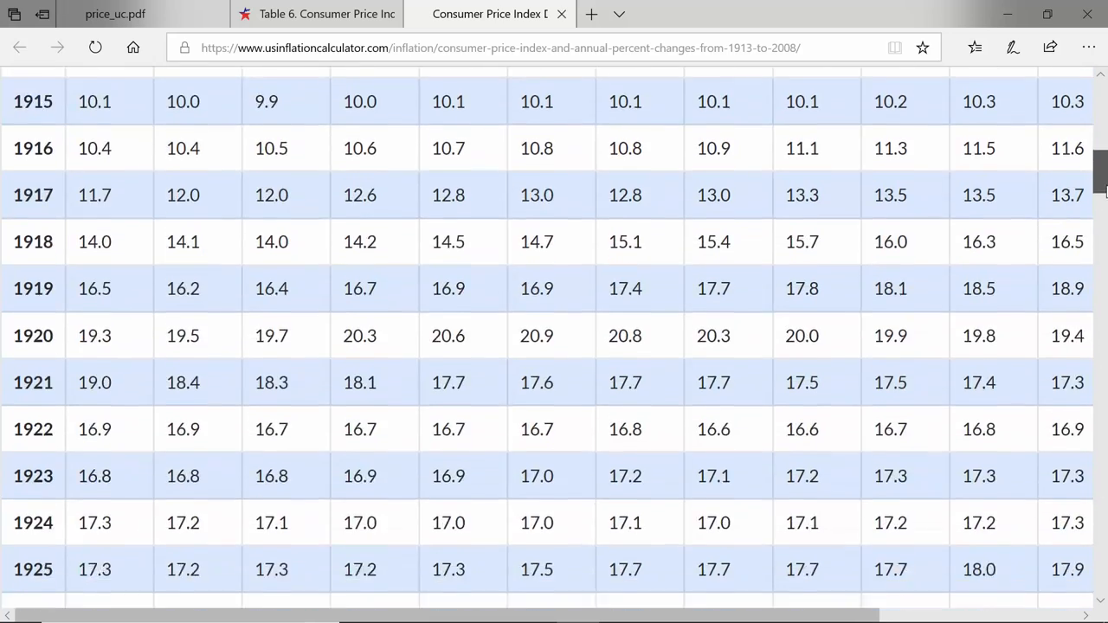
pyautogui.scroll(-3)
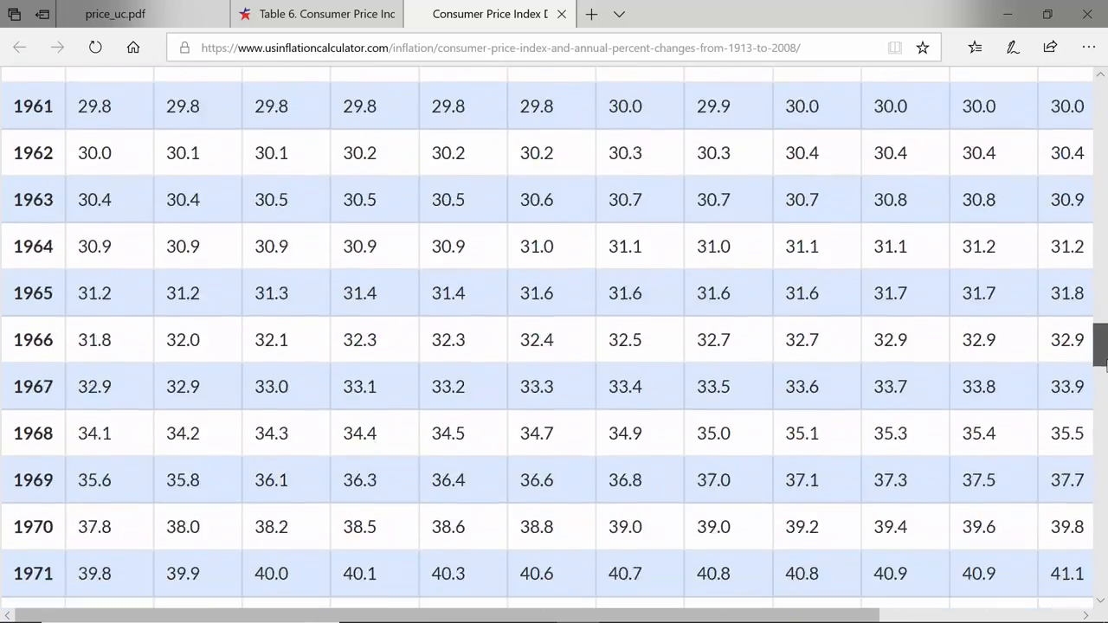
pyautogui.scroll(-3)
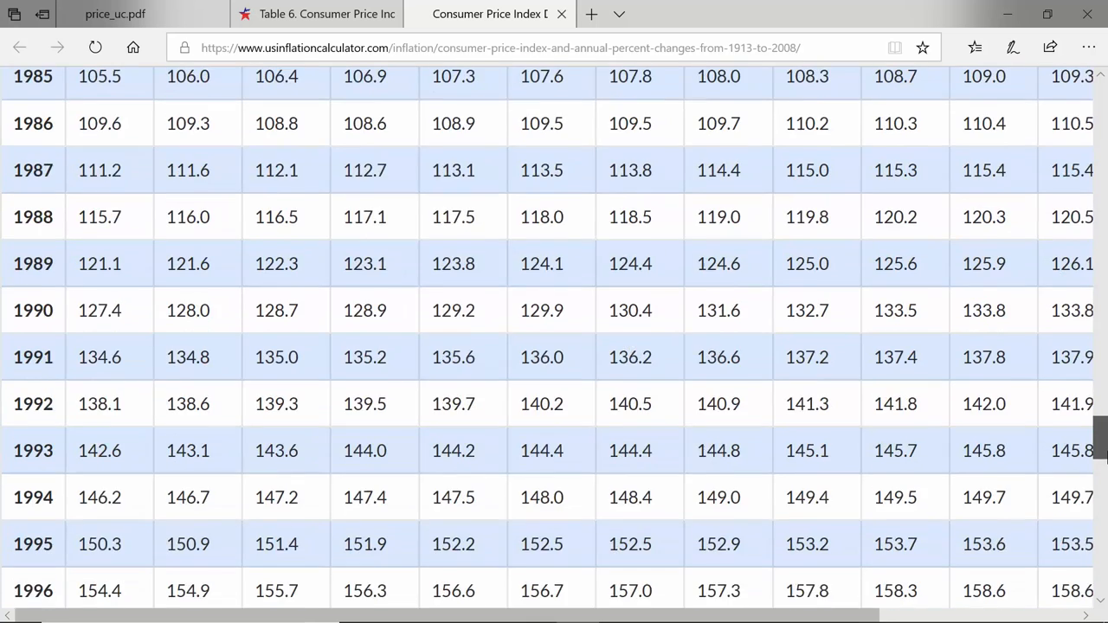
pyautogui.scroll(3)
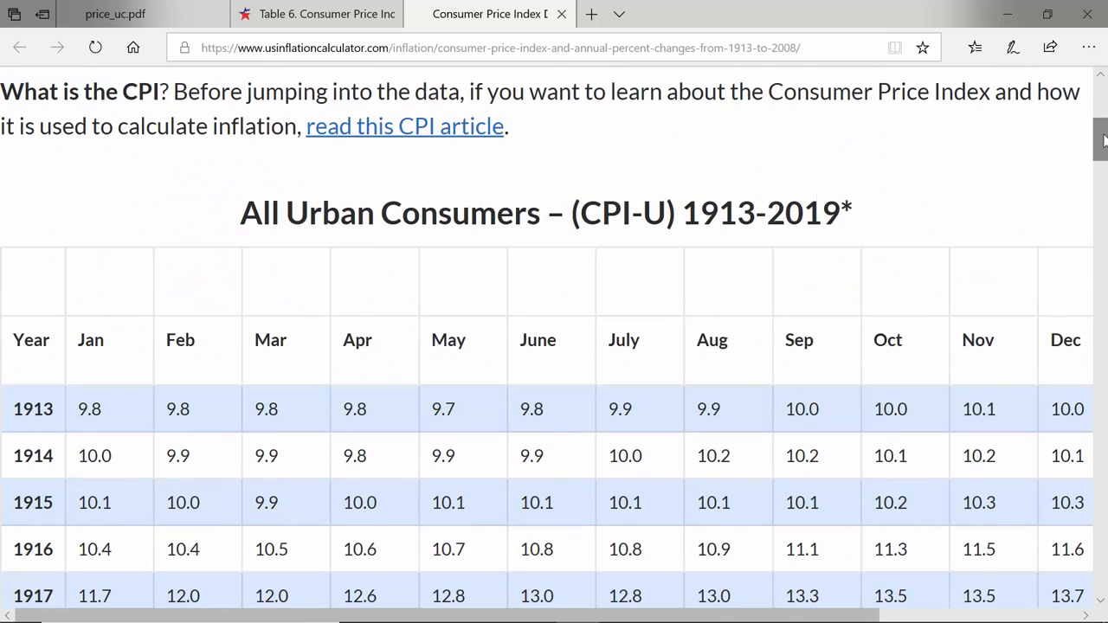
pyautogui.scroll(-3)
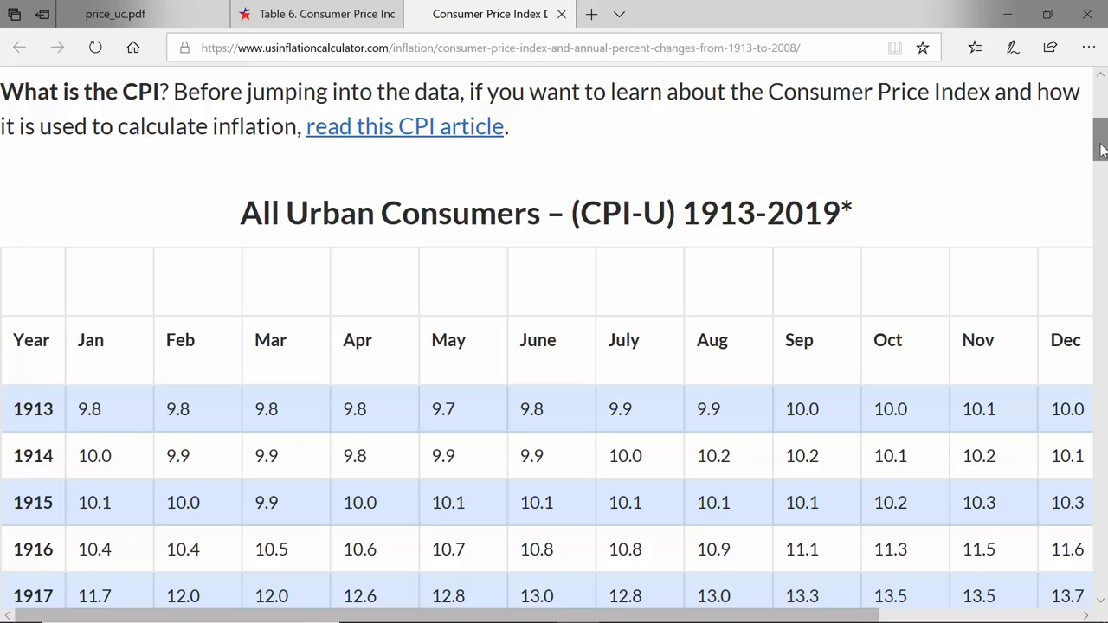
pyautogui.scroll(-3)
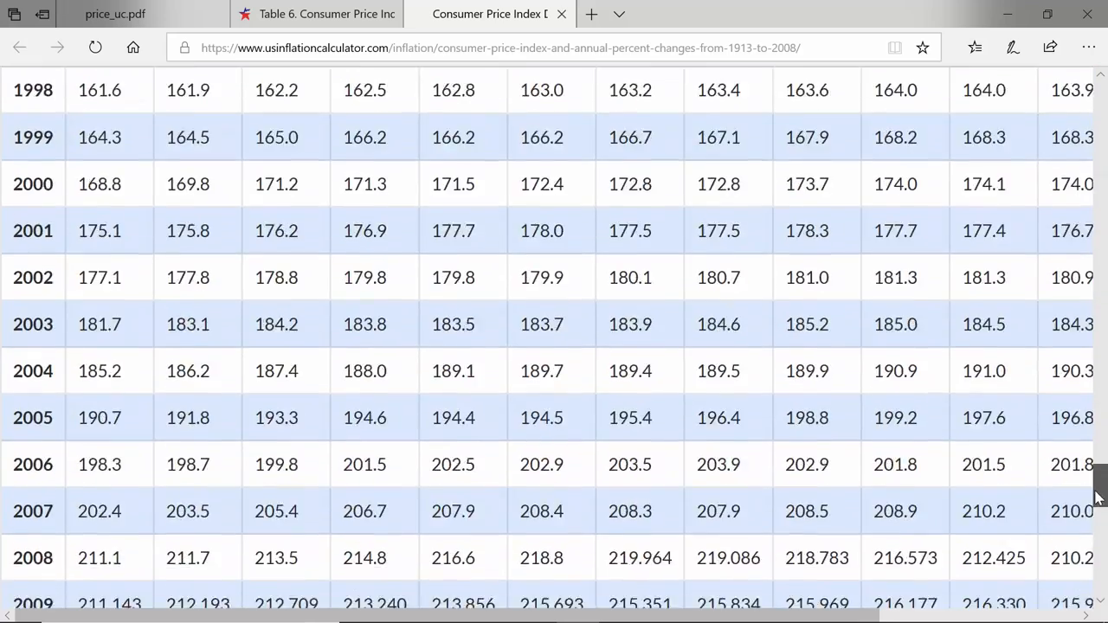
pyautogui.scroll(-3)
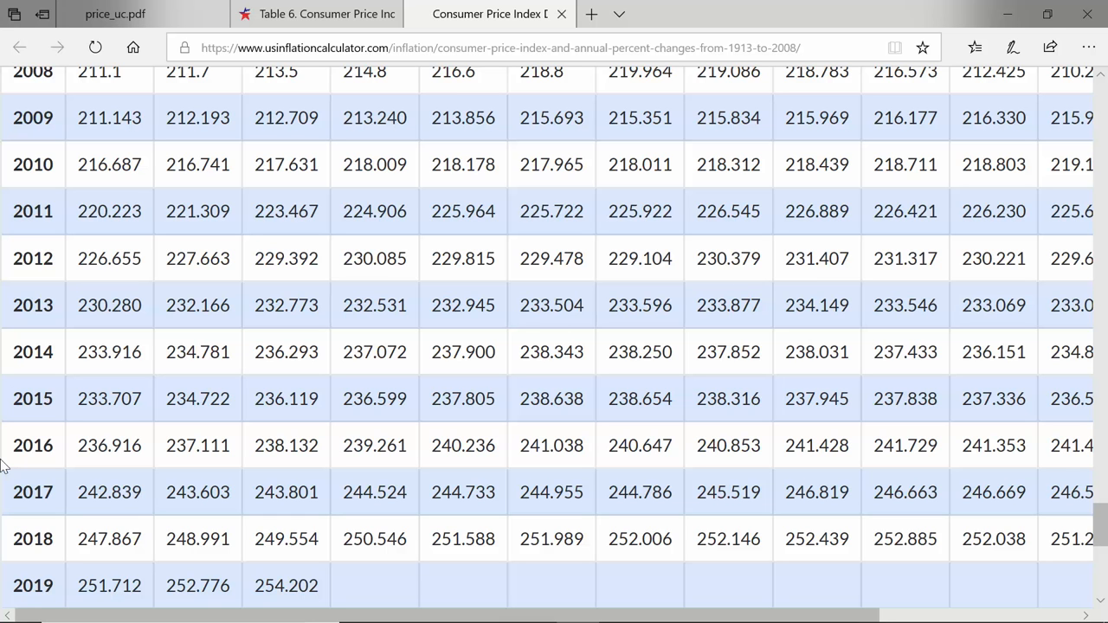
pyautogui.moveTo(145, 589)
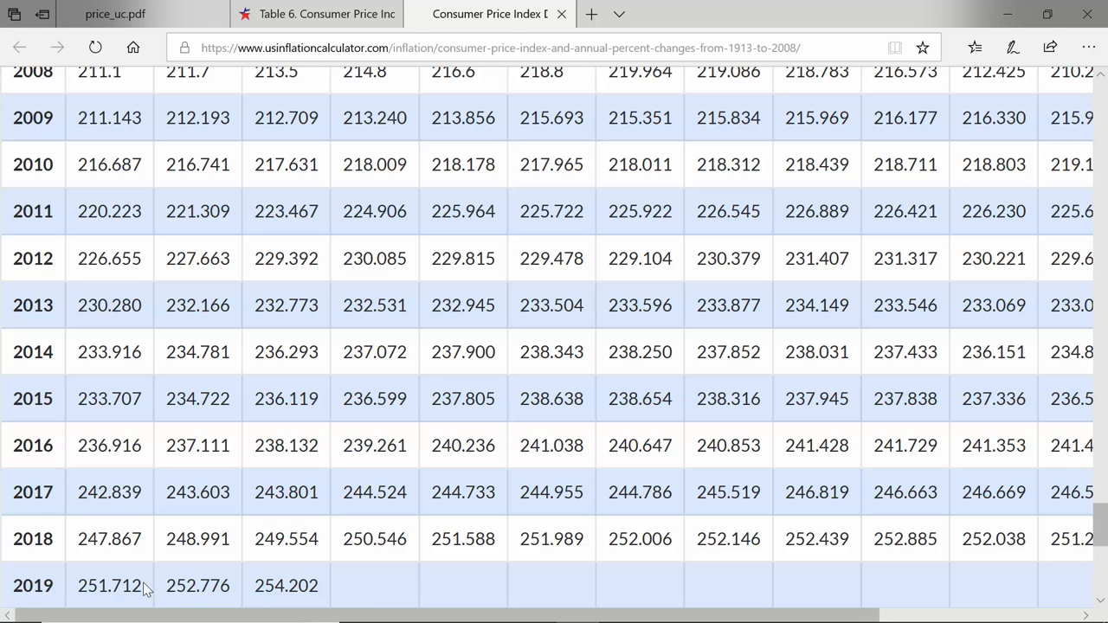
pyautogui.moveTo(139, 579)
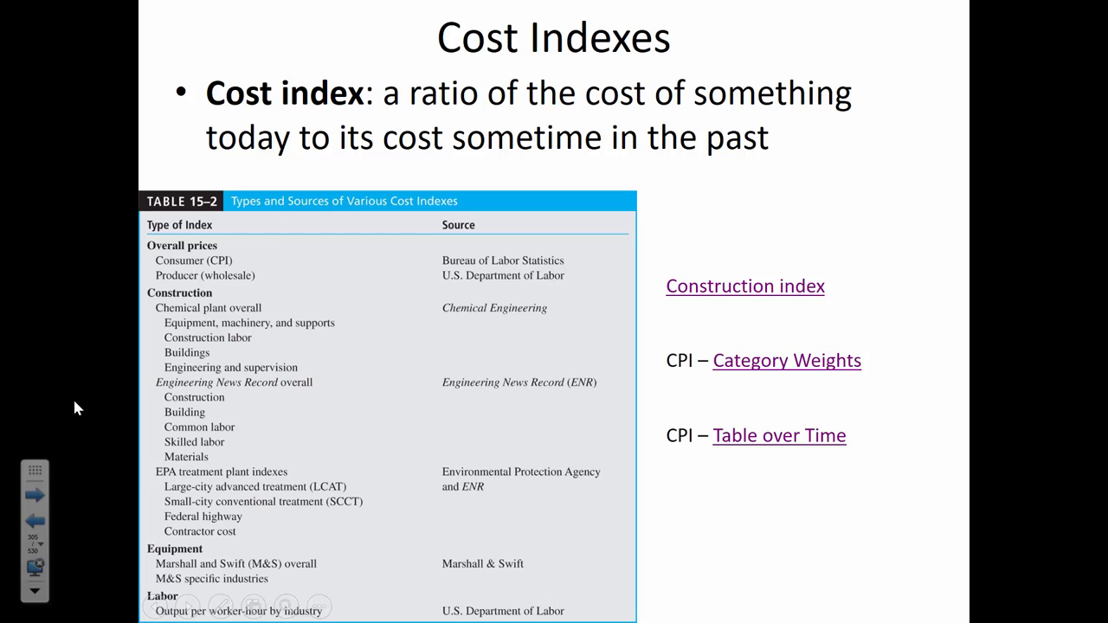
pyautogui.moveTo(371, 220)
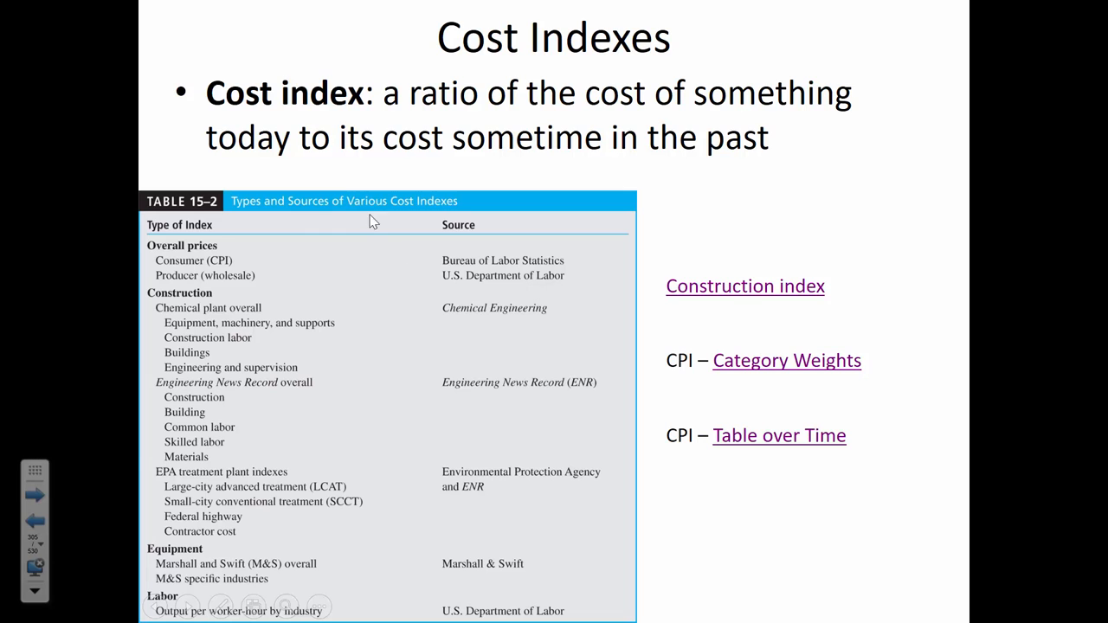
pyautogui.moveTo(272, 291)
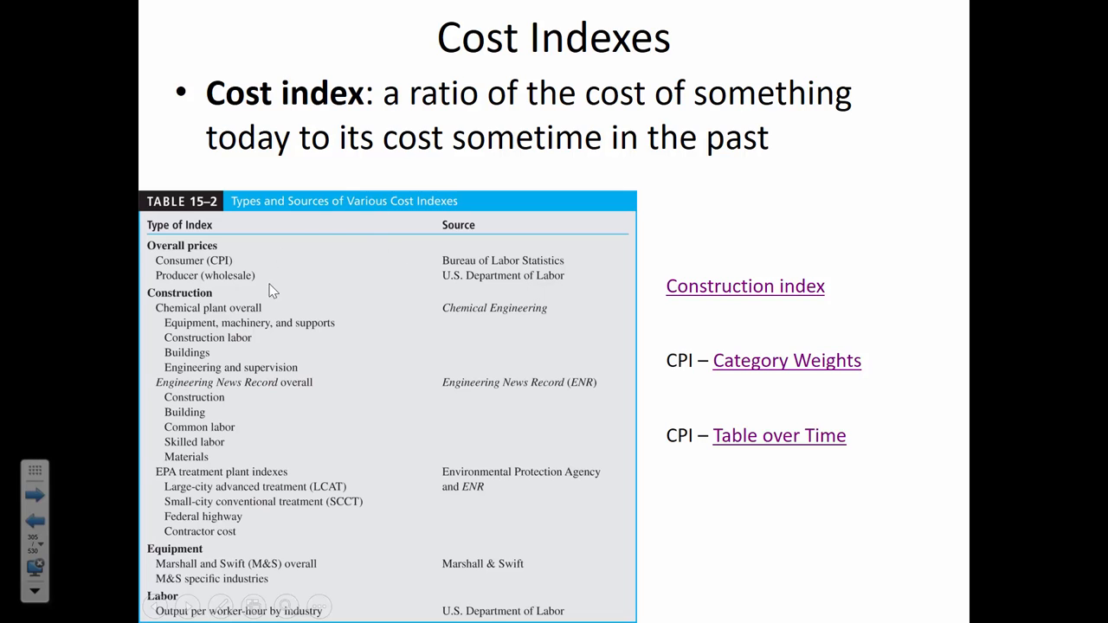
pyautogui.moveTo(710, 322)
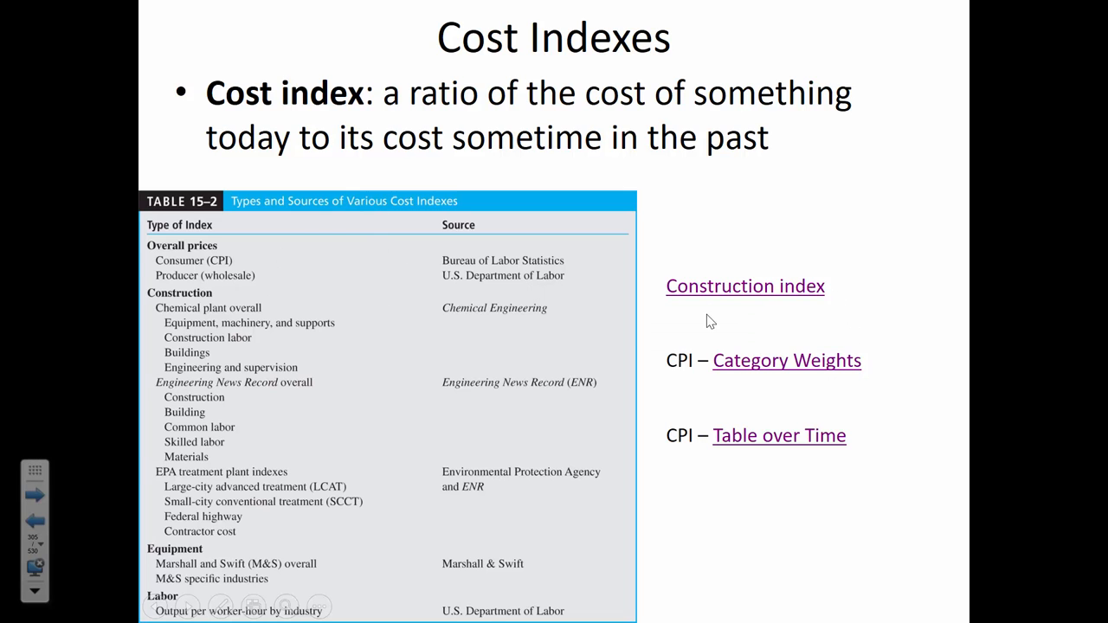
pyautogui.moveTo(555, 395)
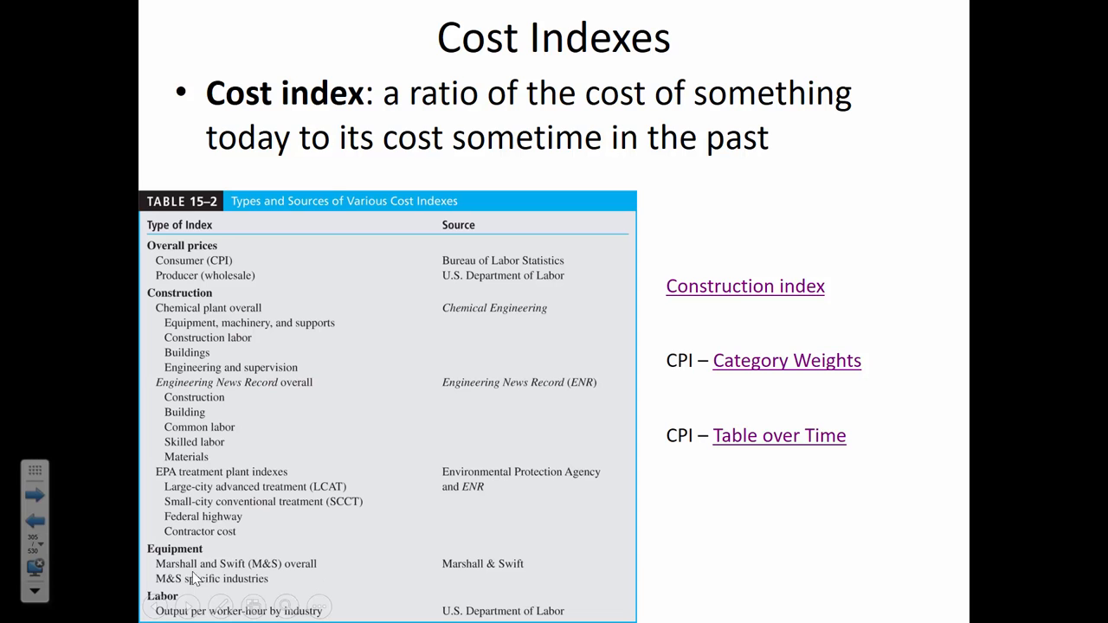
pyautogui.moveTo(284, 533)
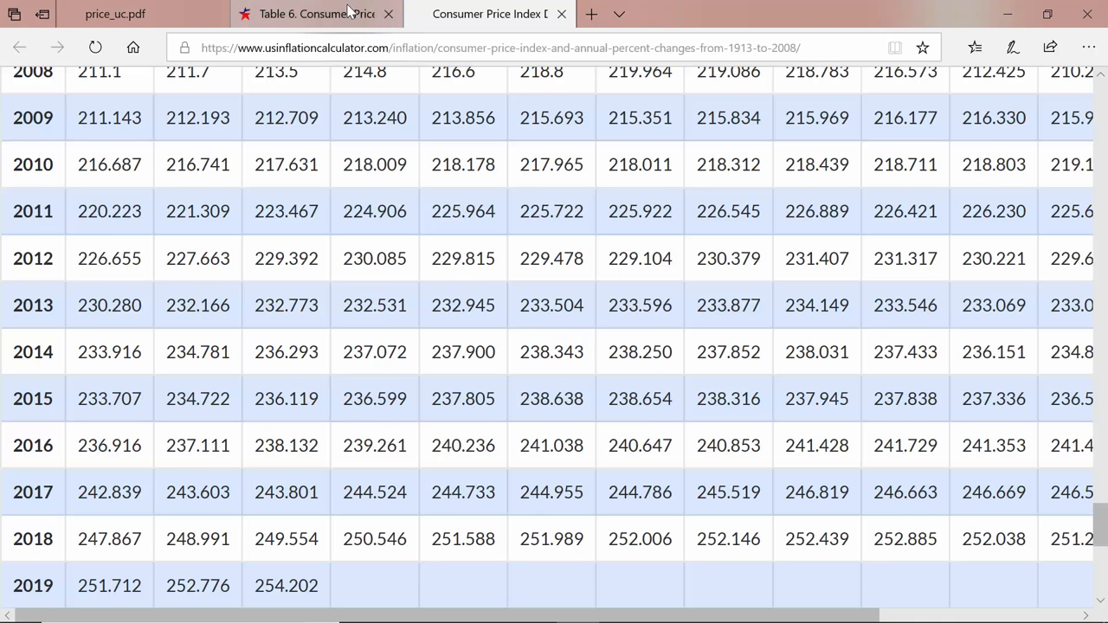
# Step: View the price_uc.pdf construction price index table, then return to the ENGR 222 class notes slides
pyautogui.click(114, 14)
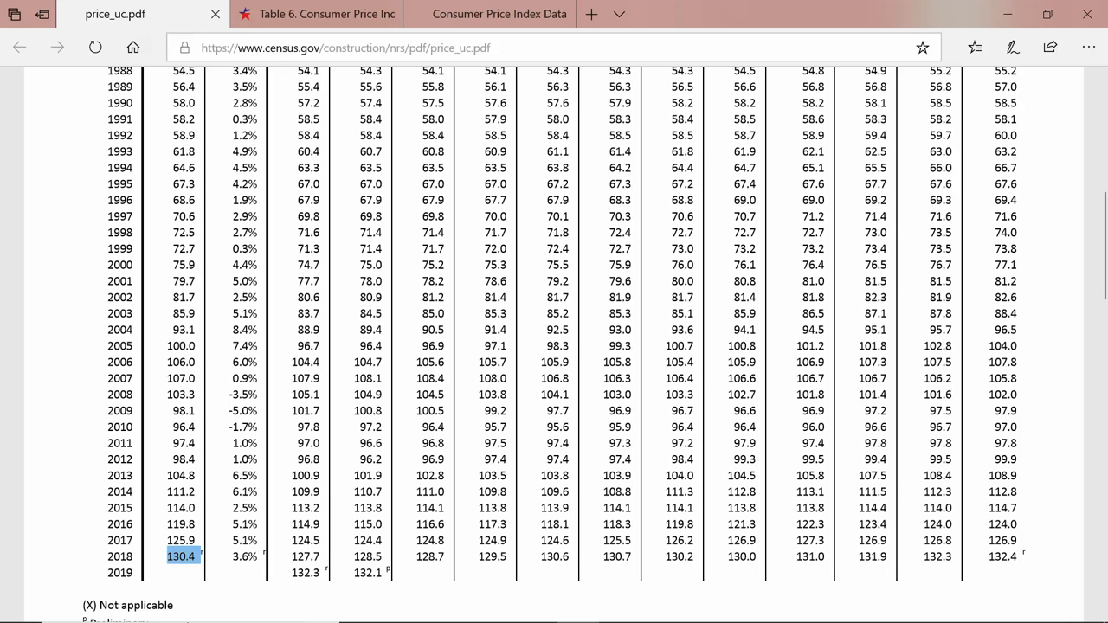
pyautogui.click(492, 606)
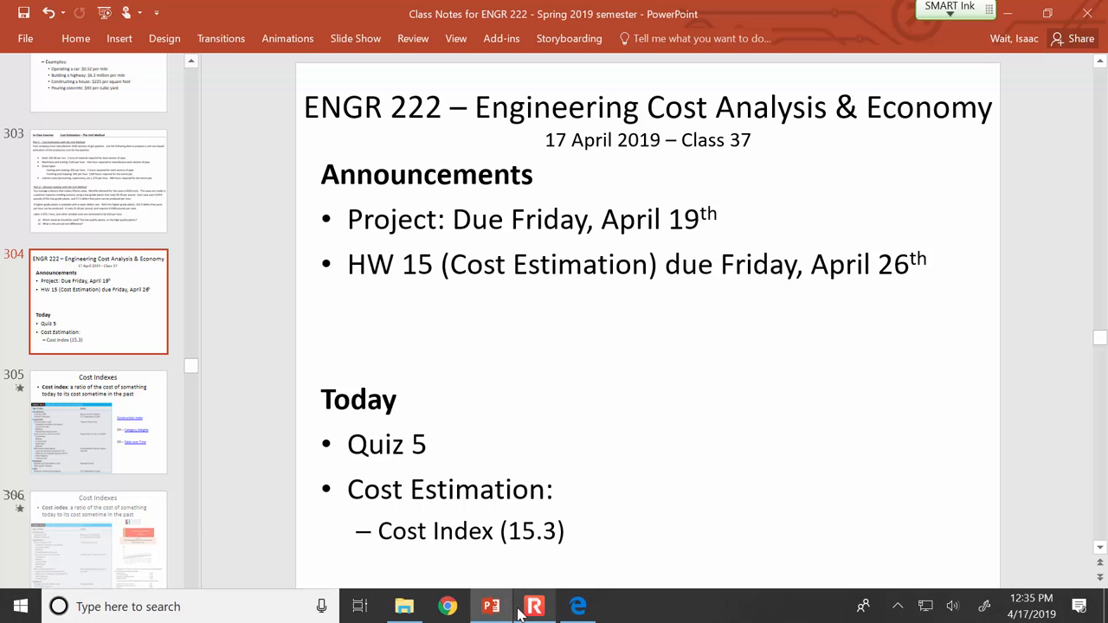
pyautogui.scroll(-3)
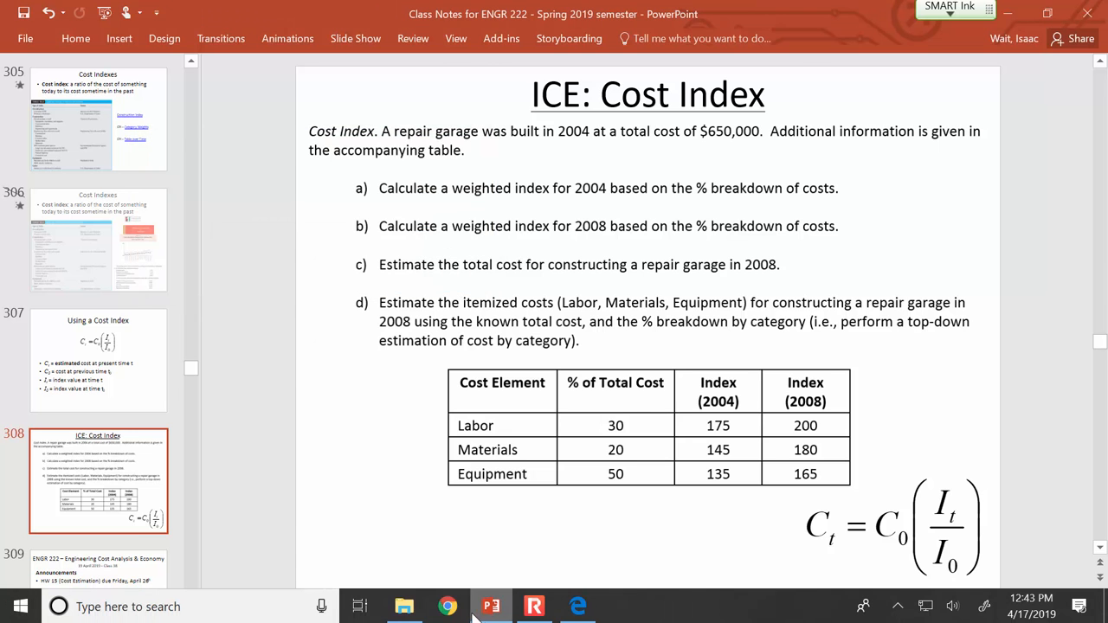
# Step: Switch to the ICE 26 answer key showing weighted indexes 149 (2004) and 178.5 (2008)
pyautogui.click(405, 606)
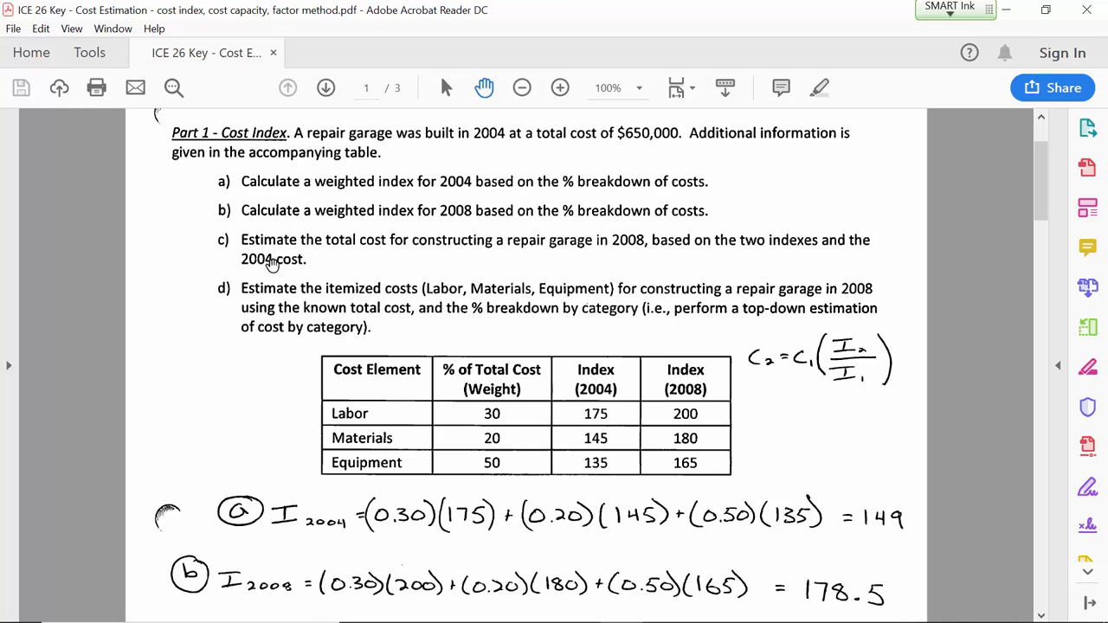
pyautogui.moveTo(748, 270)
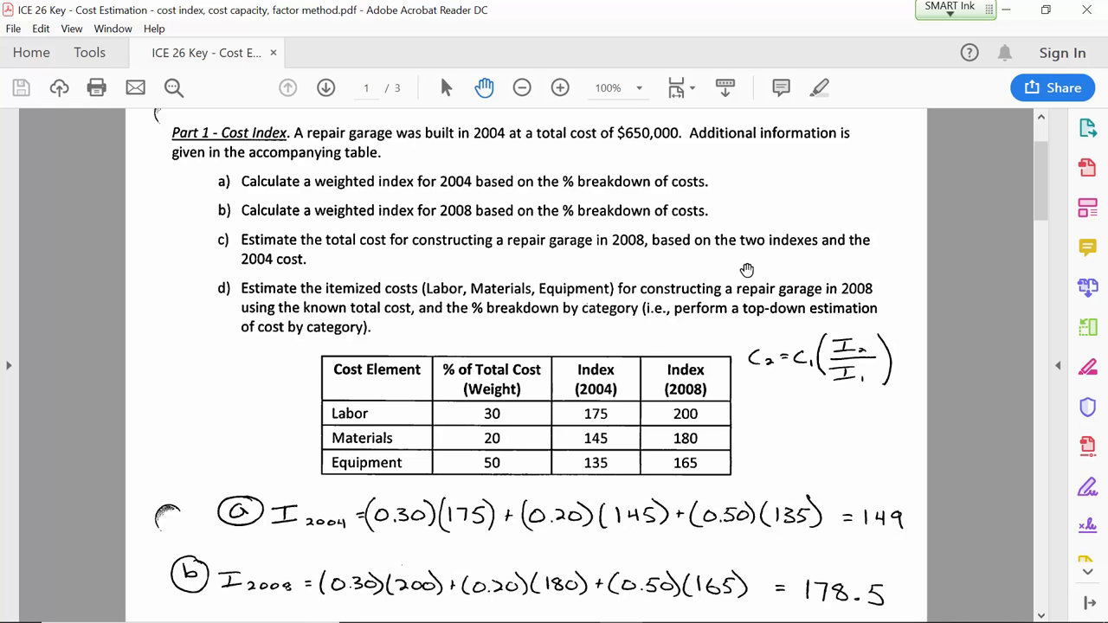
pyautogui.moveTo(751, 312)
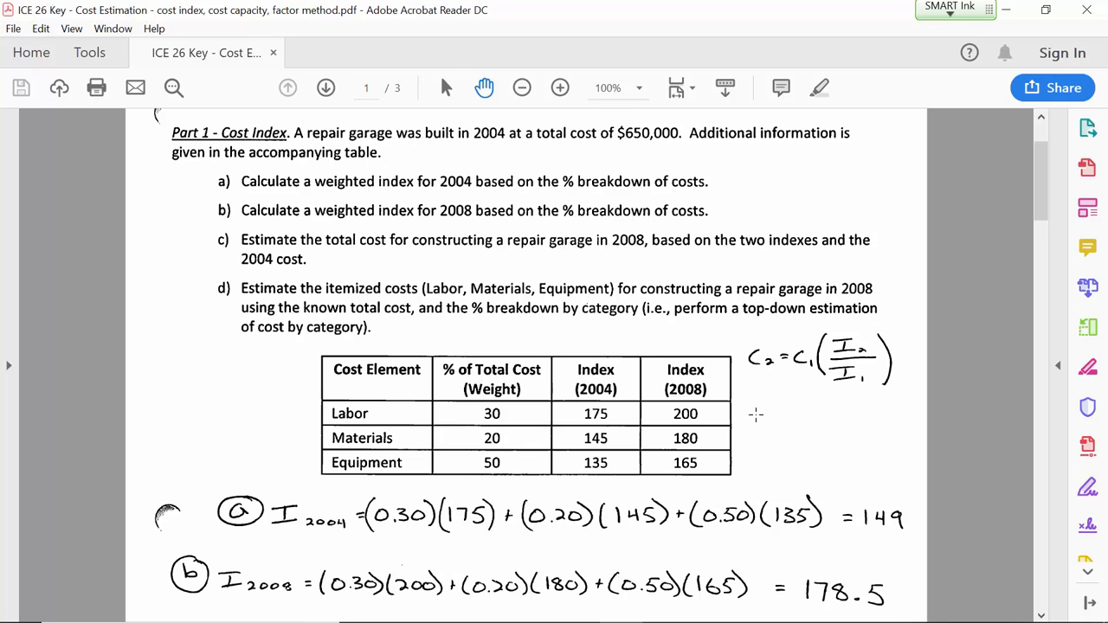
pyautogui.moveTo(589, 256)
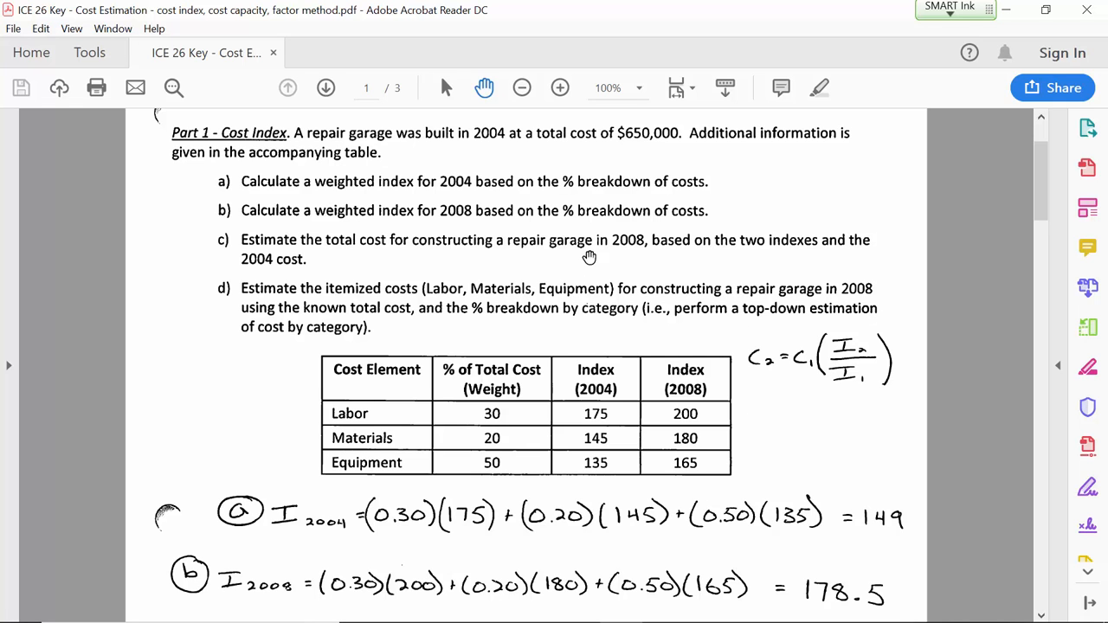
pyautogui.moveTo(521, 87)
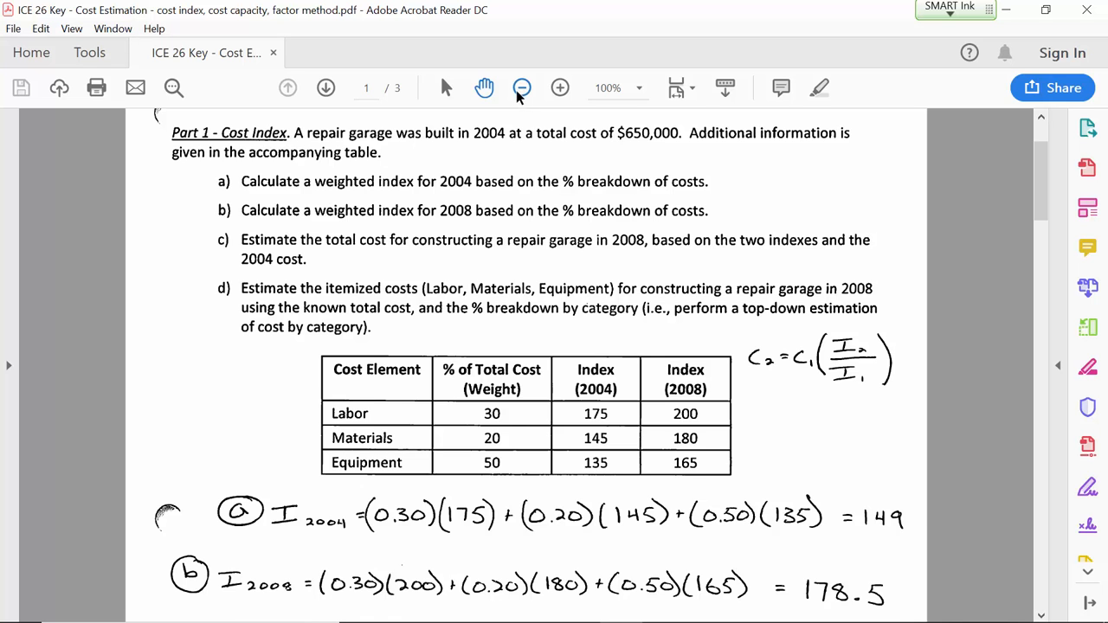
# Step: Rezoom the ICE 26 key to 100% and reveal part c's 2008 estimate of $778,691.28
pyautogui.click(521, 87)
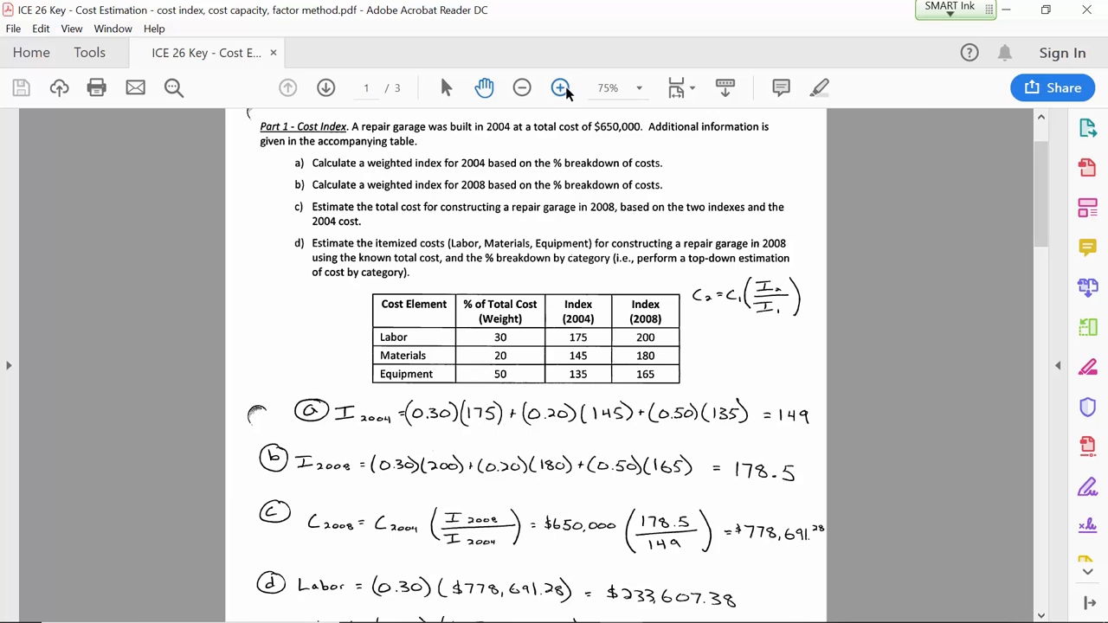
pyautogui.click(562, 86)
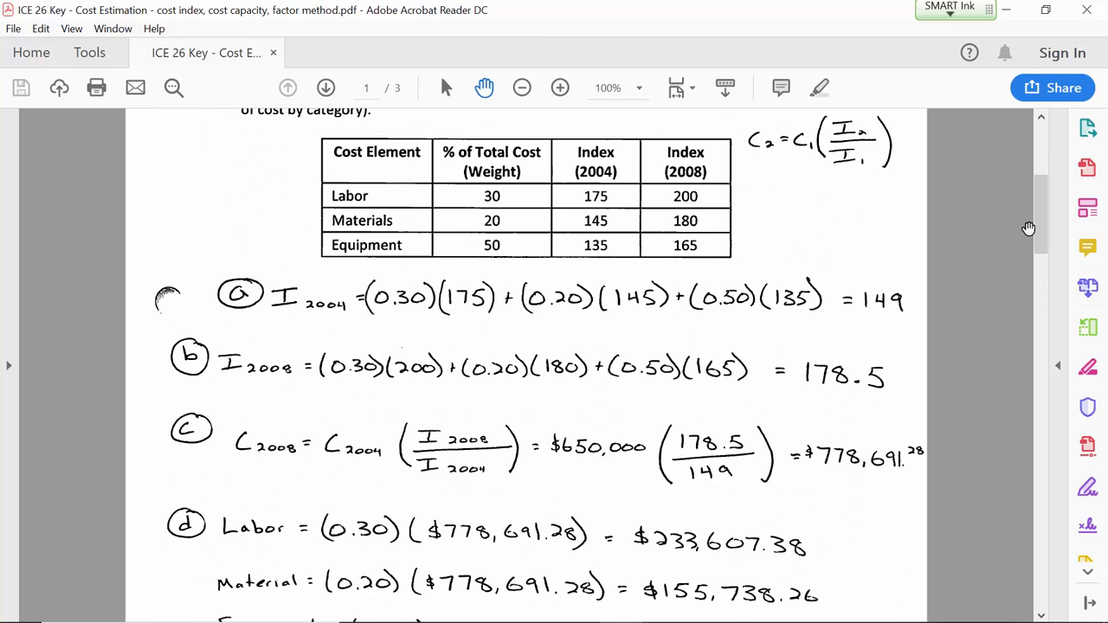
pyautogui.scroll(3)
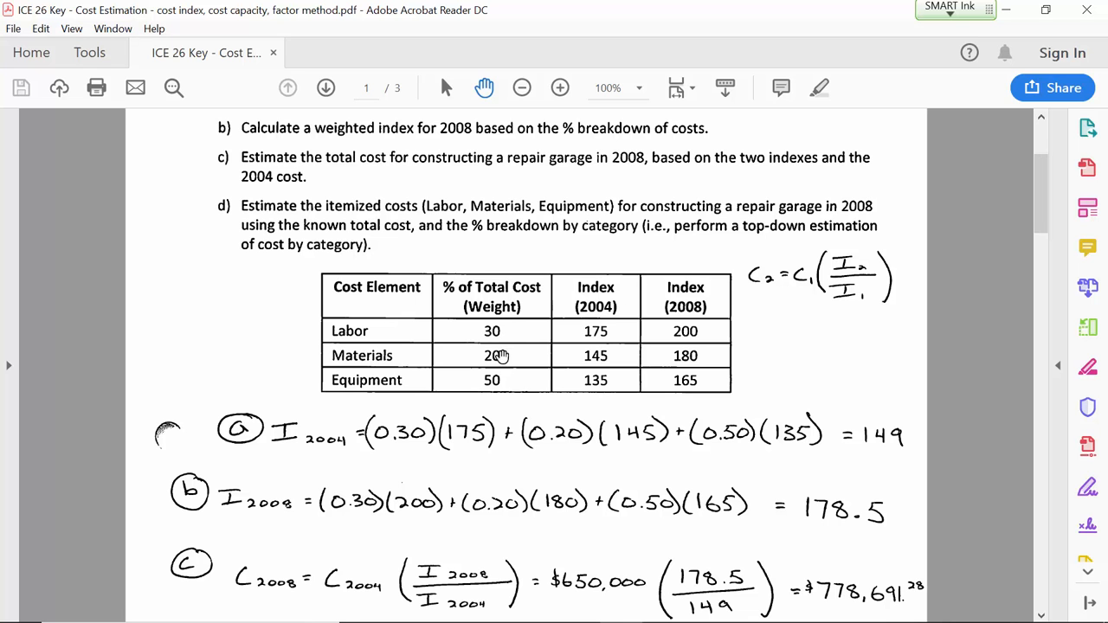
pyautogui.scroll(-3)
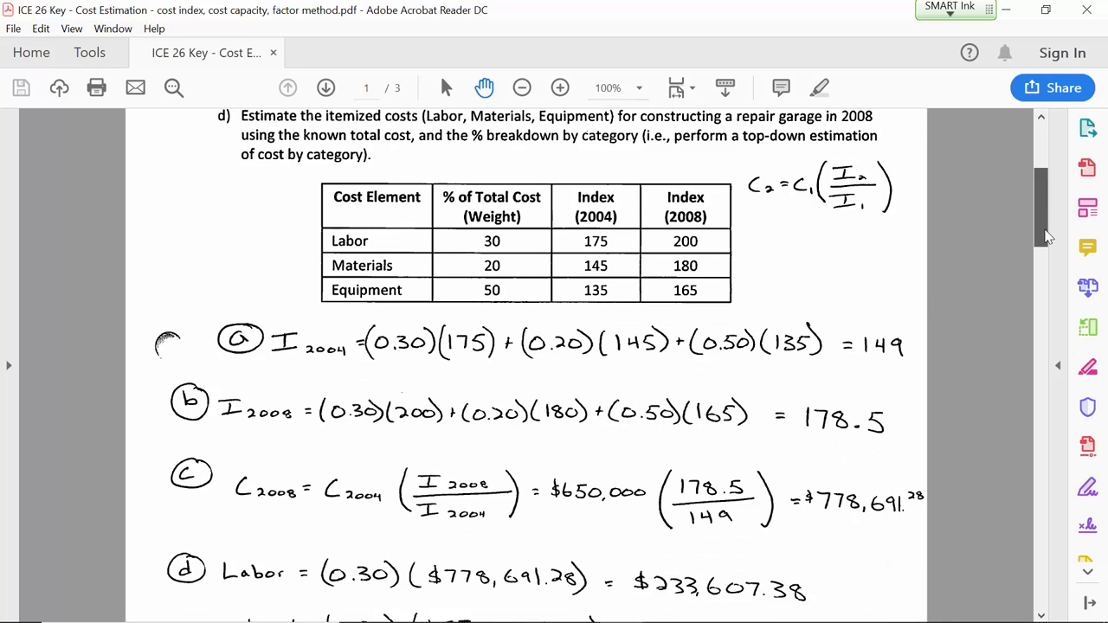
pyautogui.scroll(-3)
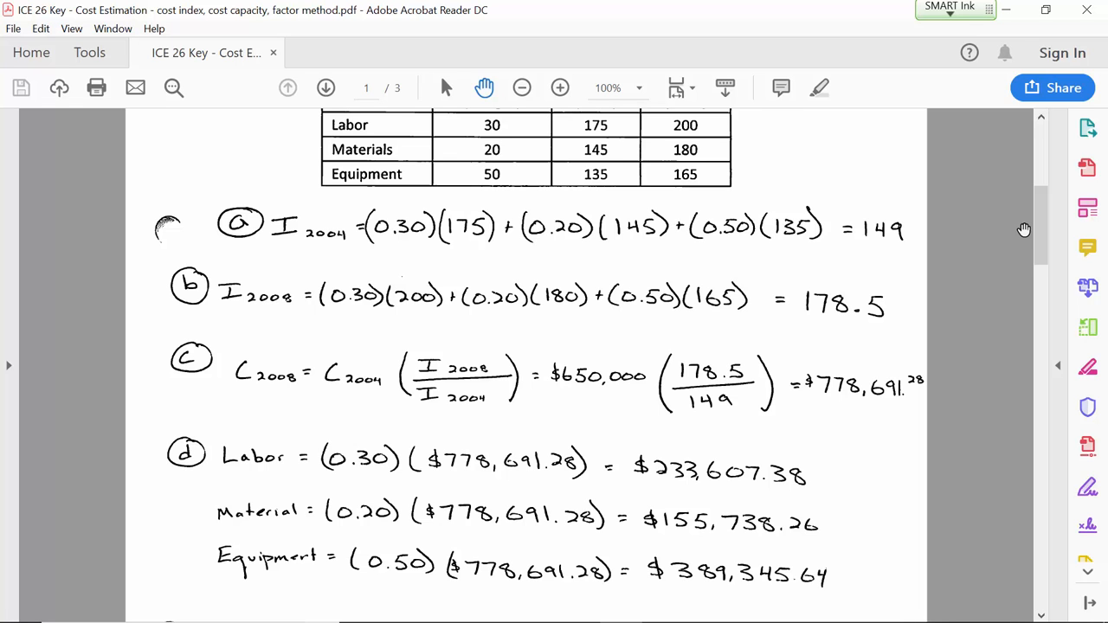
pyautogui.moveTo(939, 303)
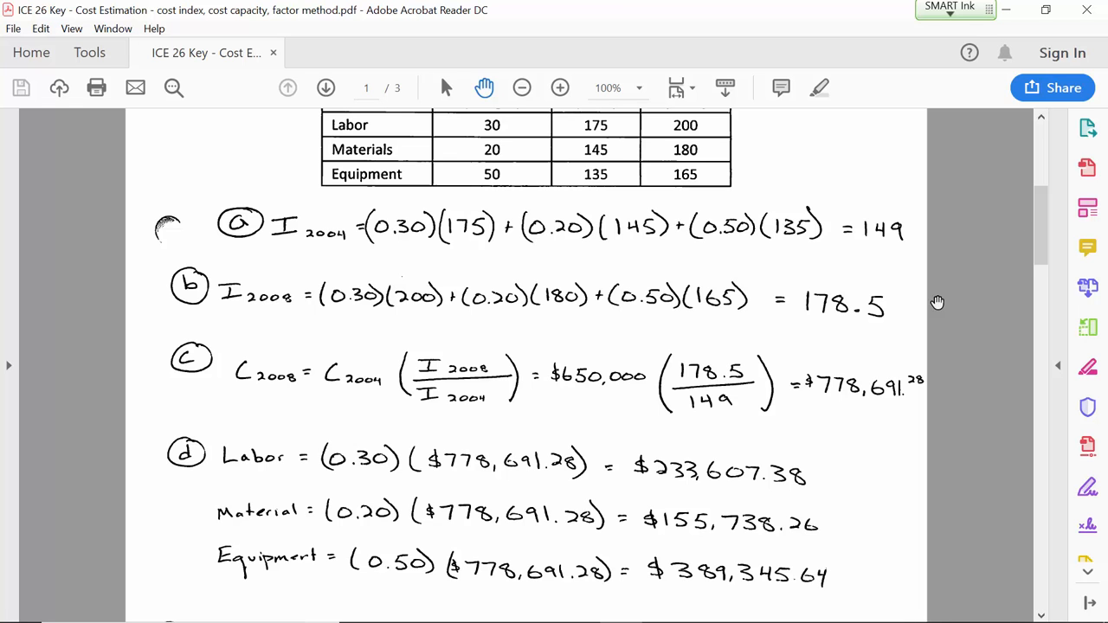
pyautogui.moveTo(835, 367)
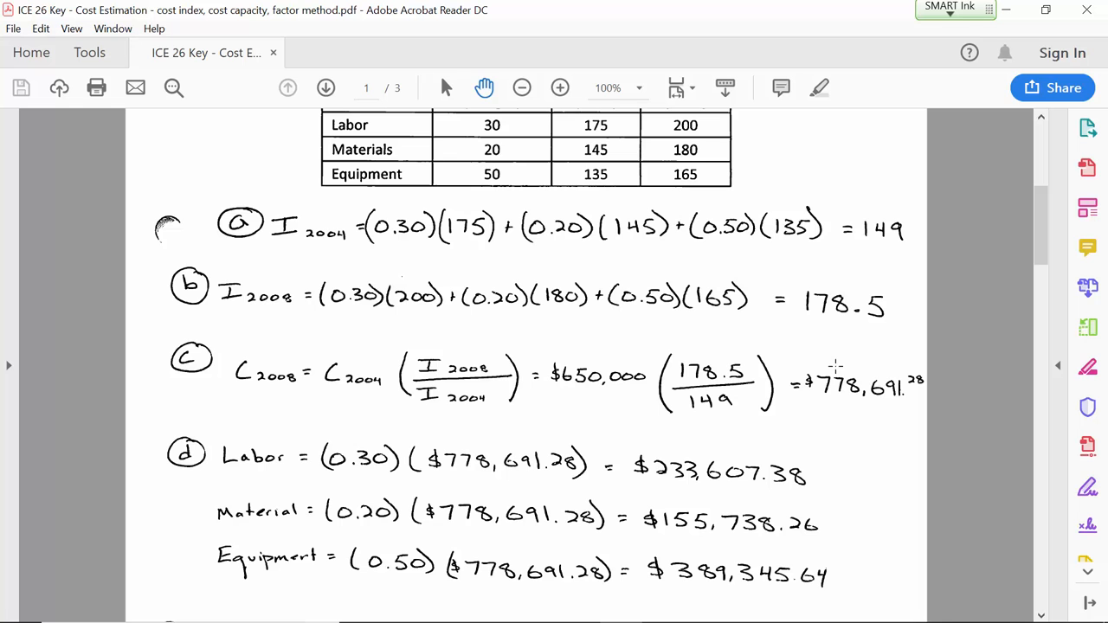
pyautogui.moveTo(615, 183)
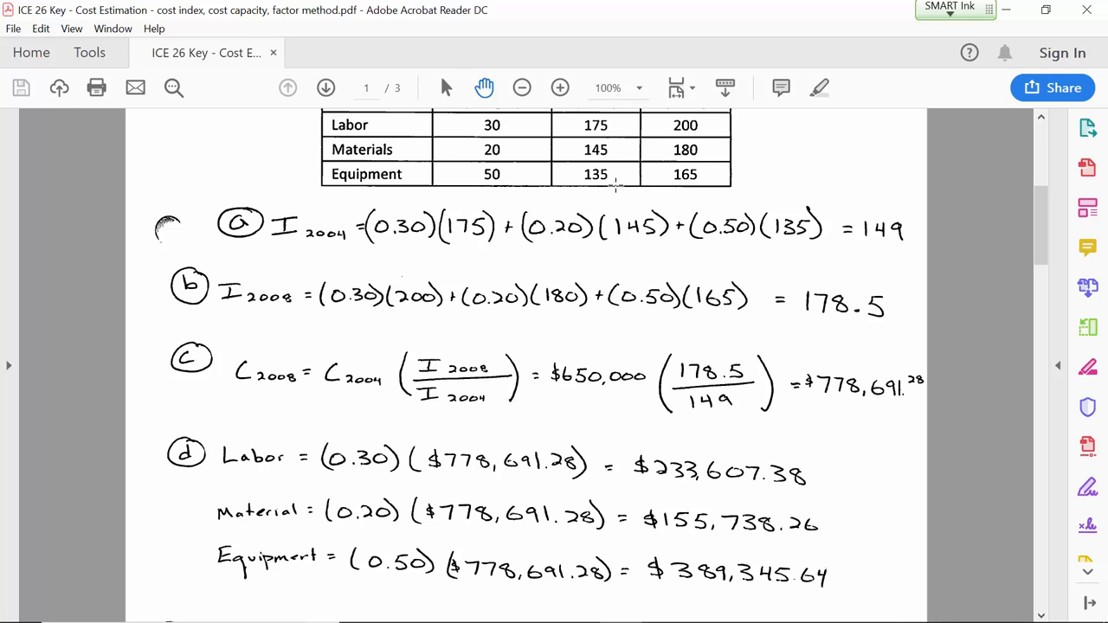
pyautogui.moveTo(493, 553)
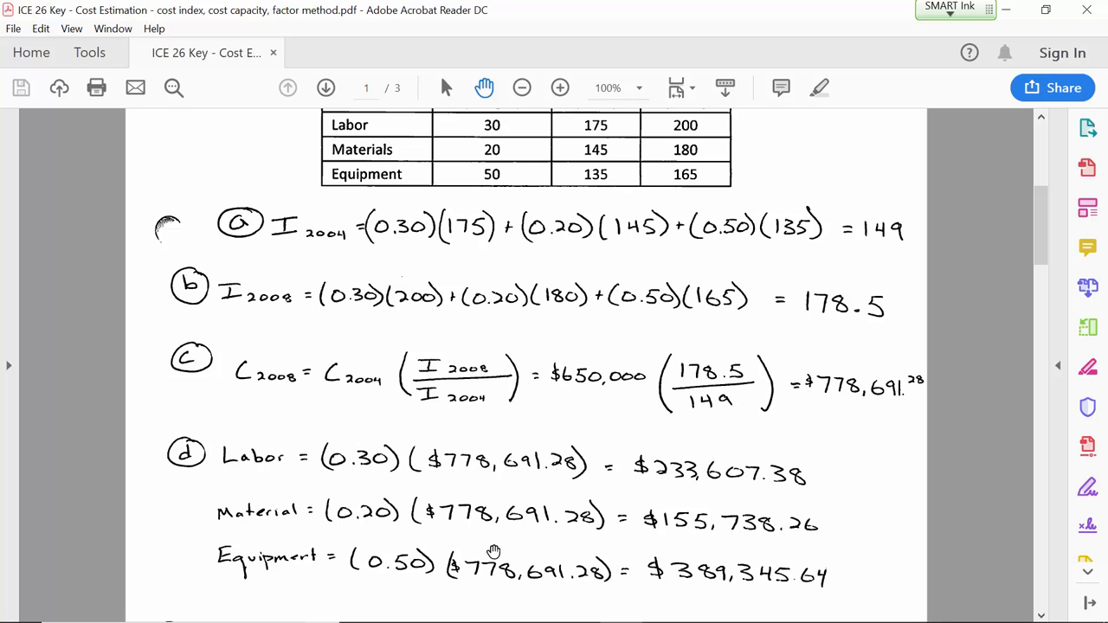
pyautogui.moveTo(492, 606)
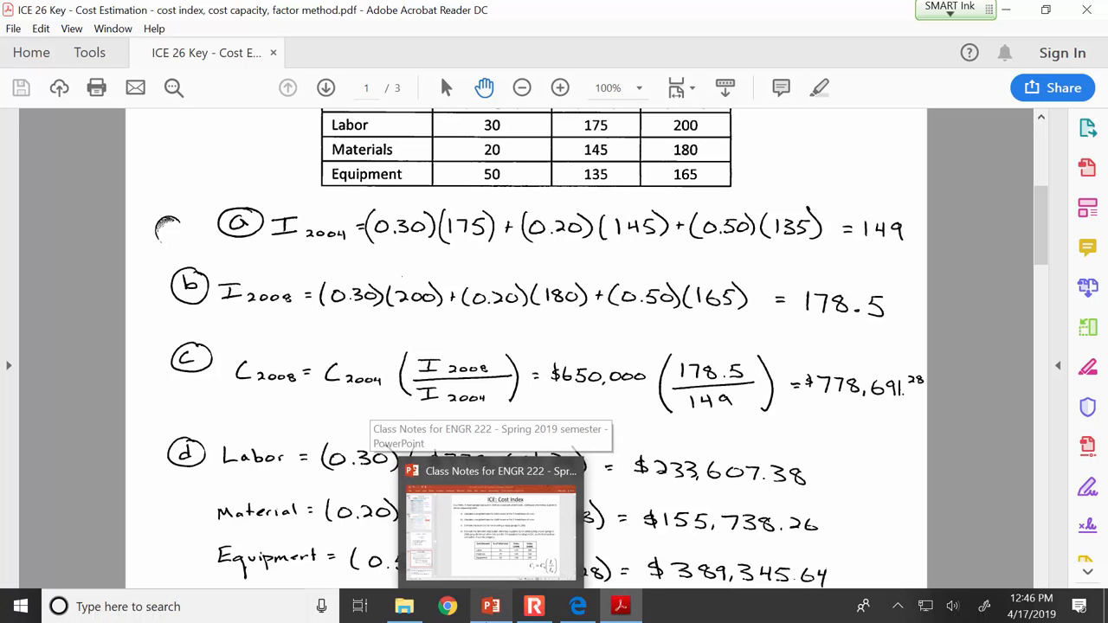